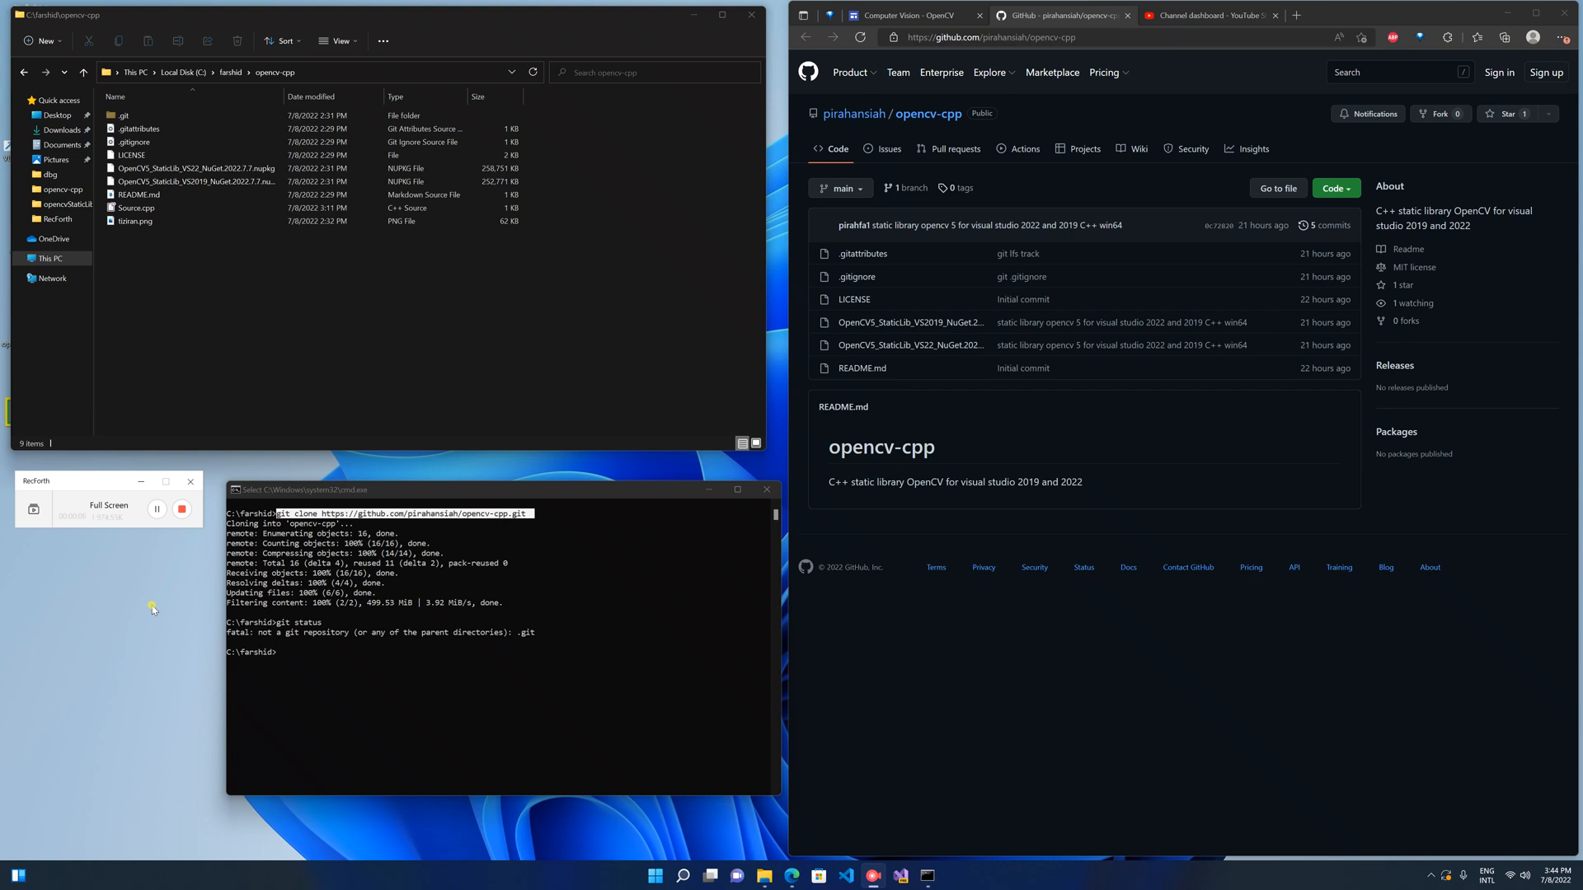
mouse_move(1022, 299)
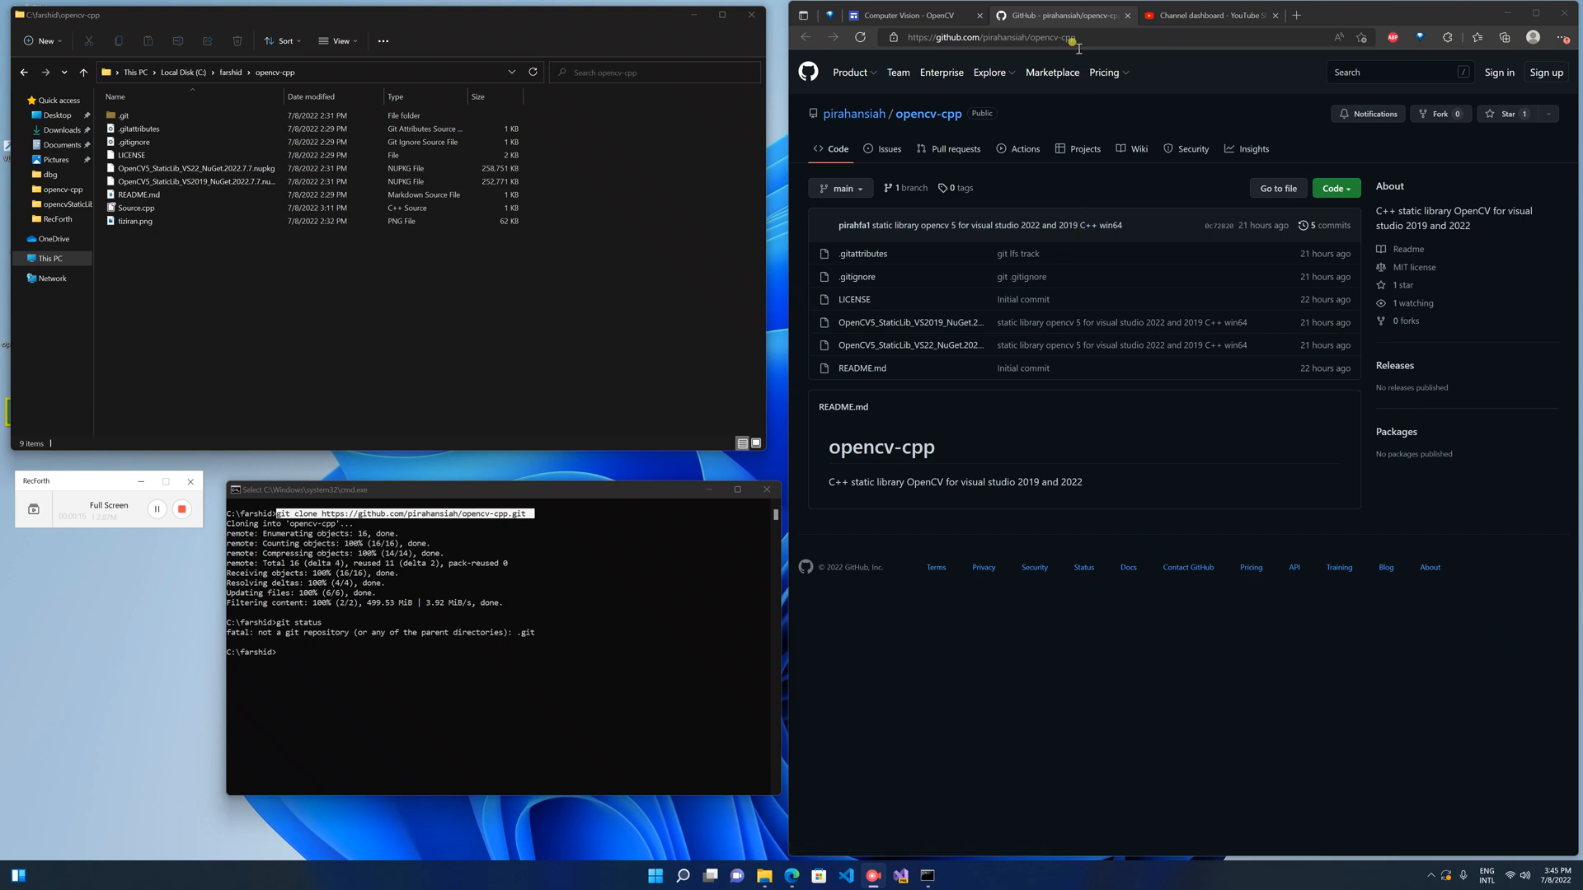
Create the empty C++ project named imageProcessing in the opencv-cpp folder.
click(990, 38)
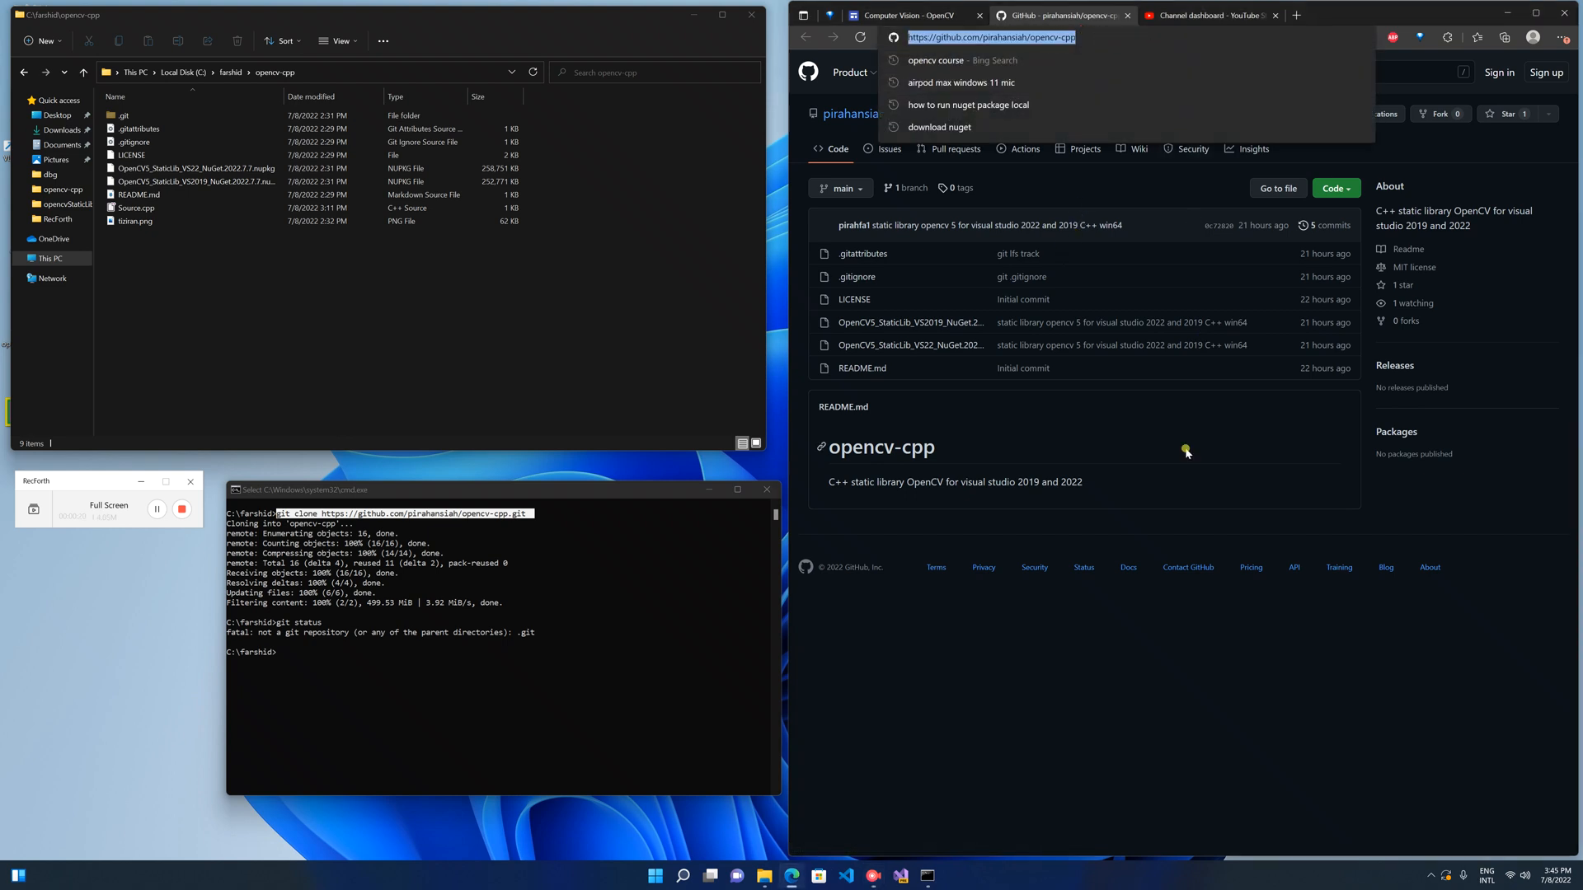
mouse_move(910, 345)
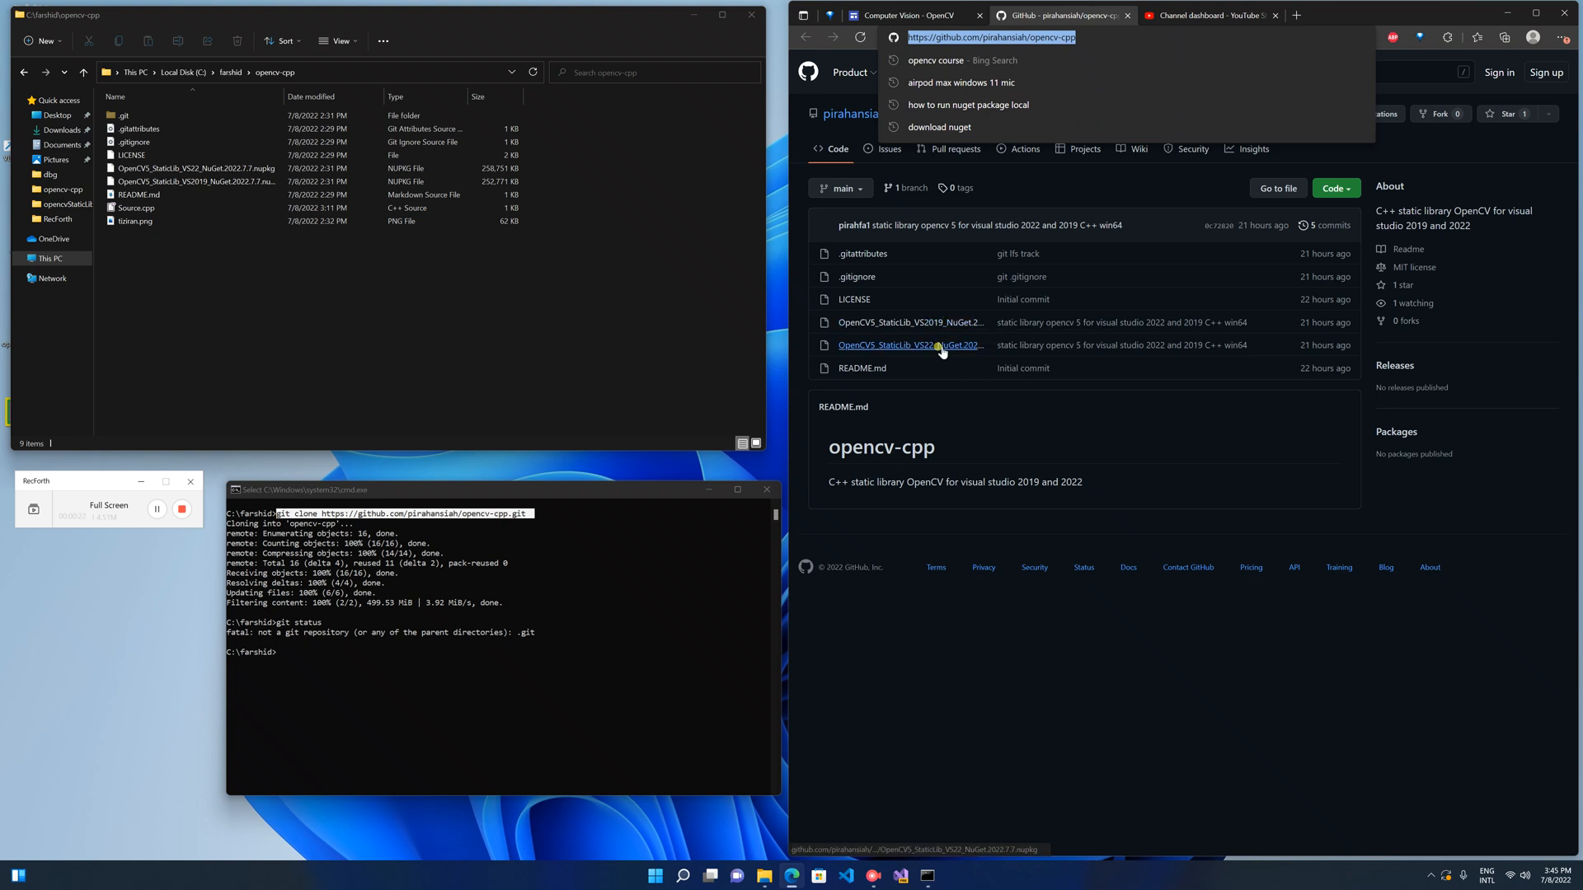
mouse_move(909, 345)
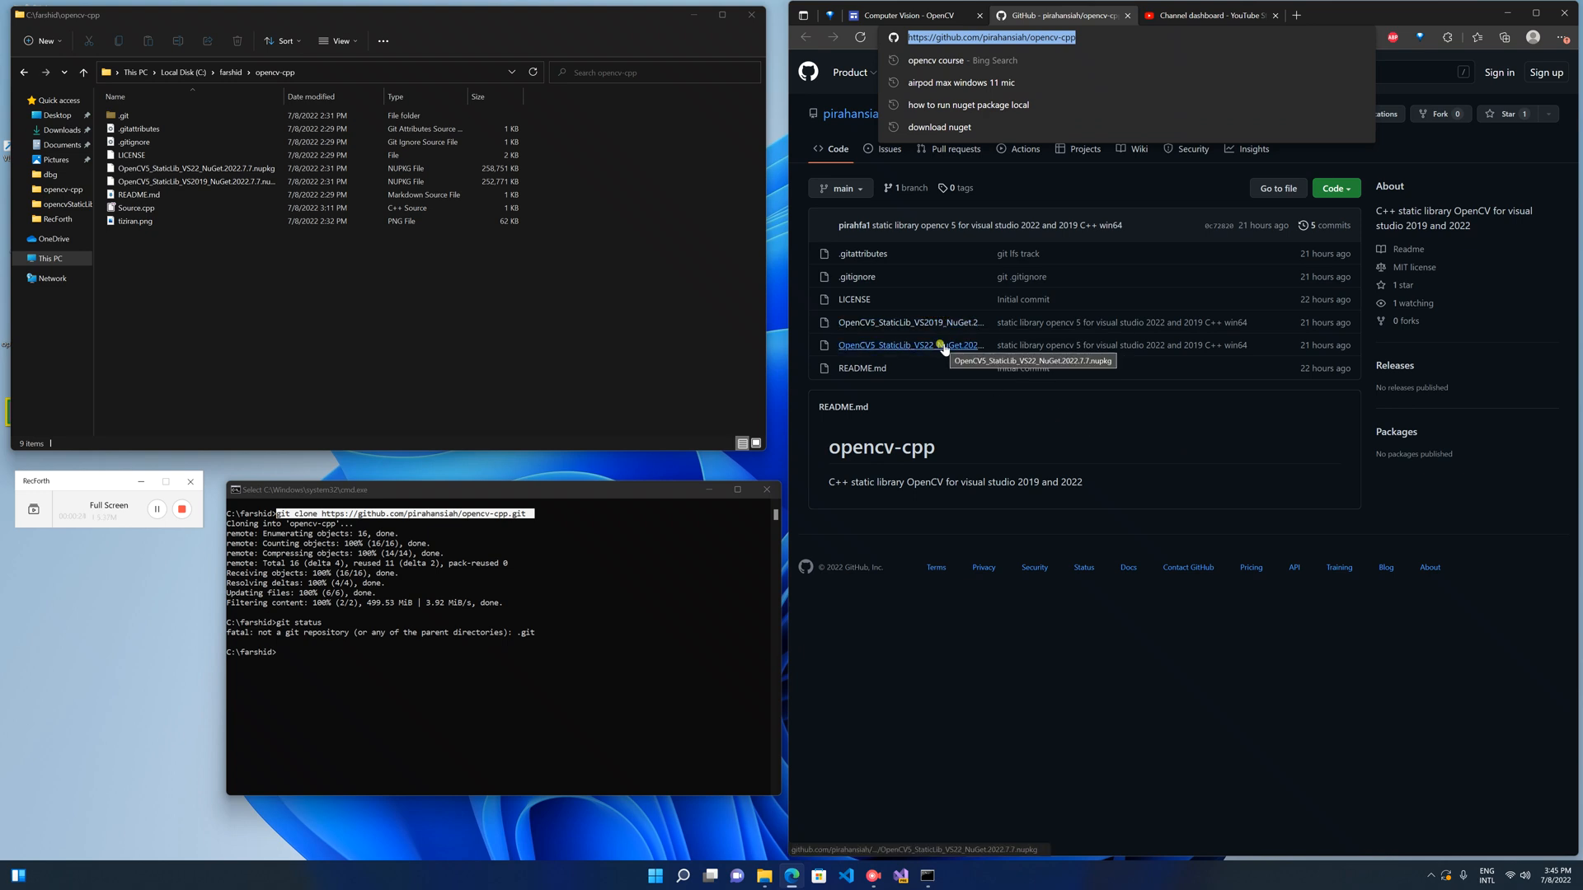
mouse_move(930, 328)
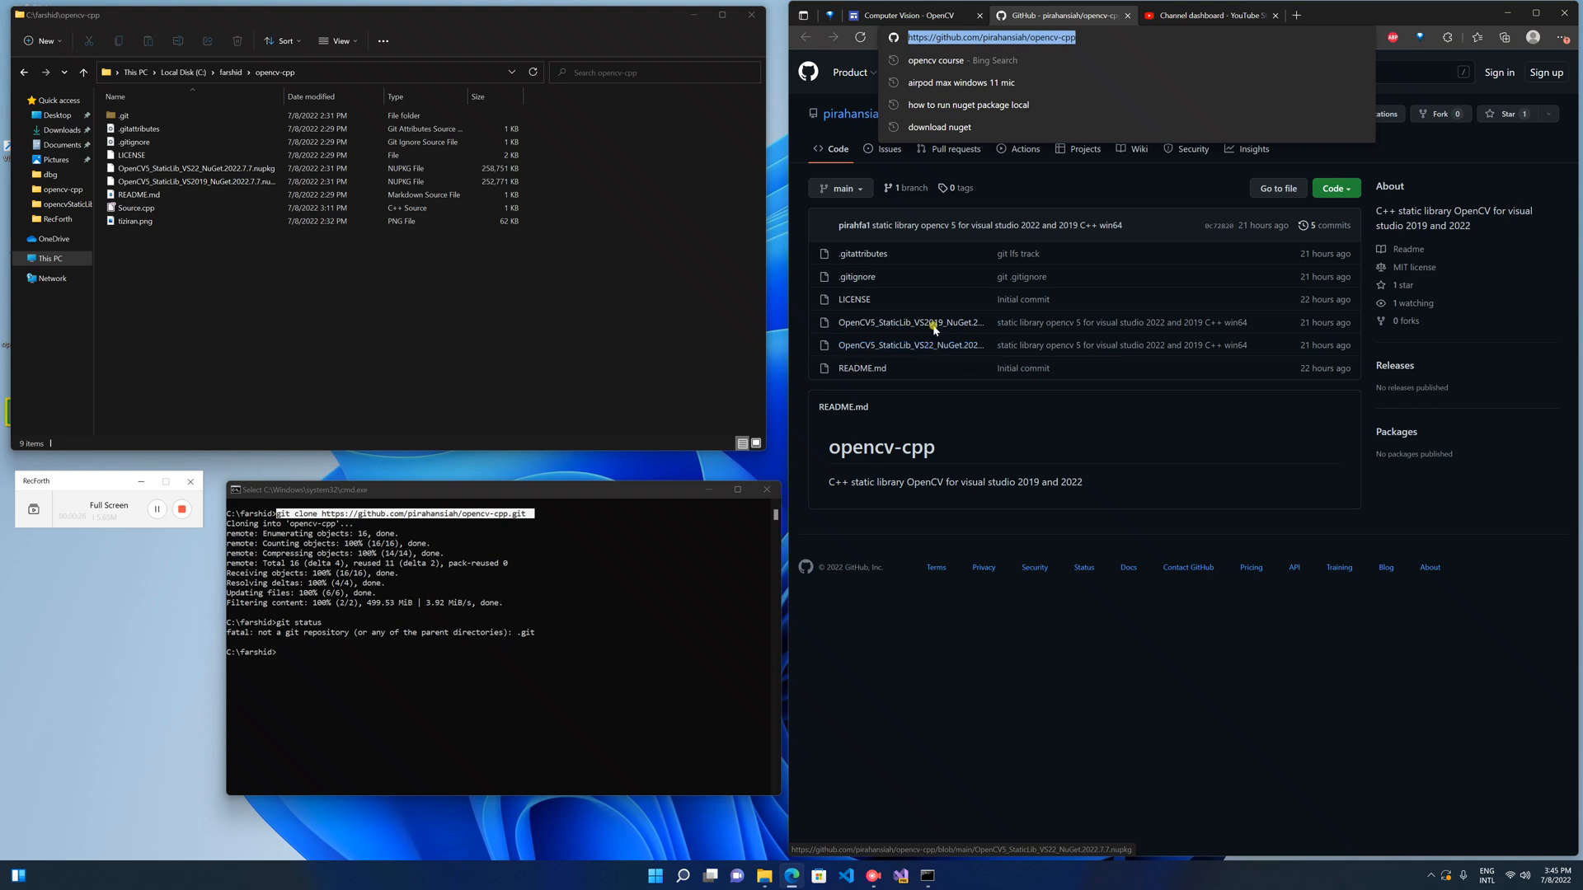
mouse_move(908, 321)
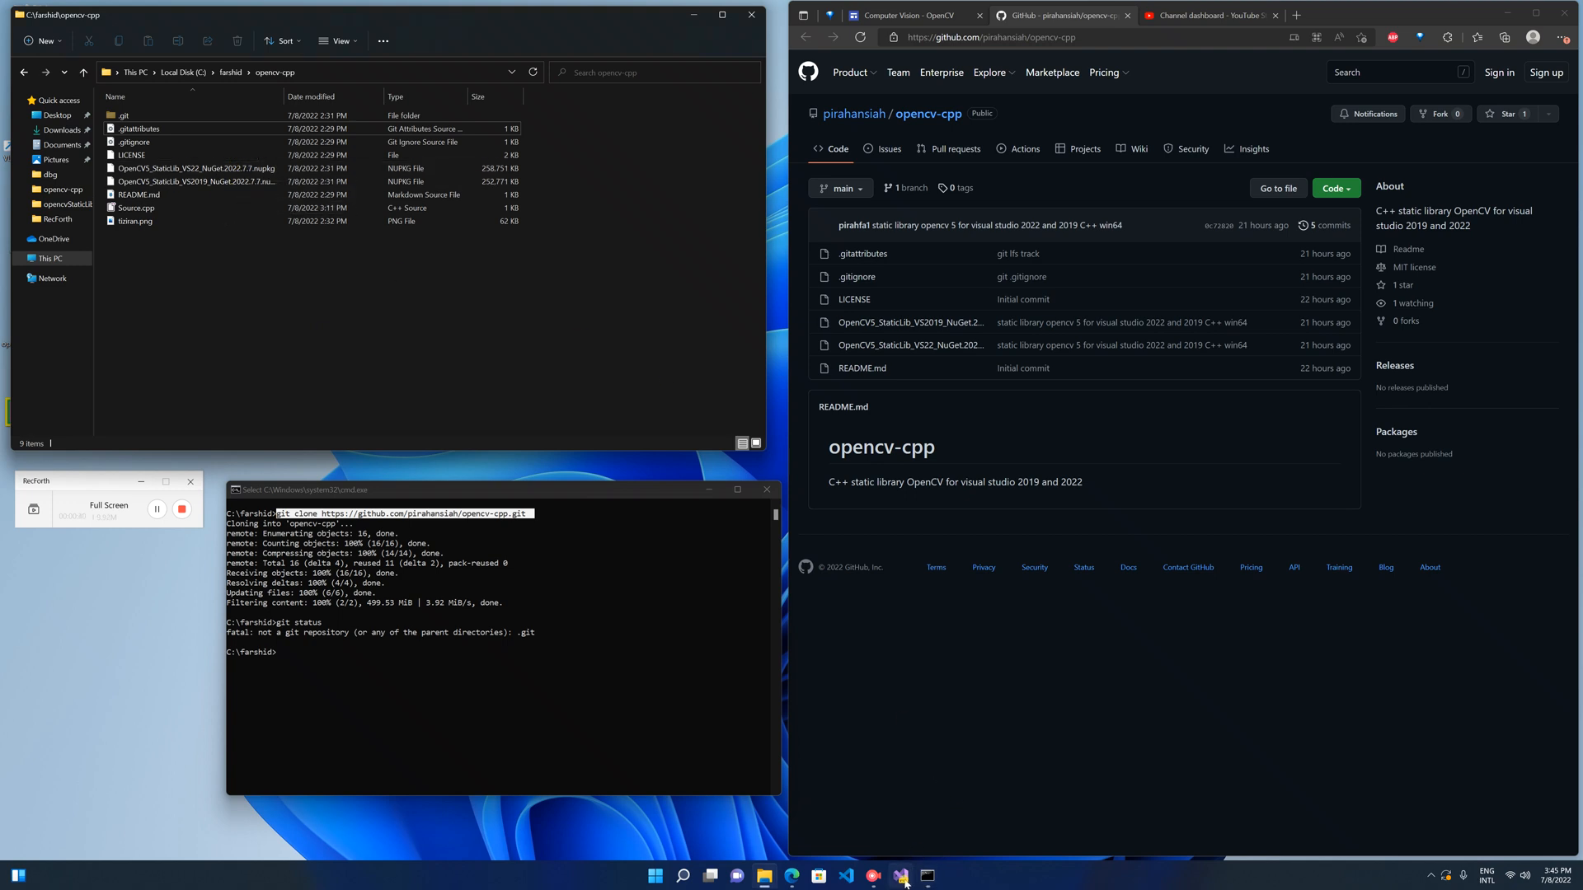
click(900, 876)
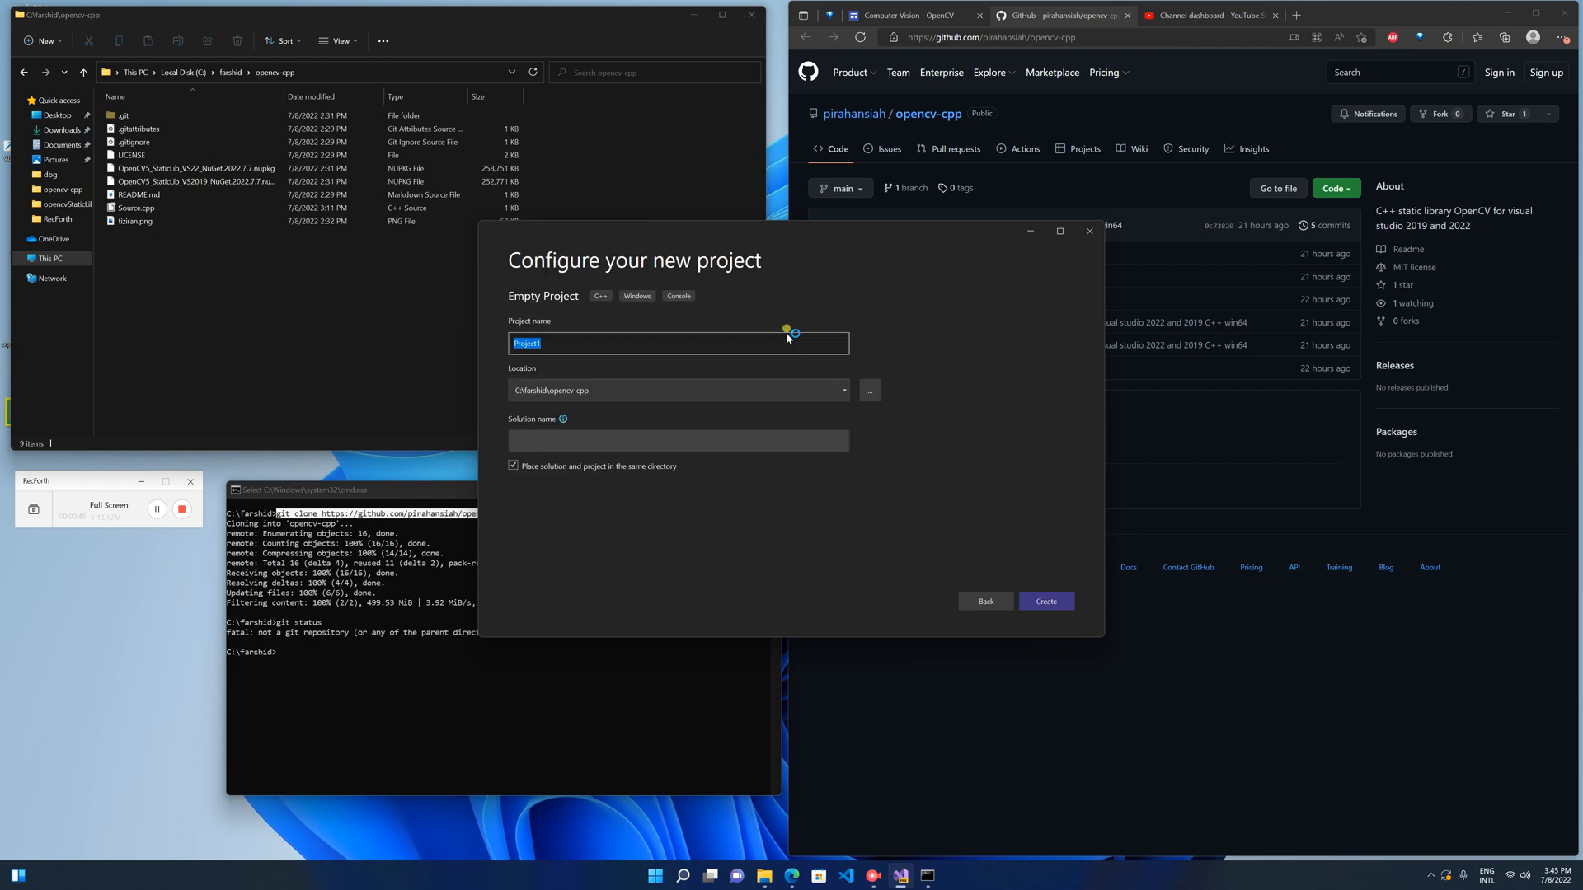
text(image)
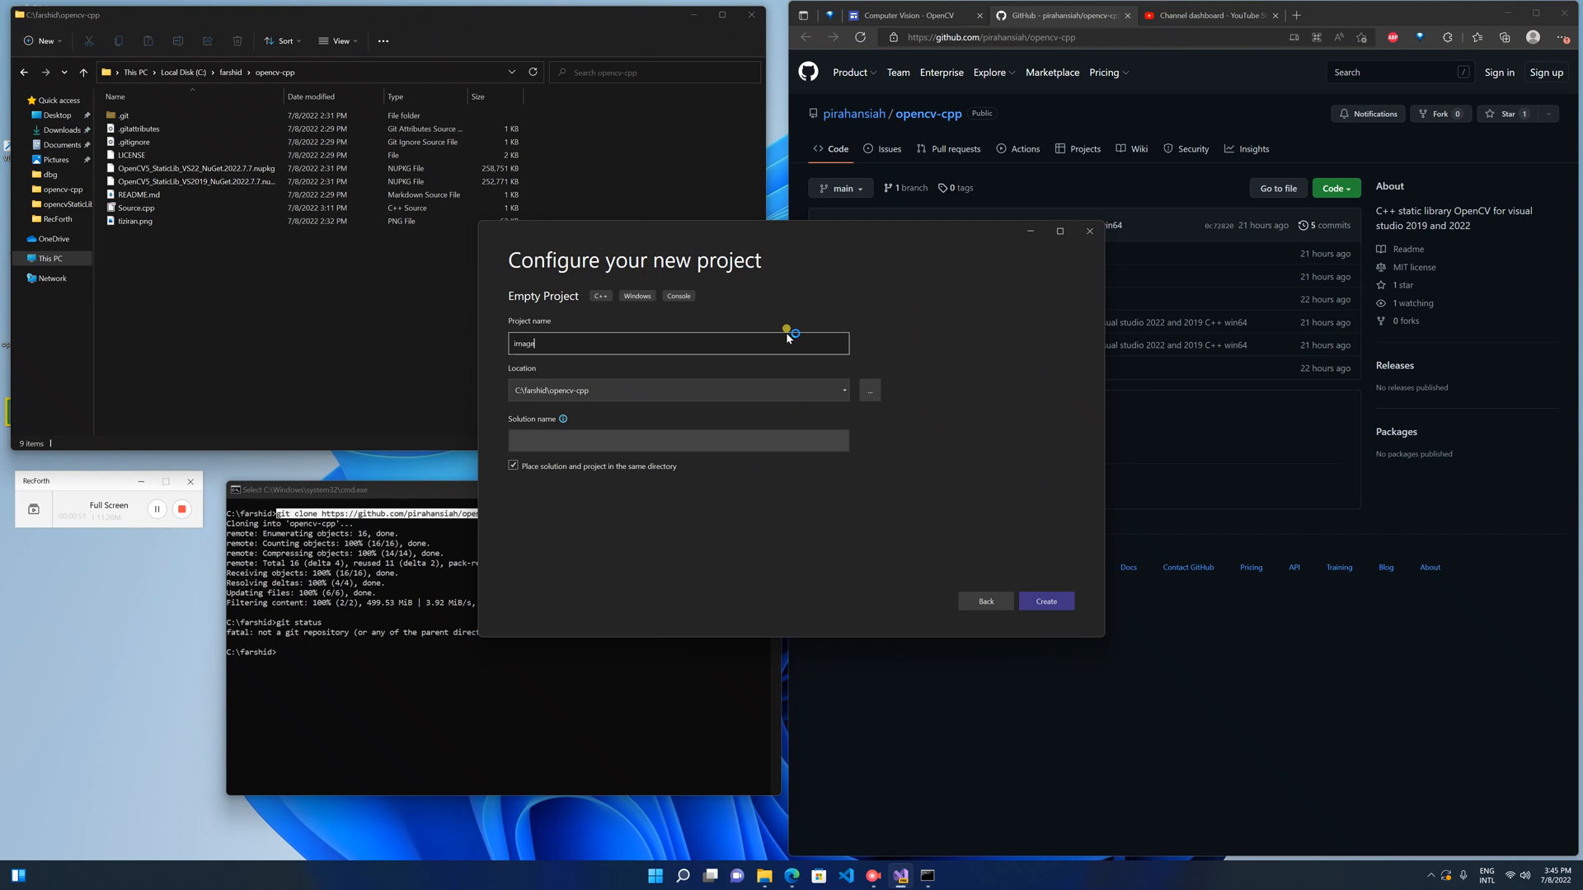
text(Processing)
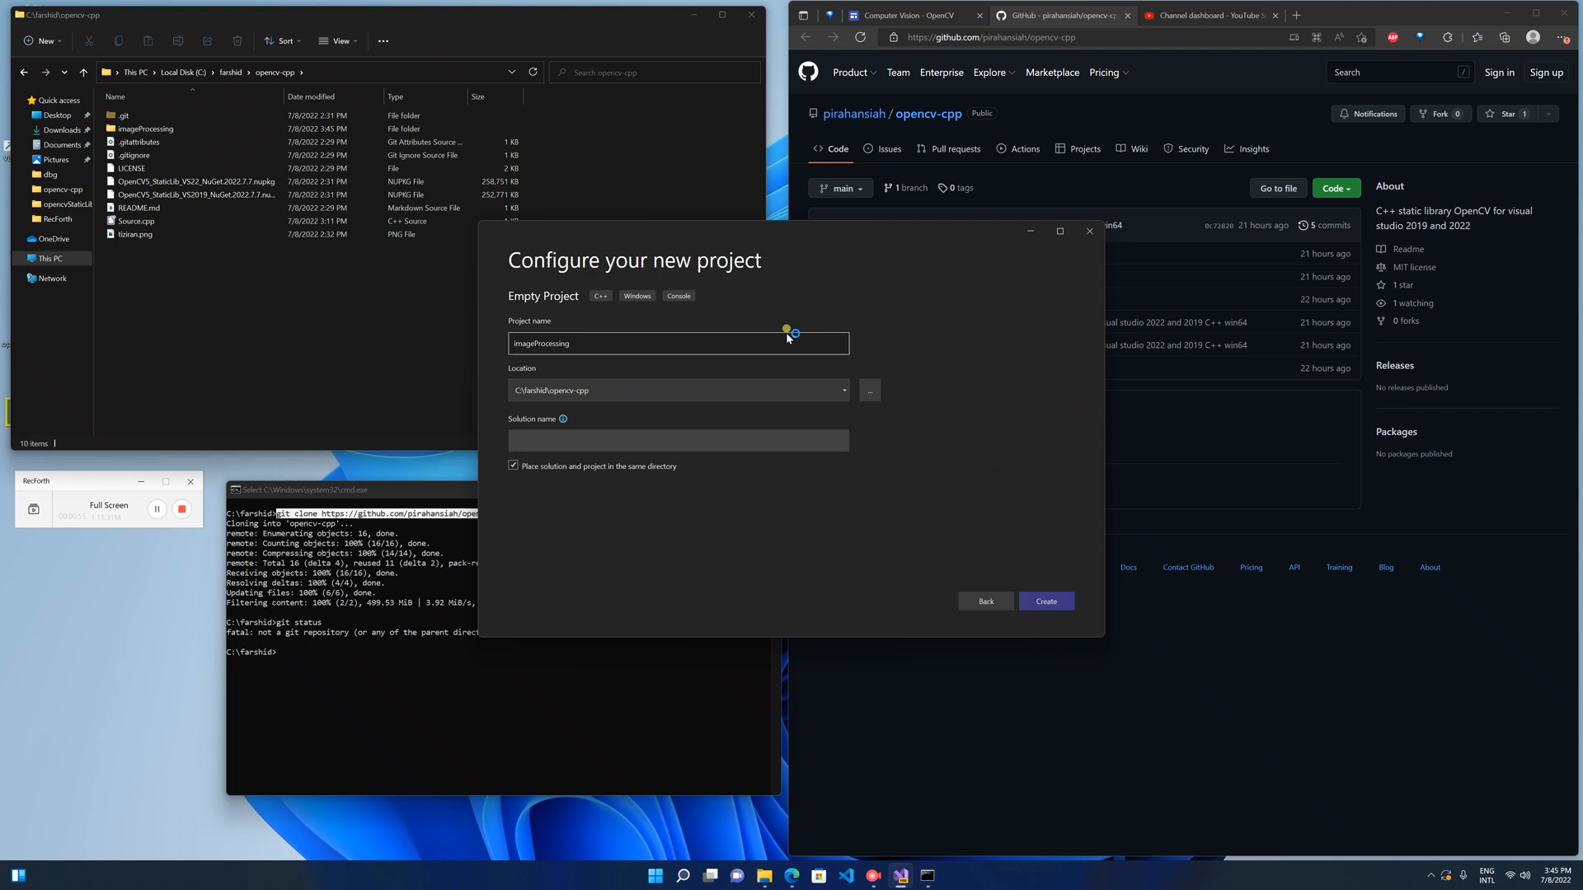
click(1045, 600)
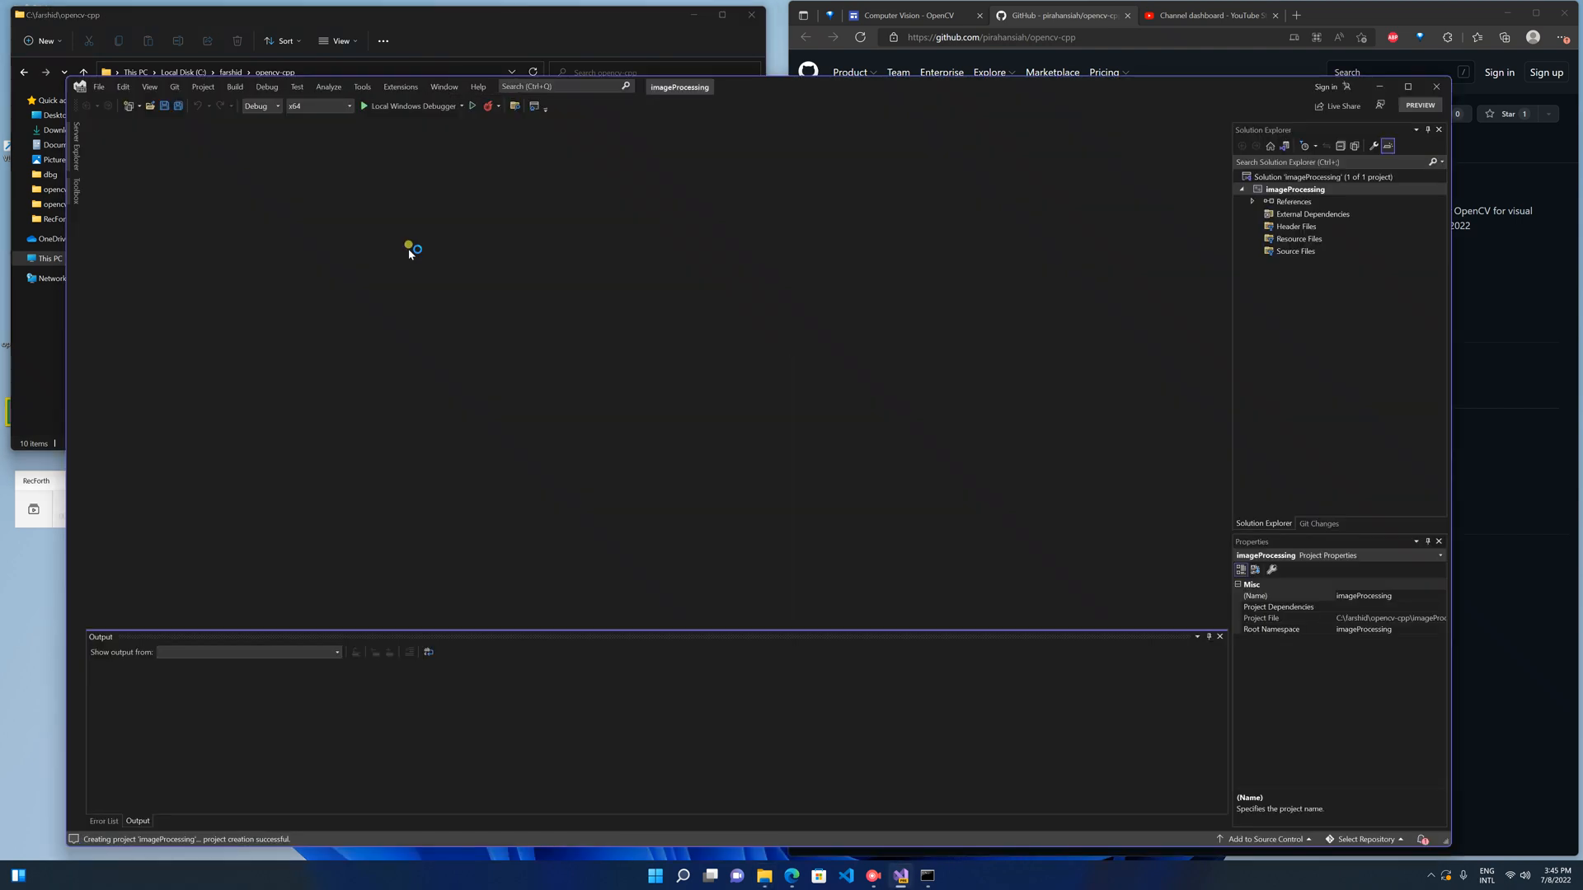
Switch the build configuration to Release and go to Tools > NuGet Package Manager Settings.
click(275, 105)
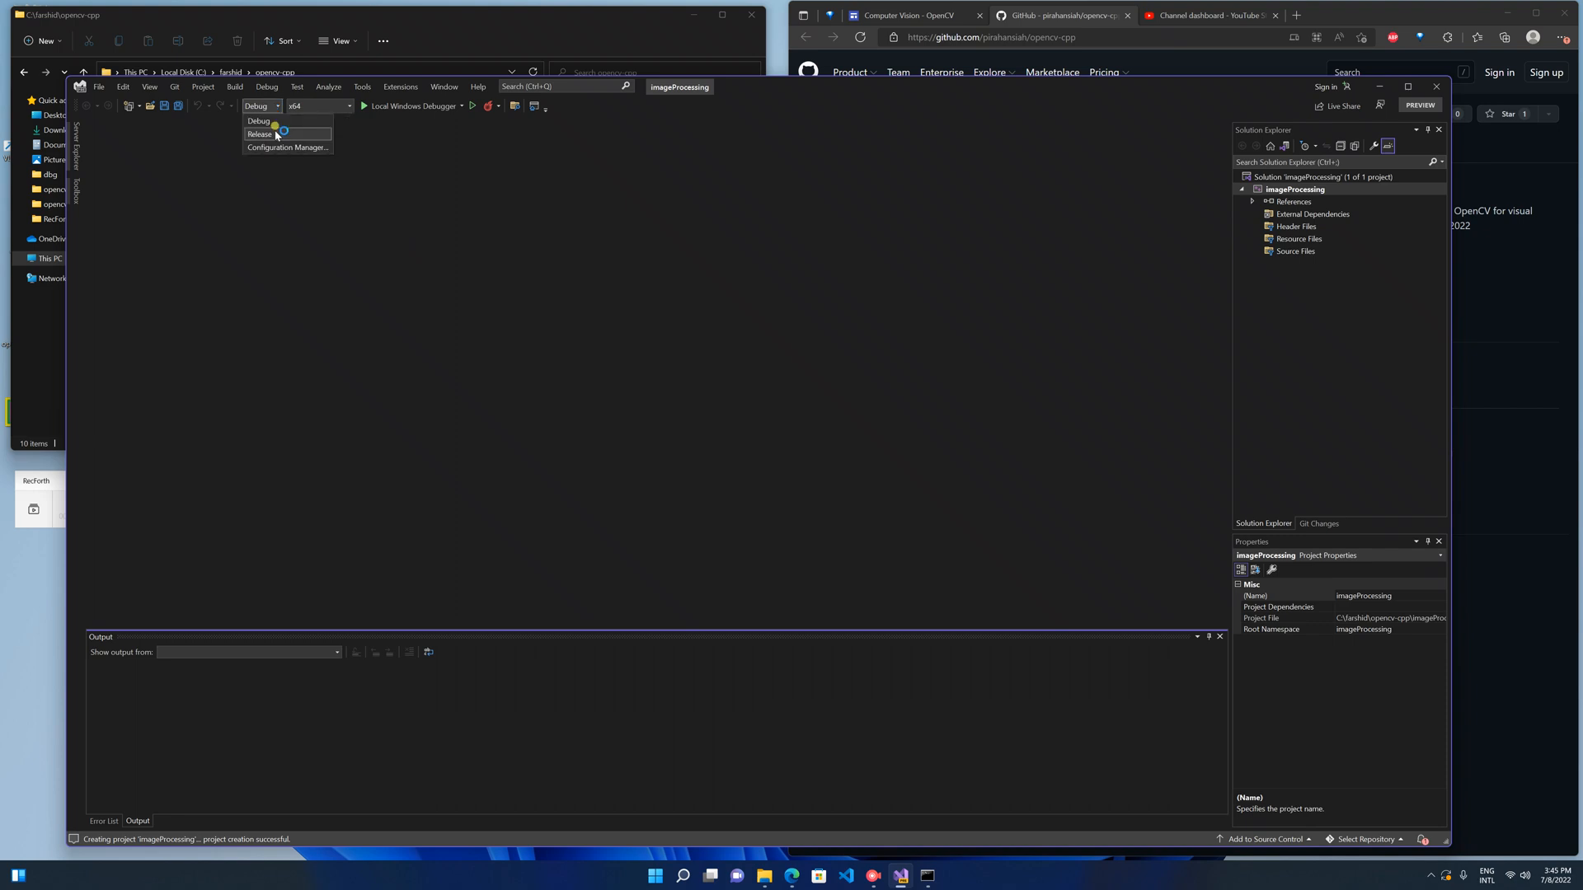
click(259, 134)
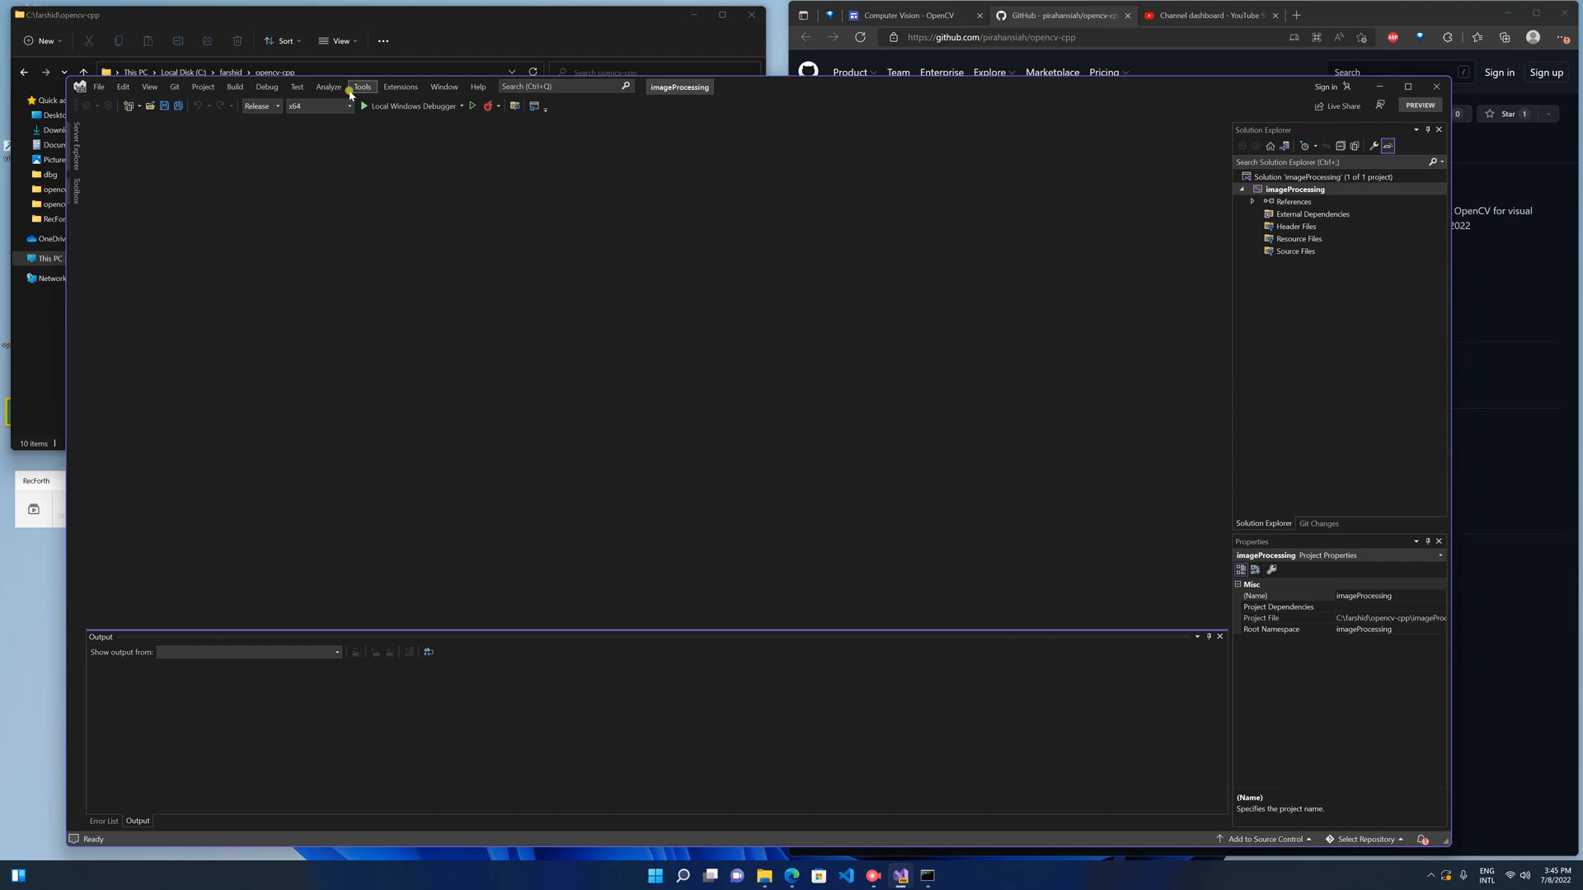
click(361, 85)
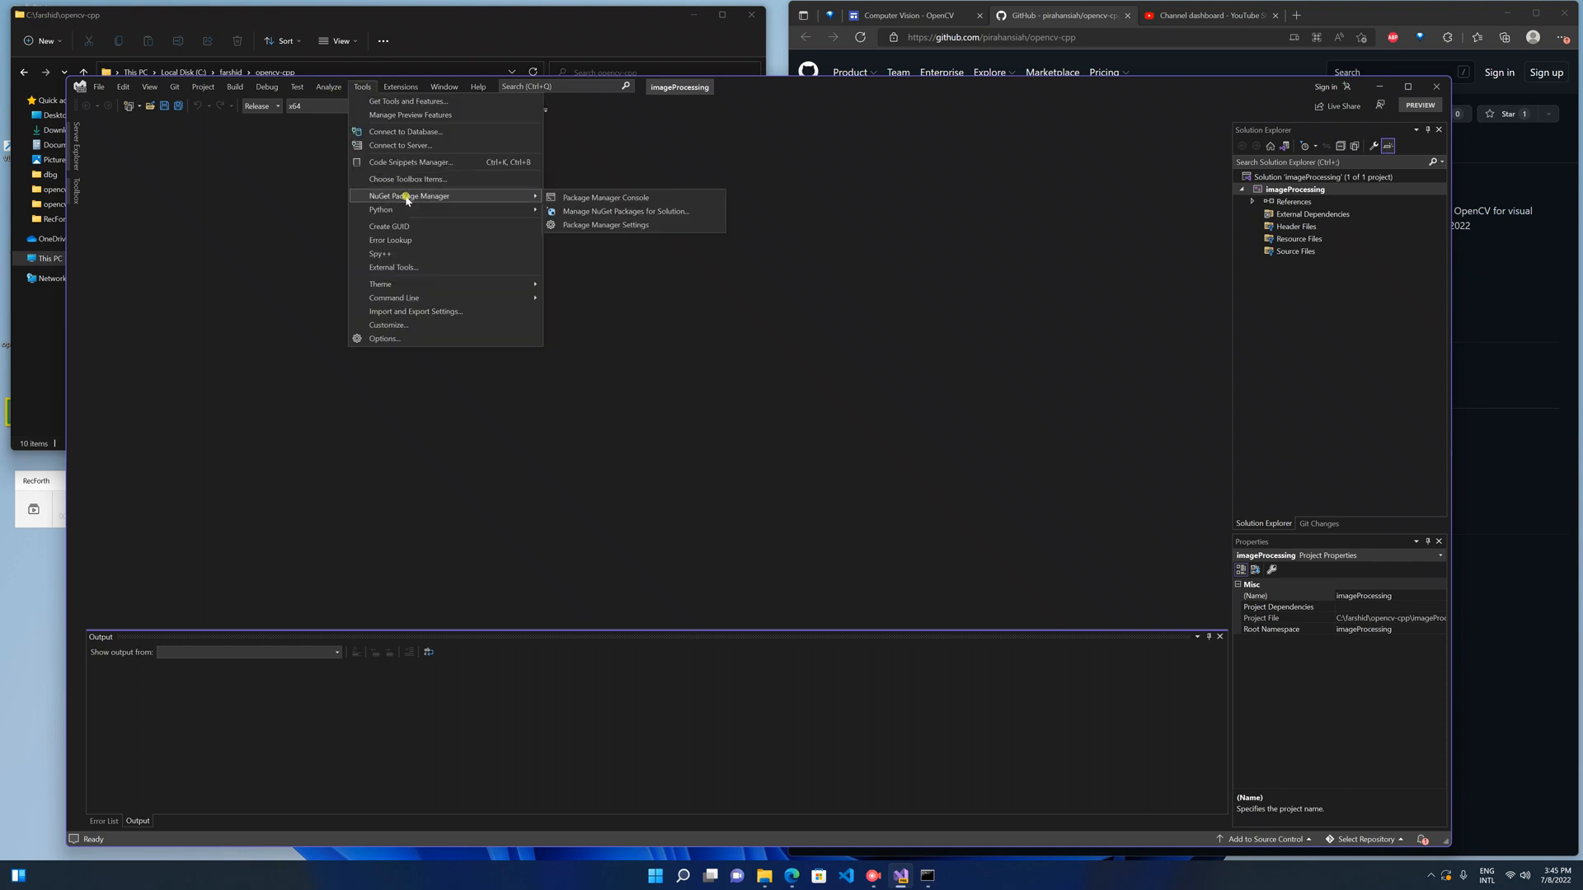
mouse_move(605, 224)
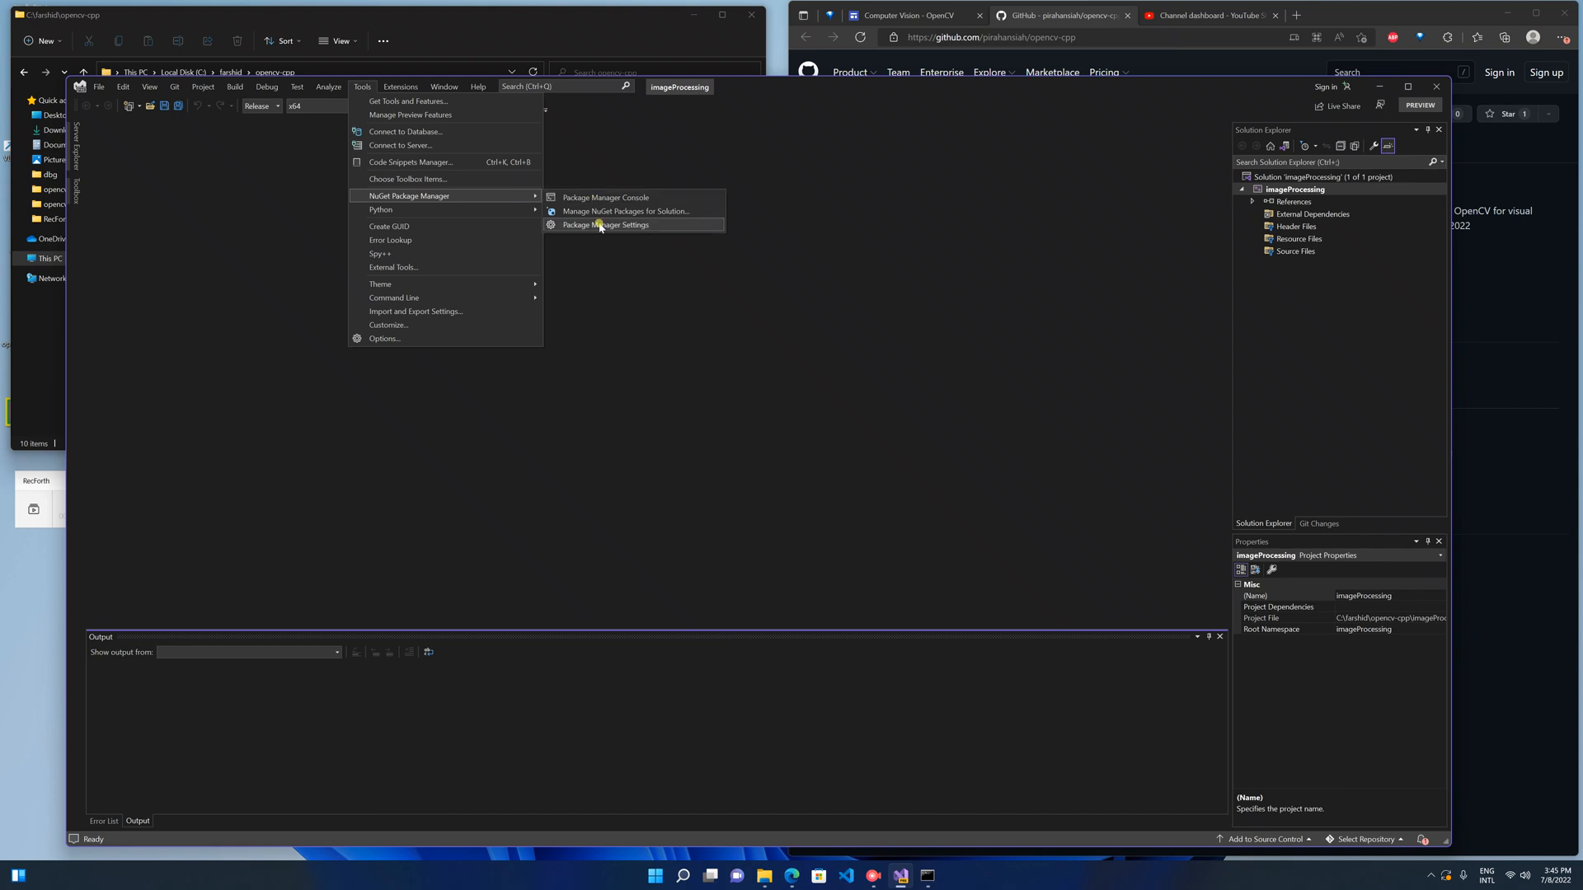
mouse_move(644, 226)
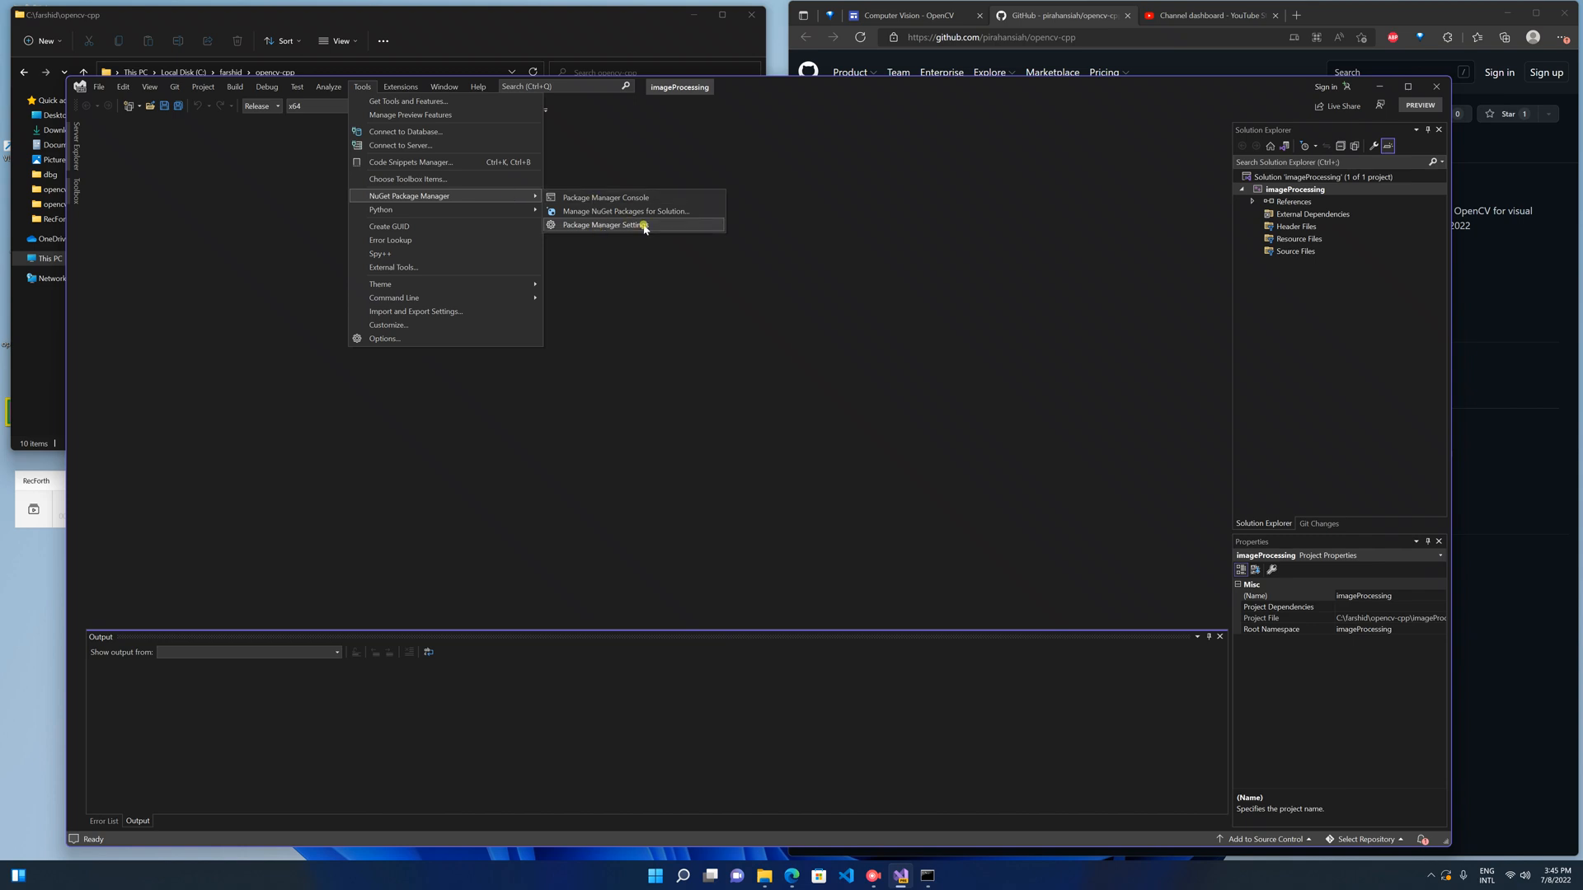
click(604, 224)
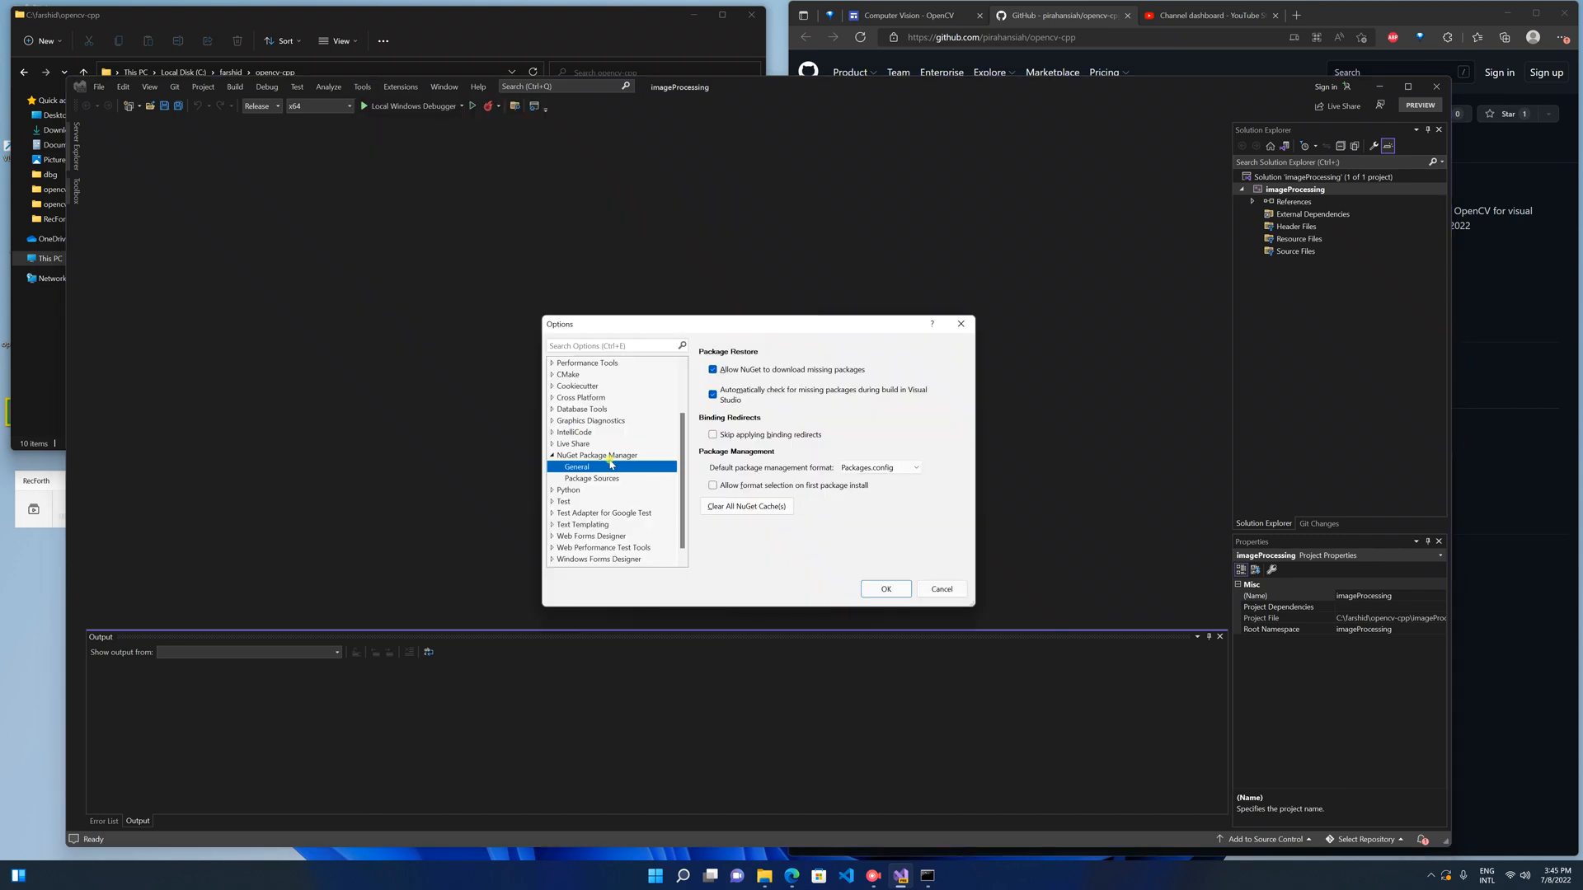
Confirm the myPC local package source under Package Sources and accept the settings with OK.
click(591, 478)
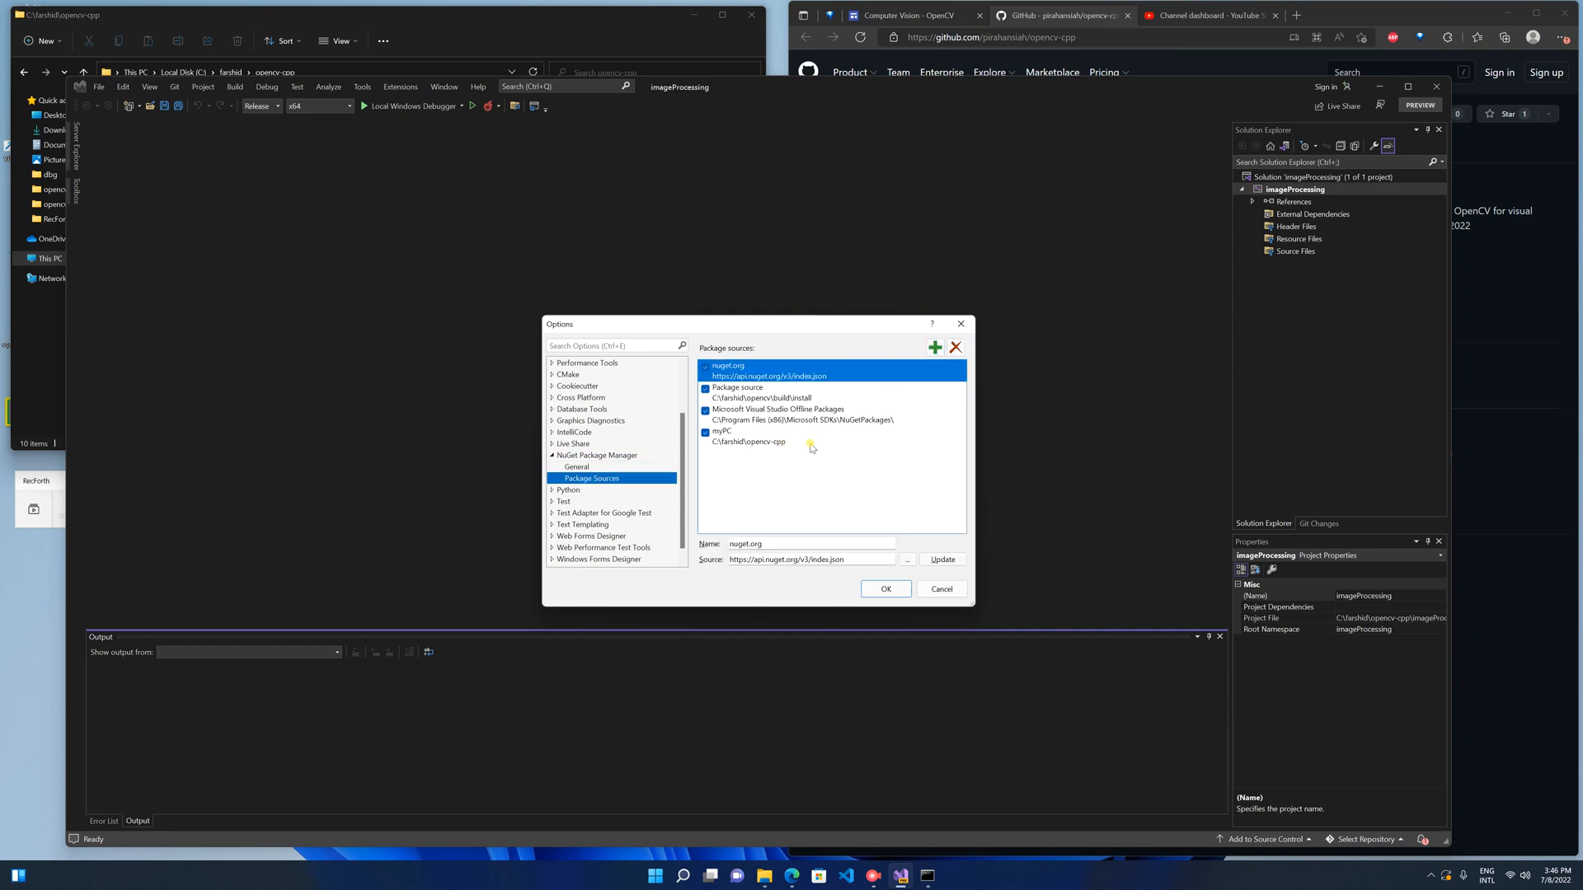
click(752, 435)
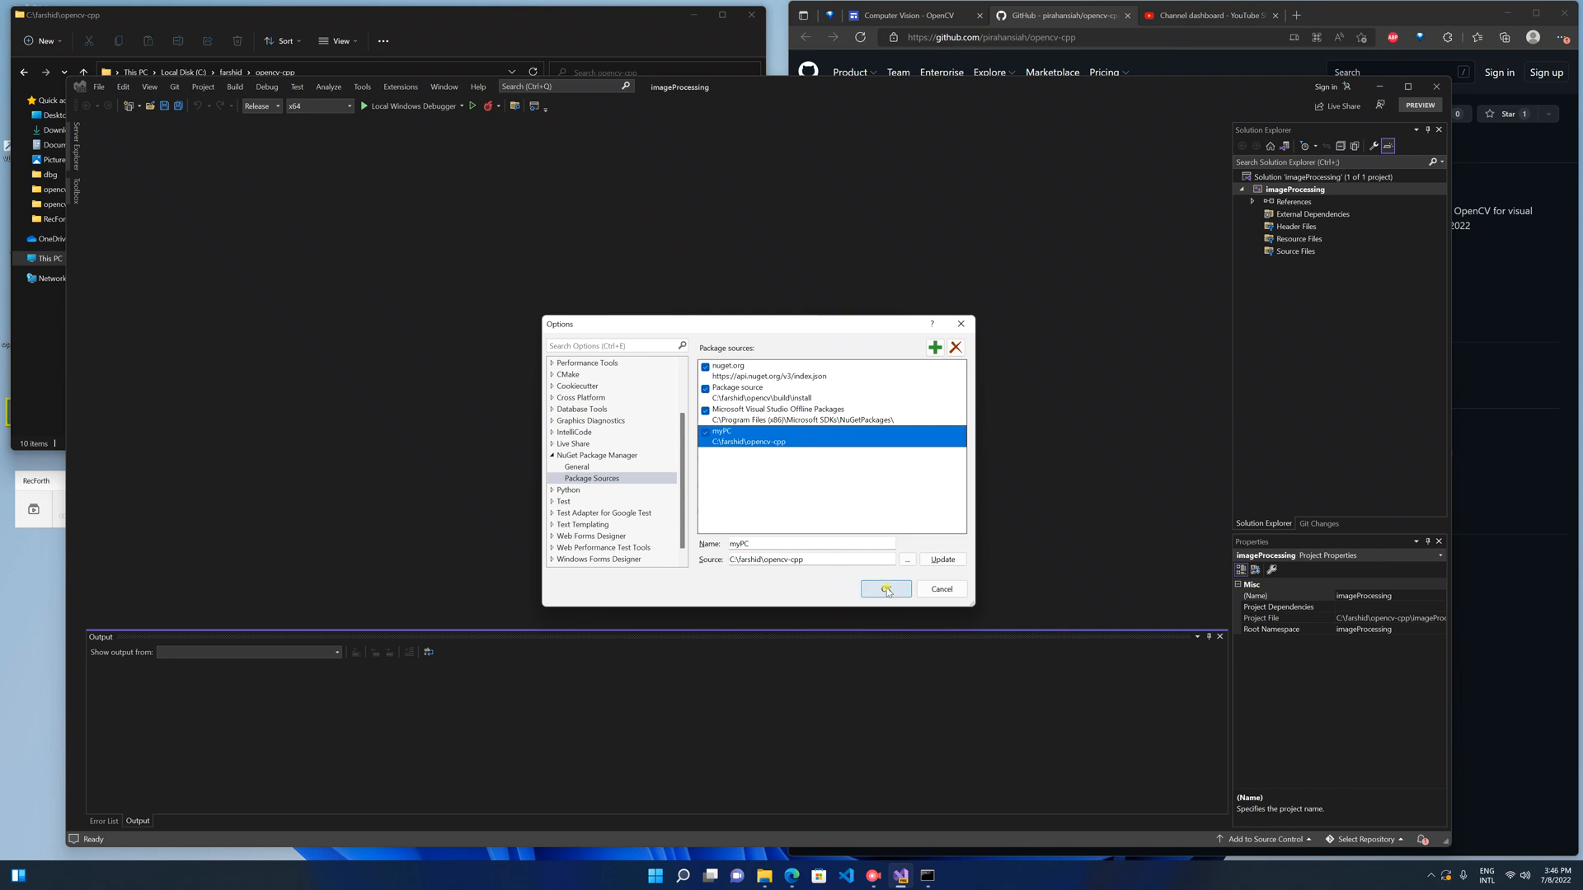
click(363, 85)
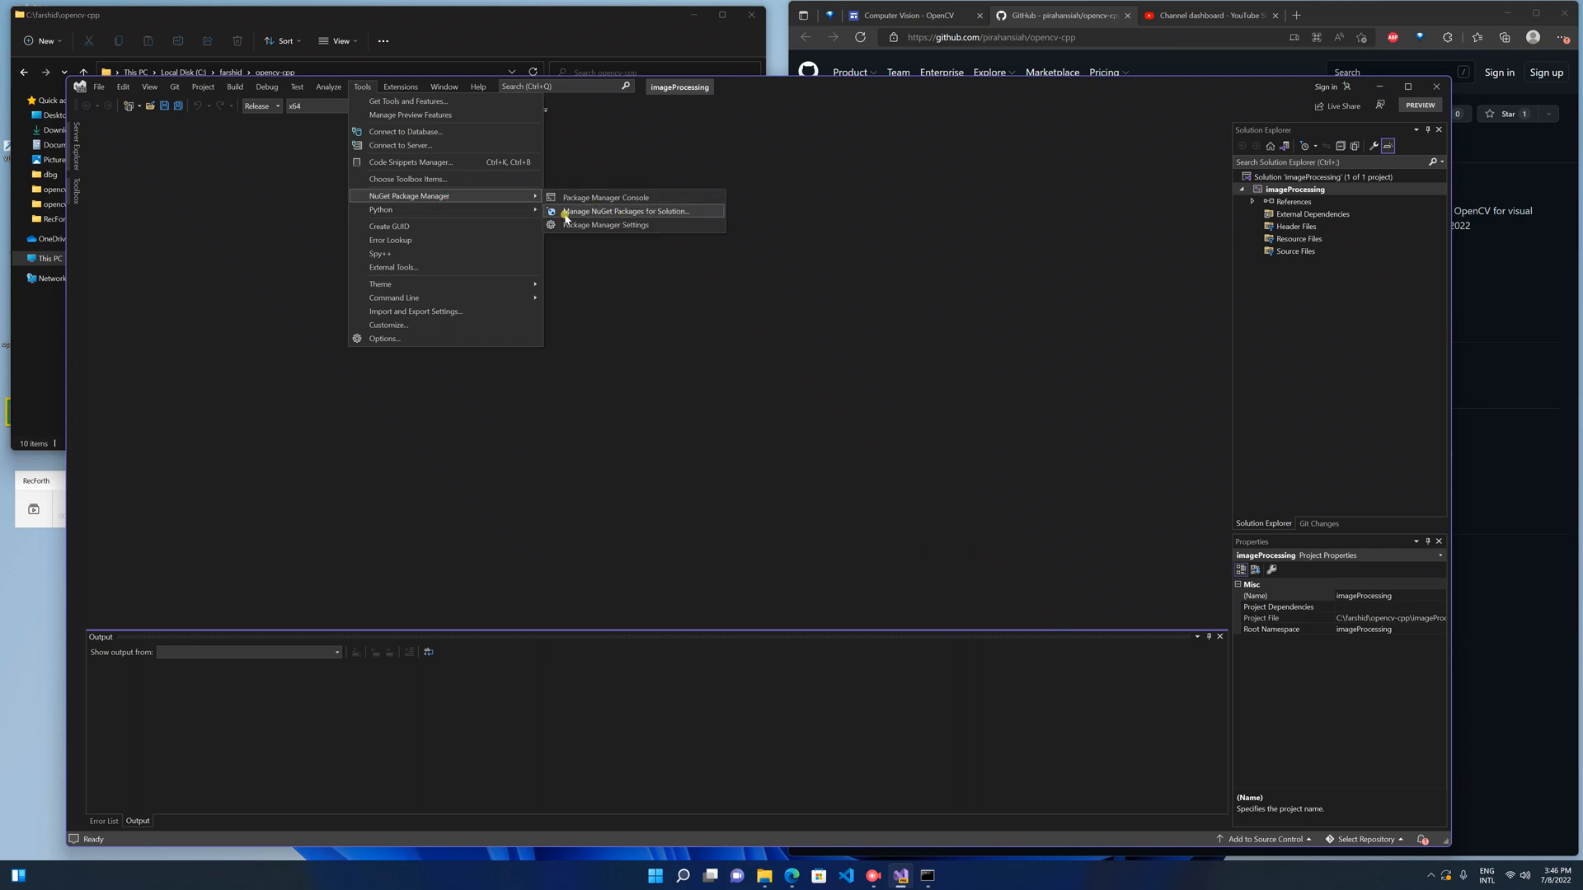
mouse_move(671, 212)
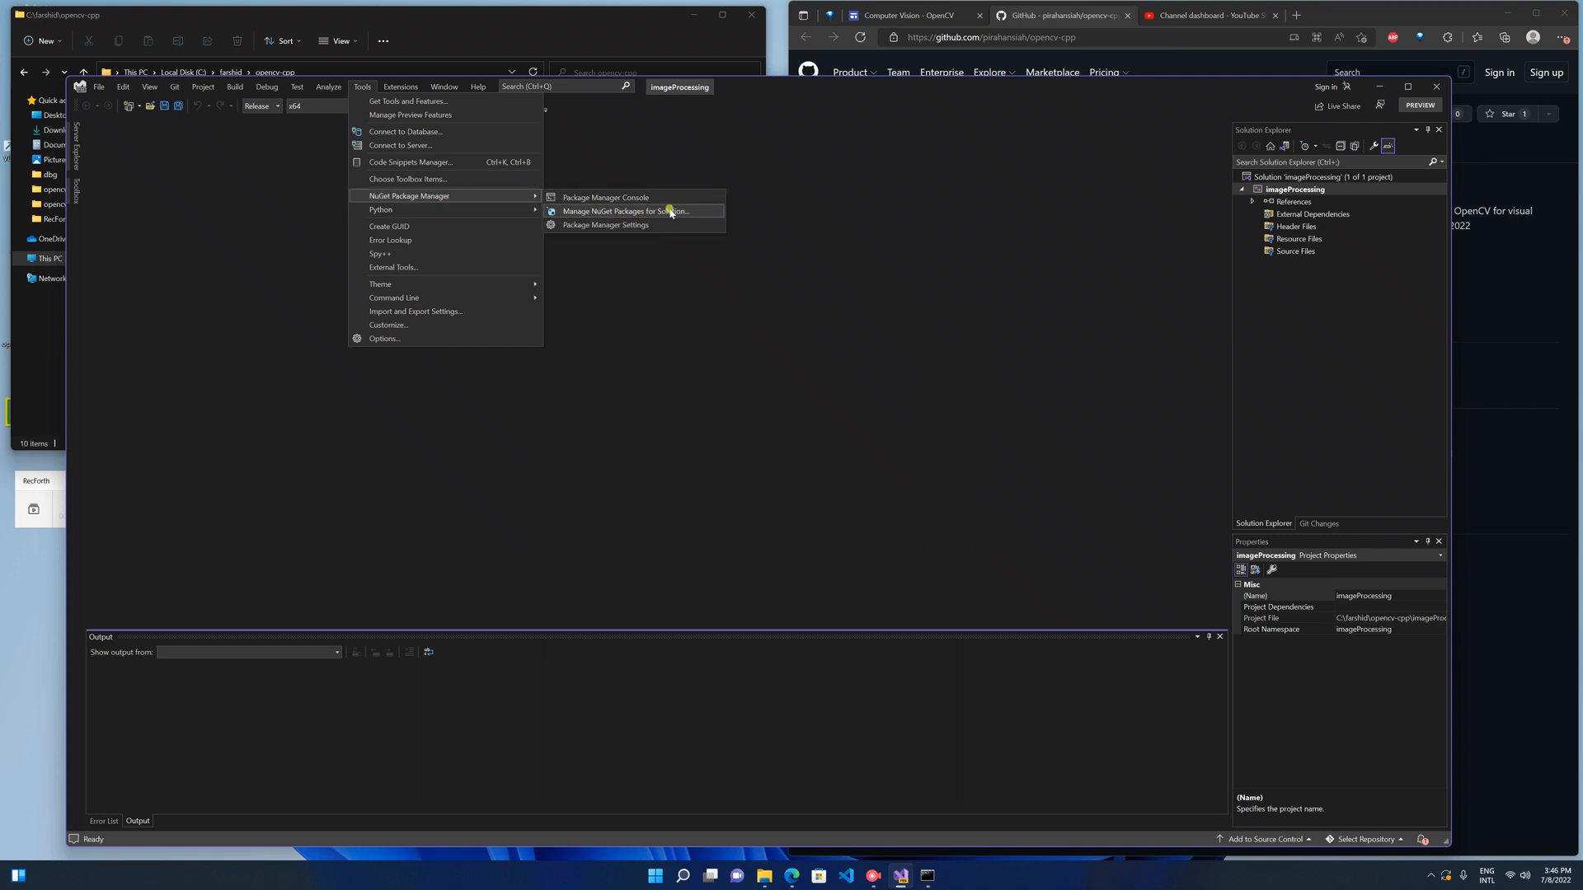
Manage NuGet packages for the solution and browse the local myPC source.
click(626, 211)
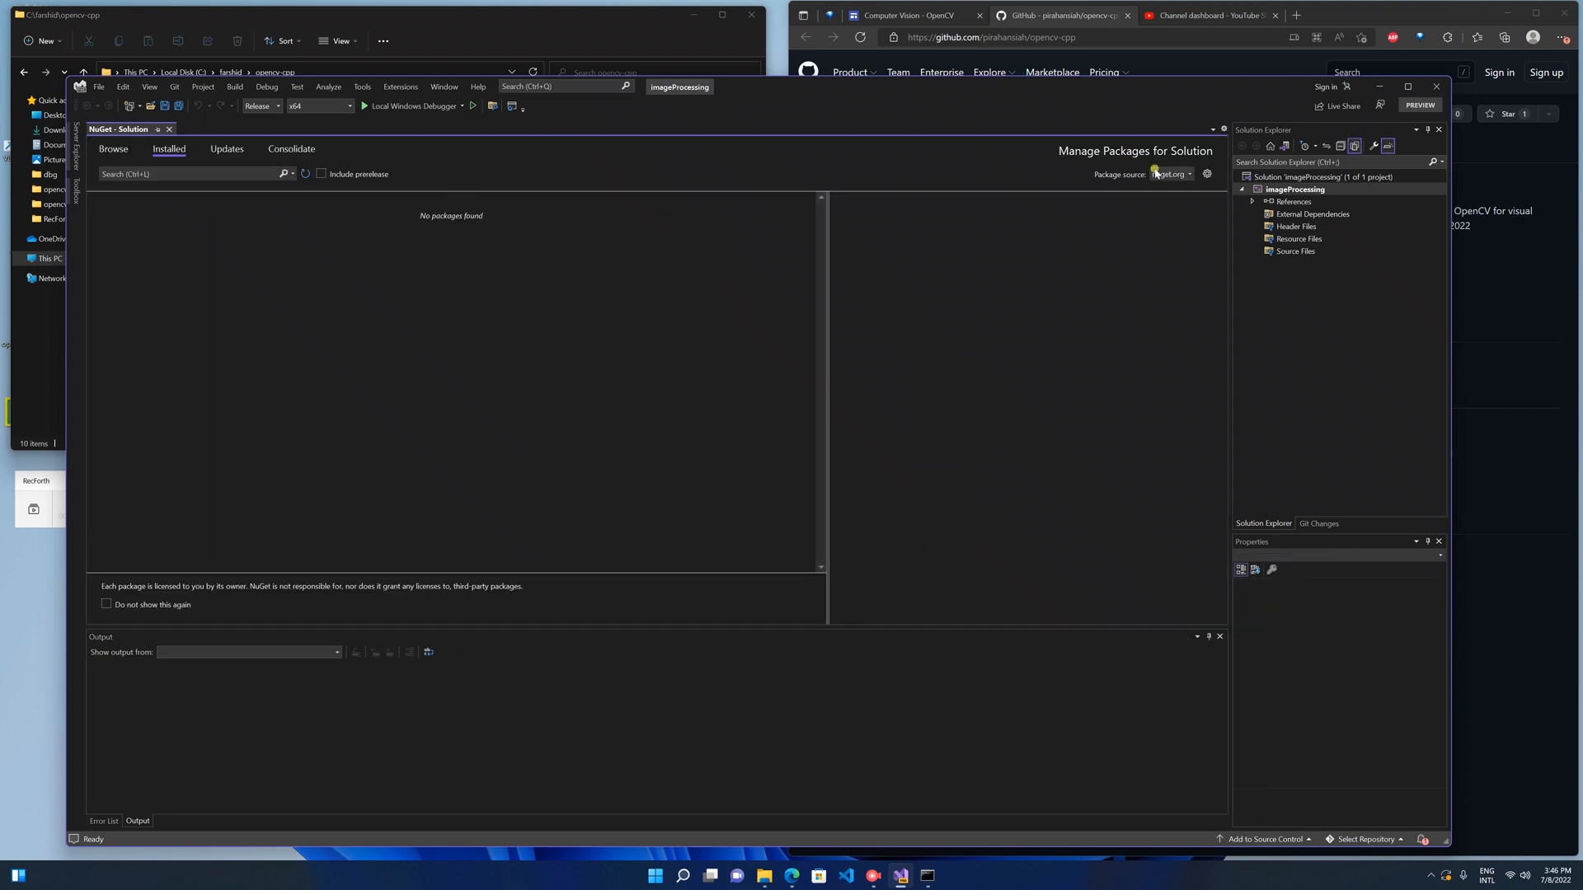
click(1189, 173)
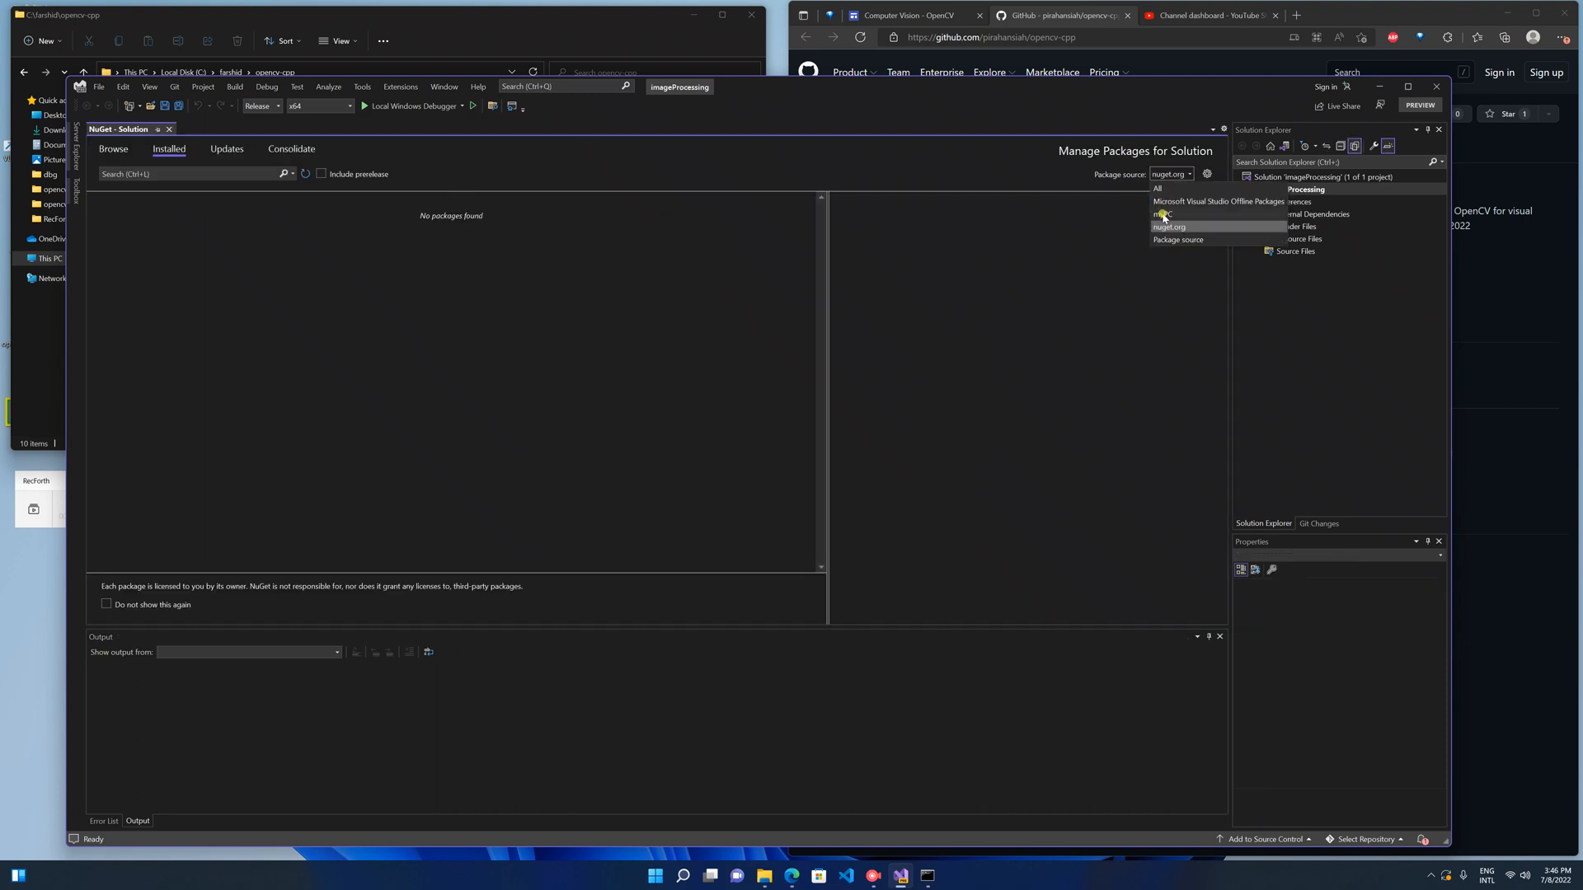
click(1159, 214)
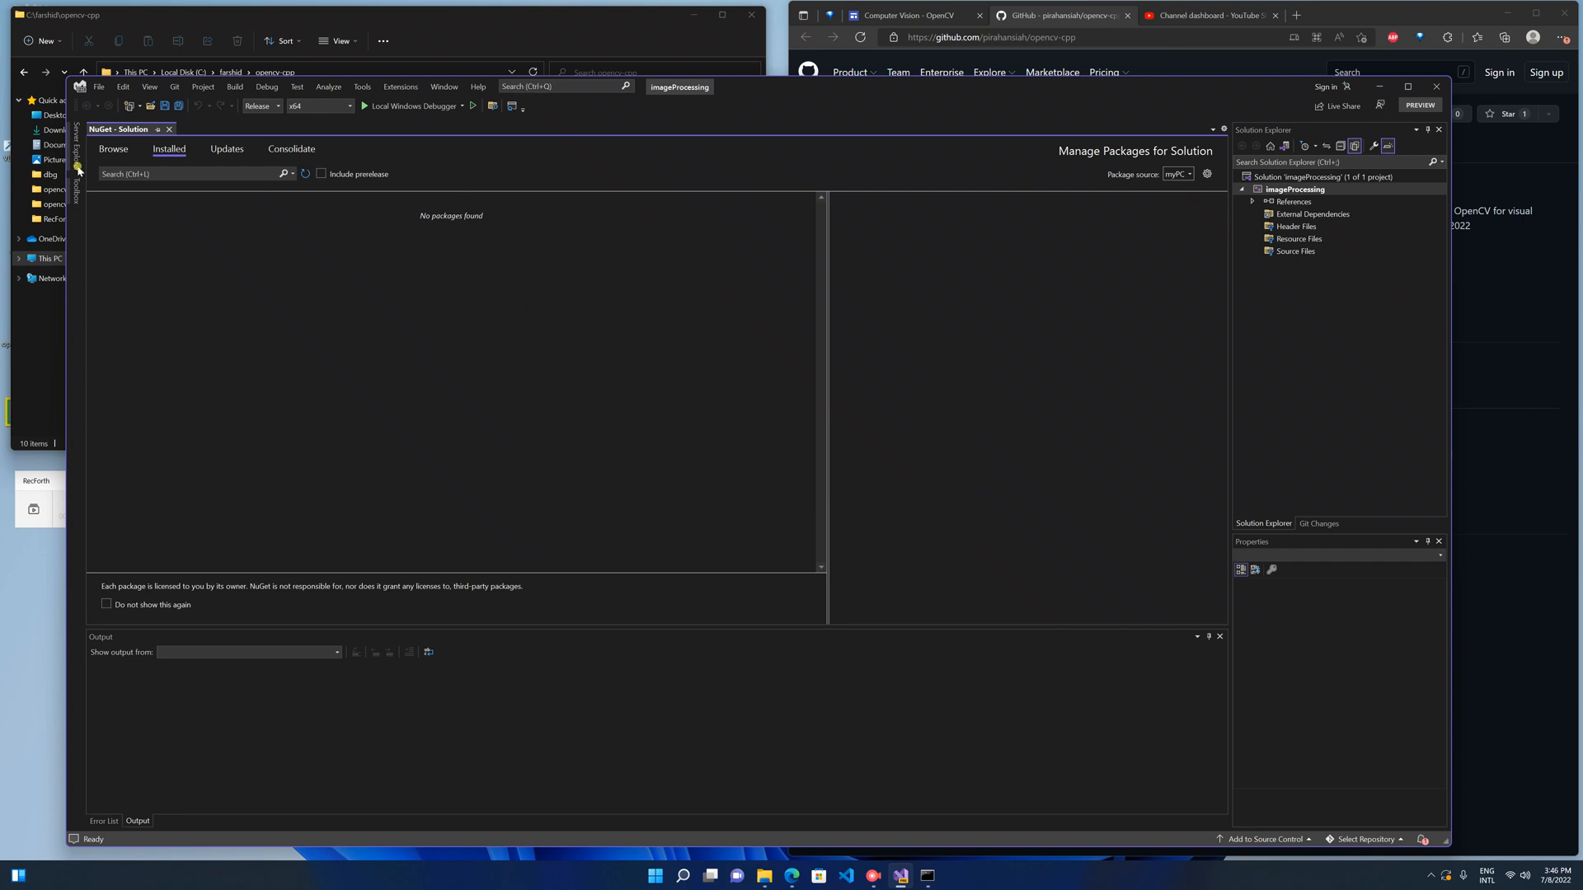
click(114, 148)
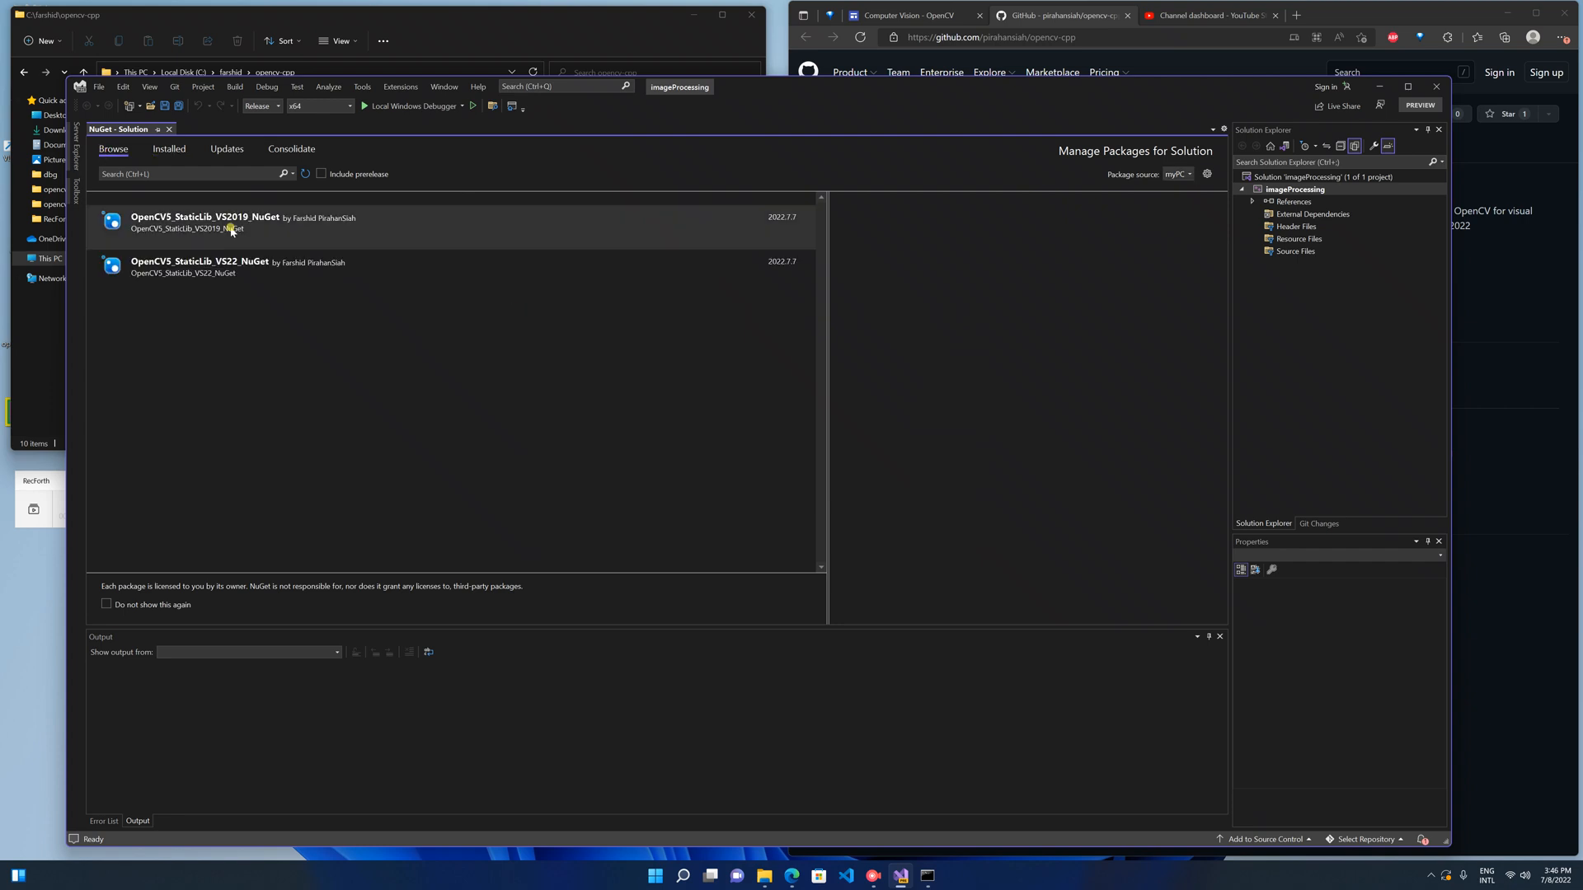
mouse_move(231, 263)
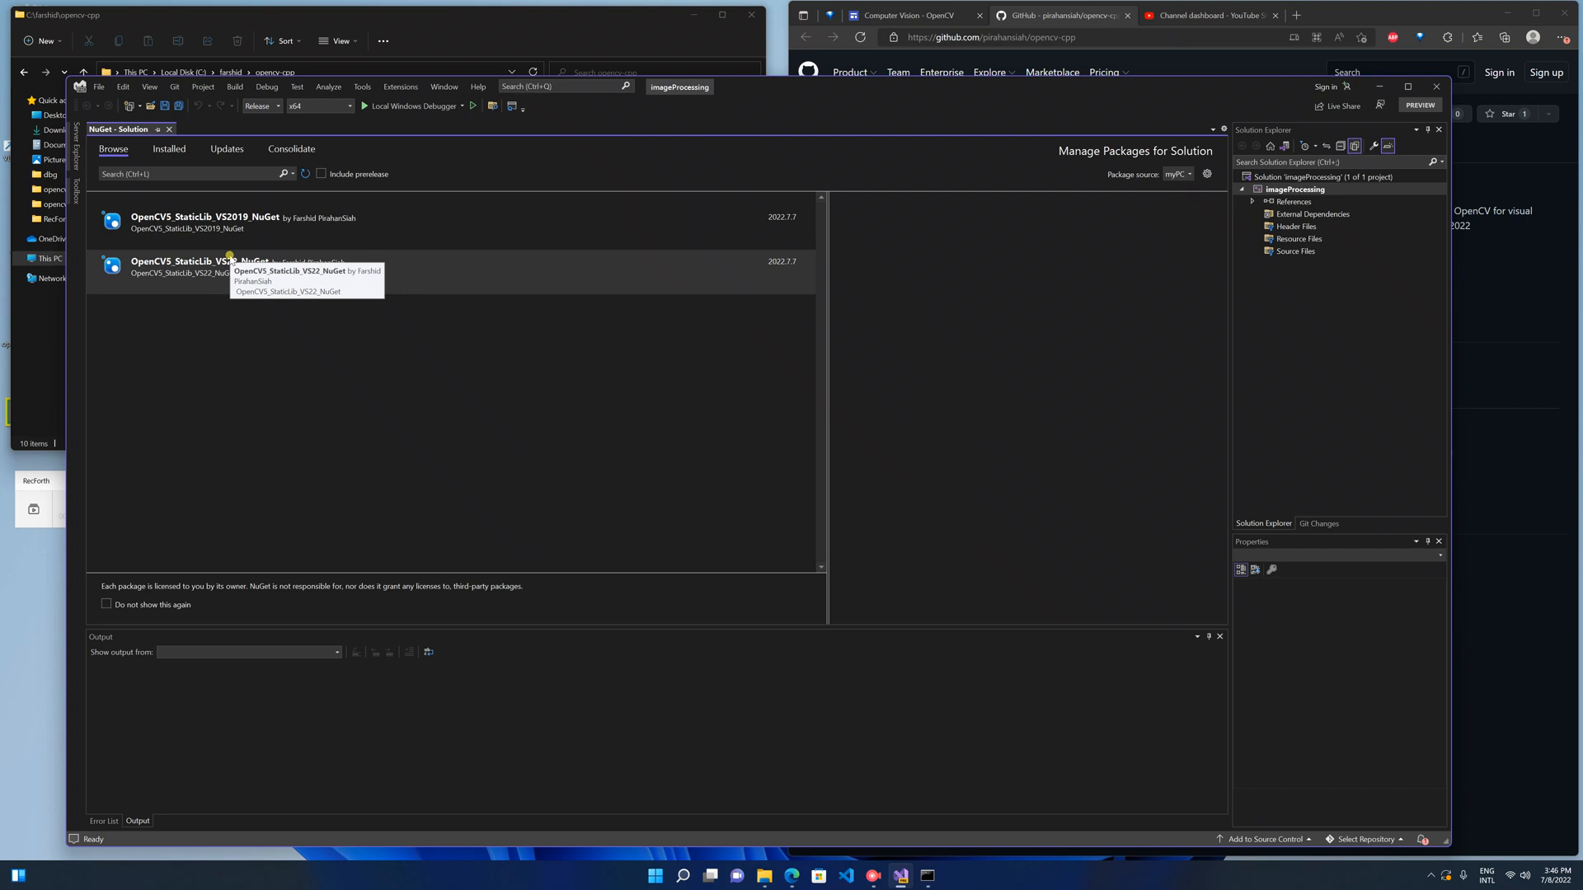
mouse_move(244, 363)
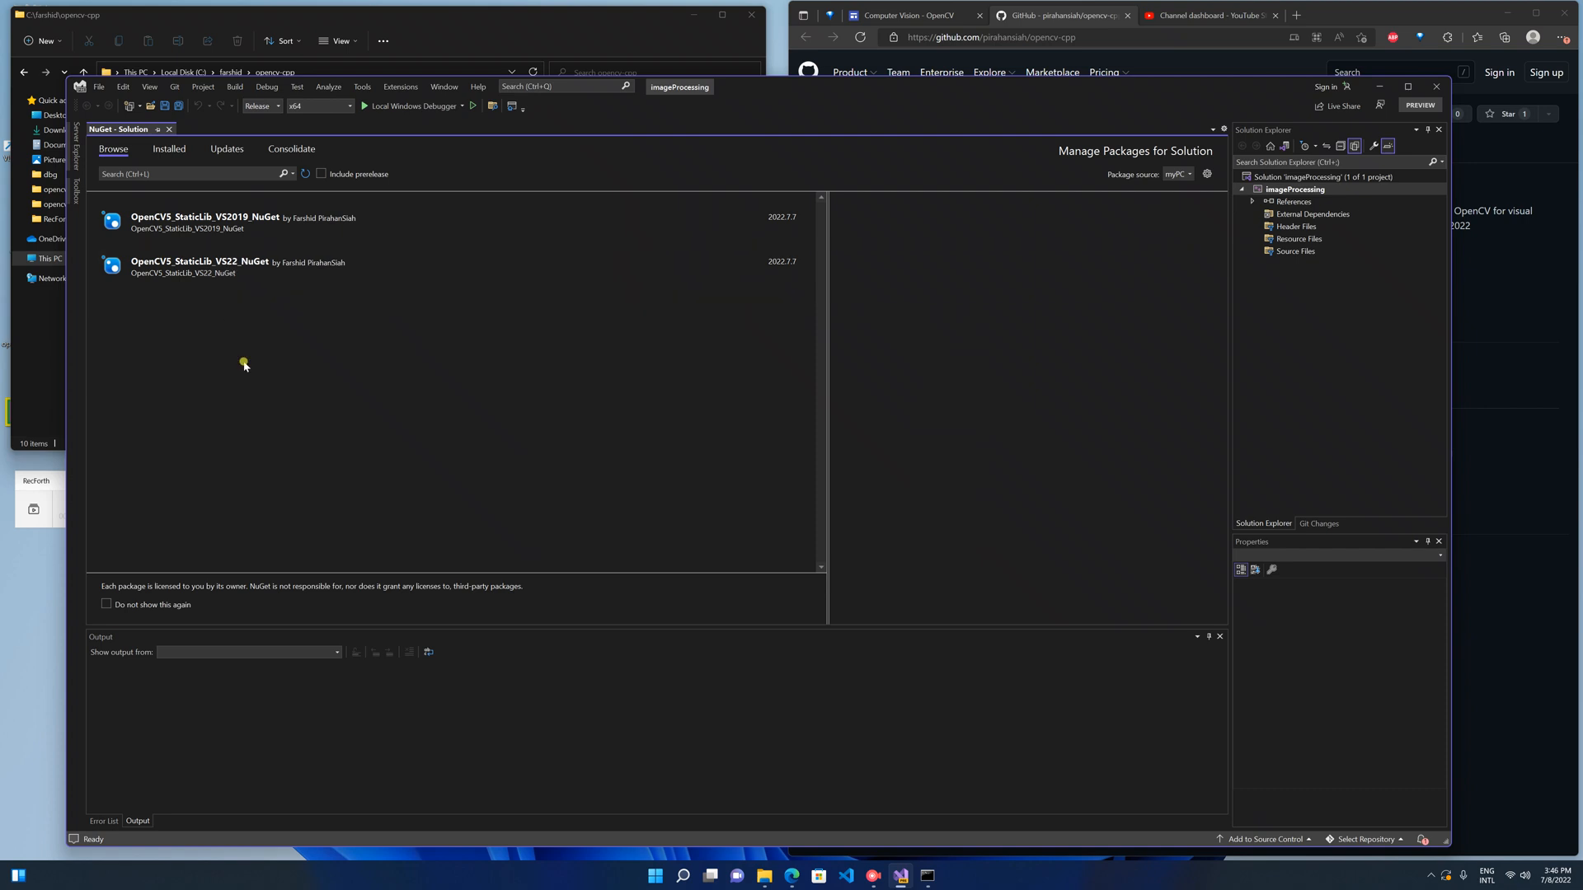
mouse_move(220, 267)
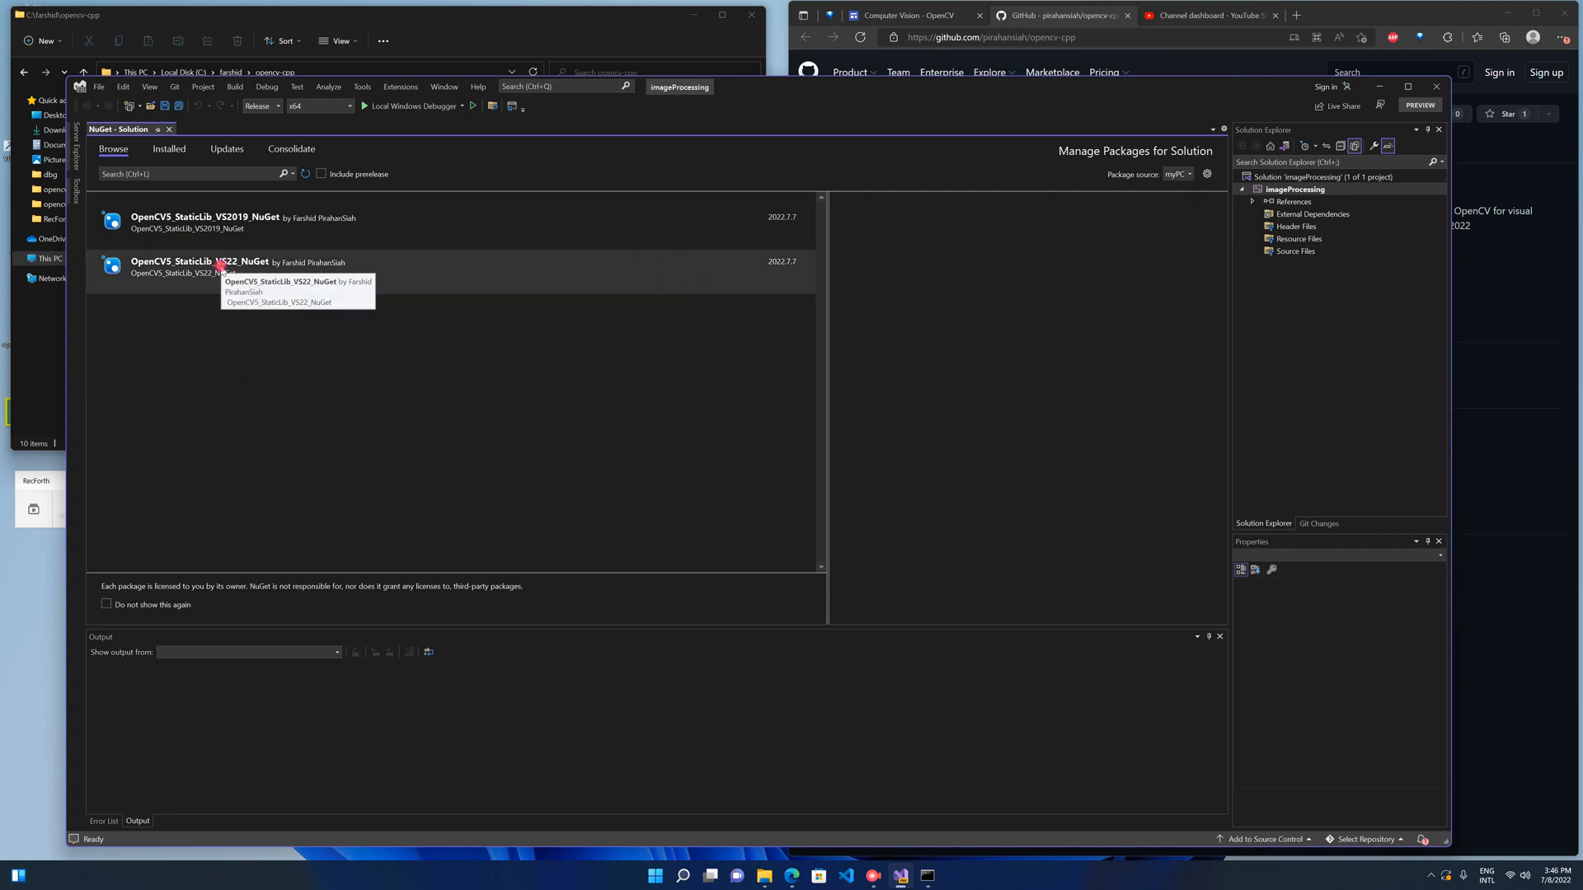
Install OpenCV5_StaticLib_VS22_NuGet 2022.7.7 into imageProcessing, then return to the opencv-cpp folder.
click(200, 267)
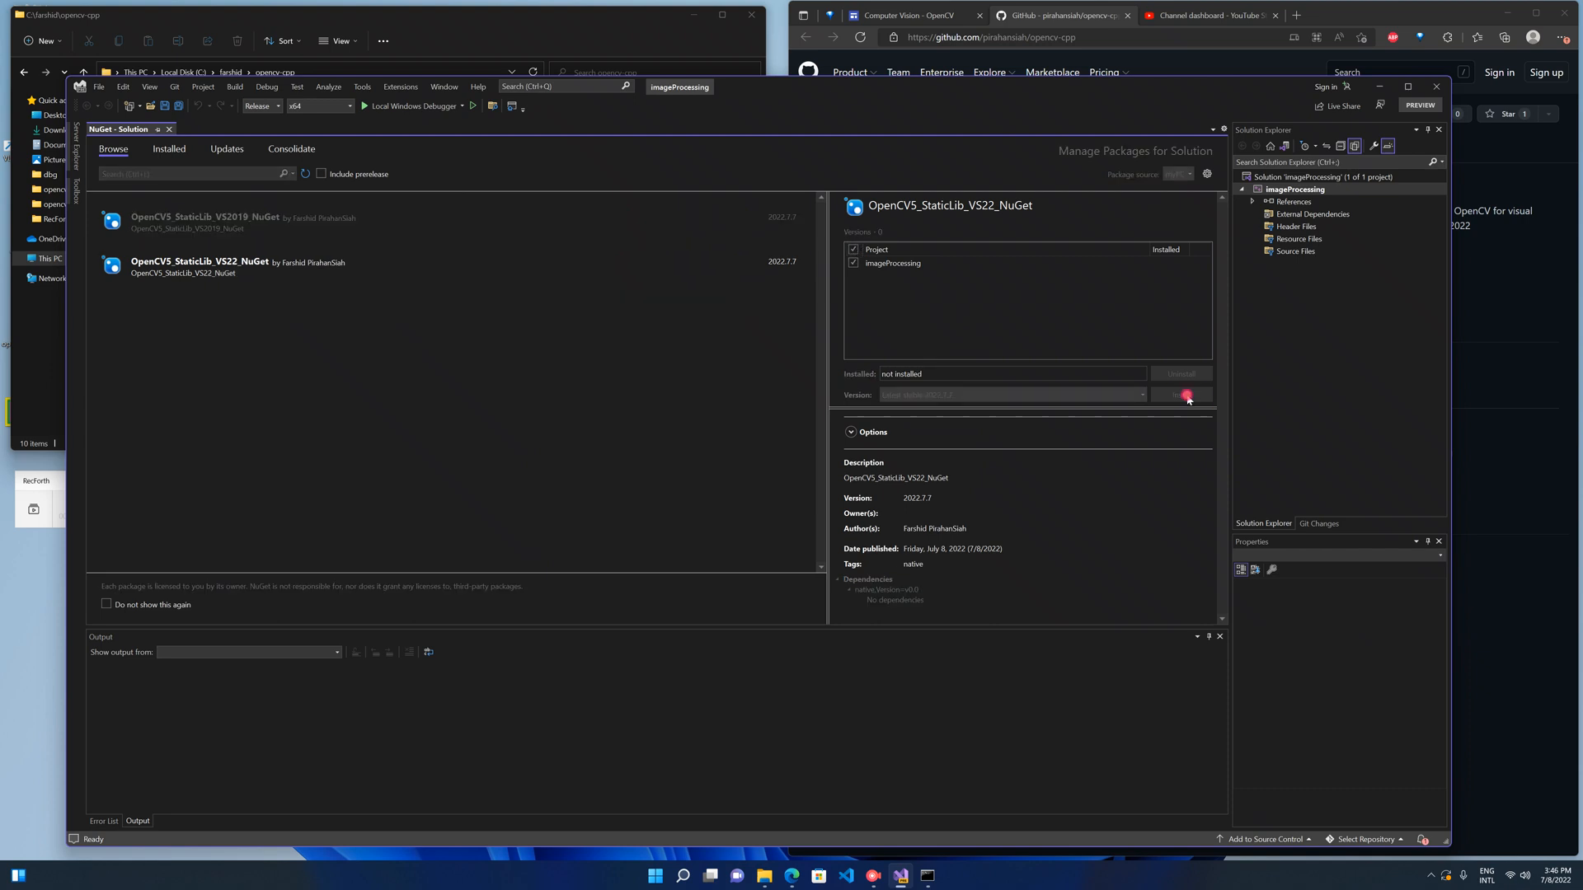
click(1181, 394)
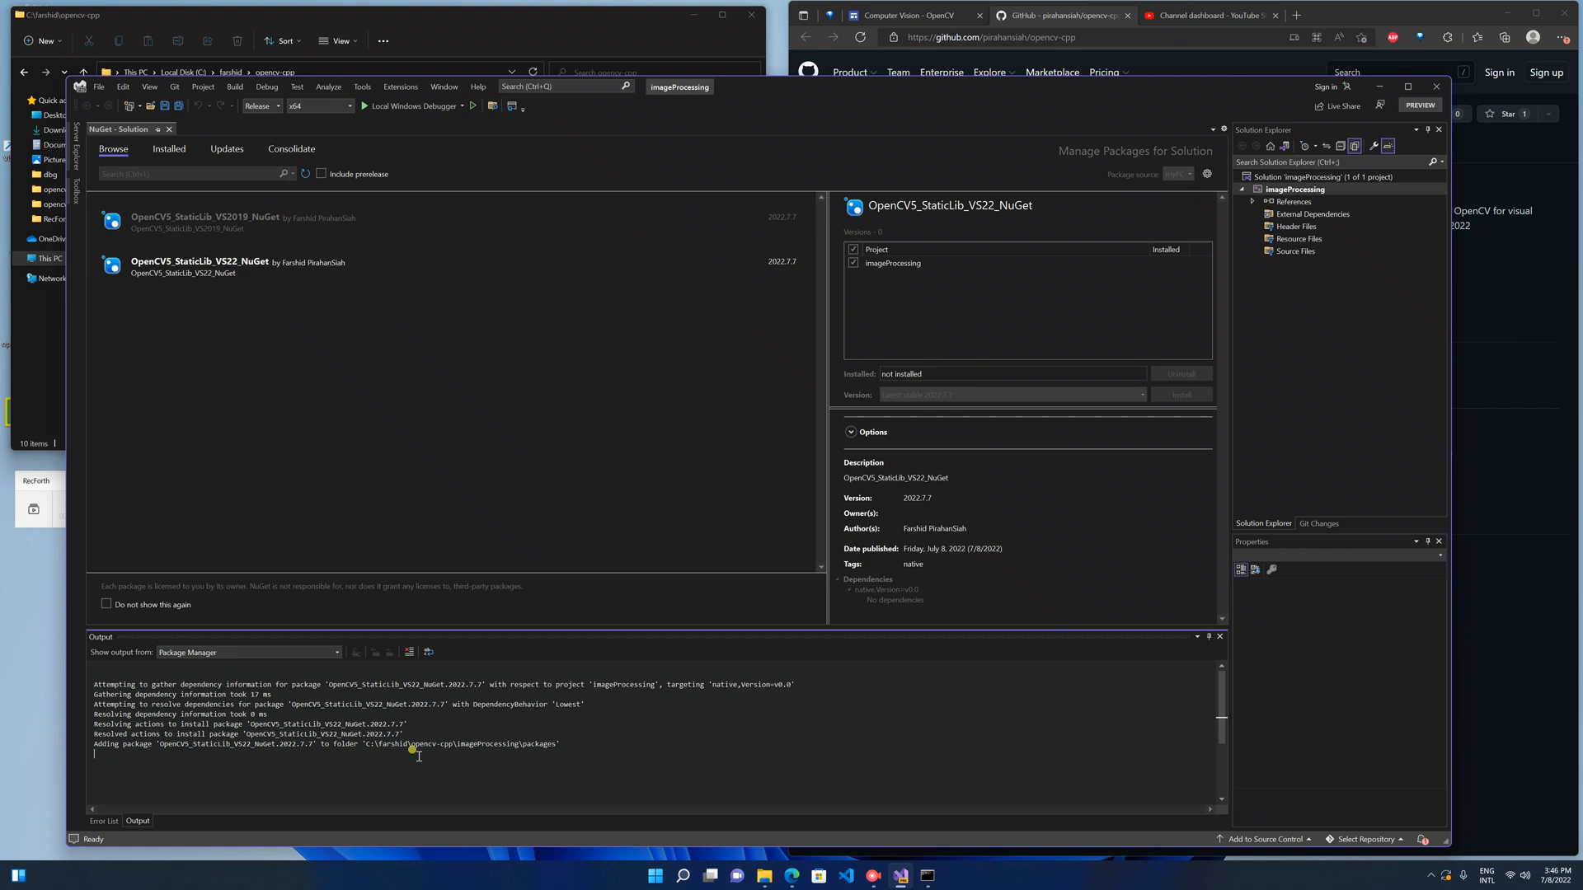
mouse_move(433, 725)
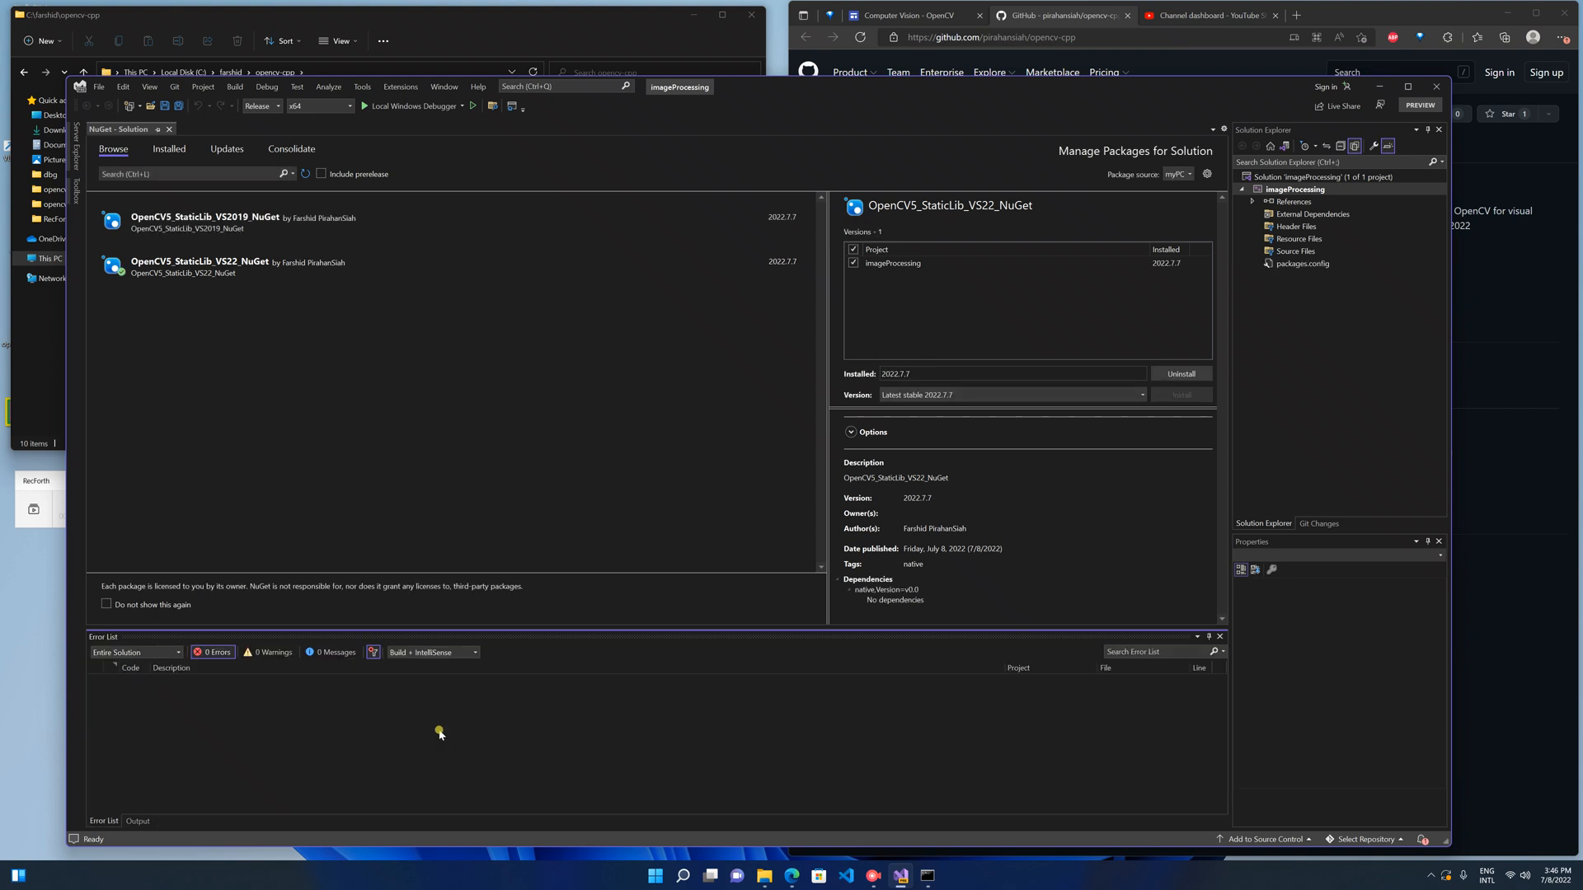
mouse_move(448, 731)
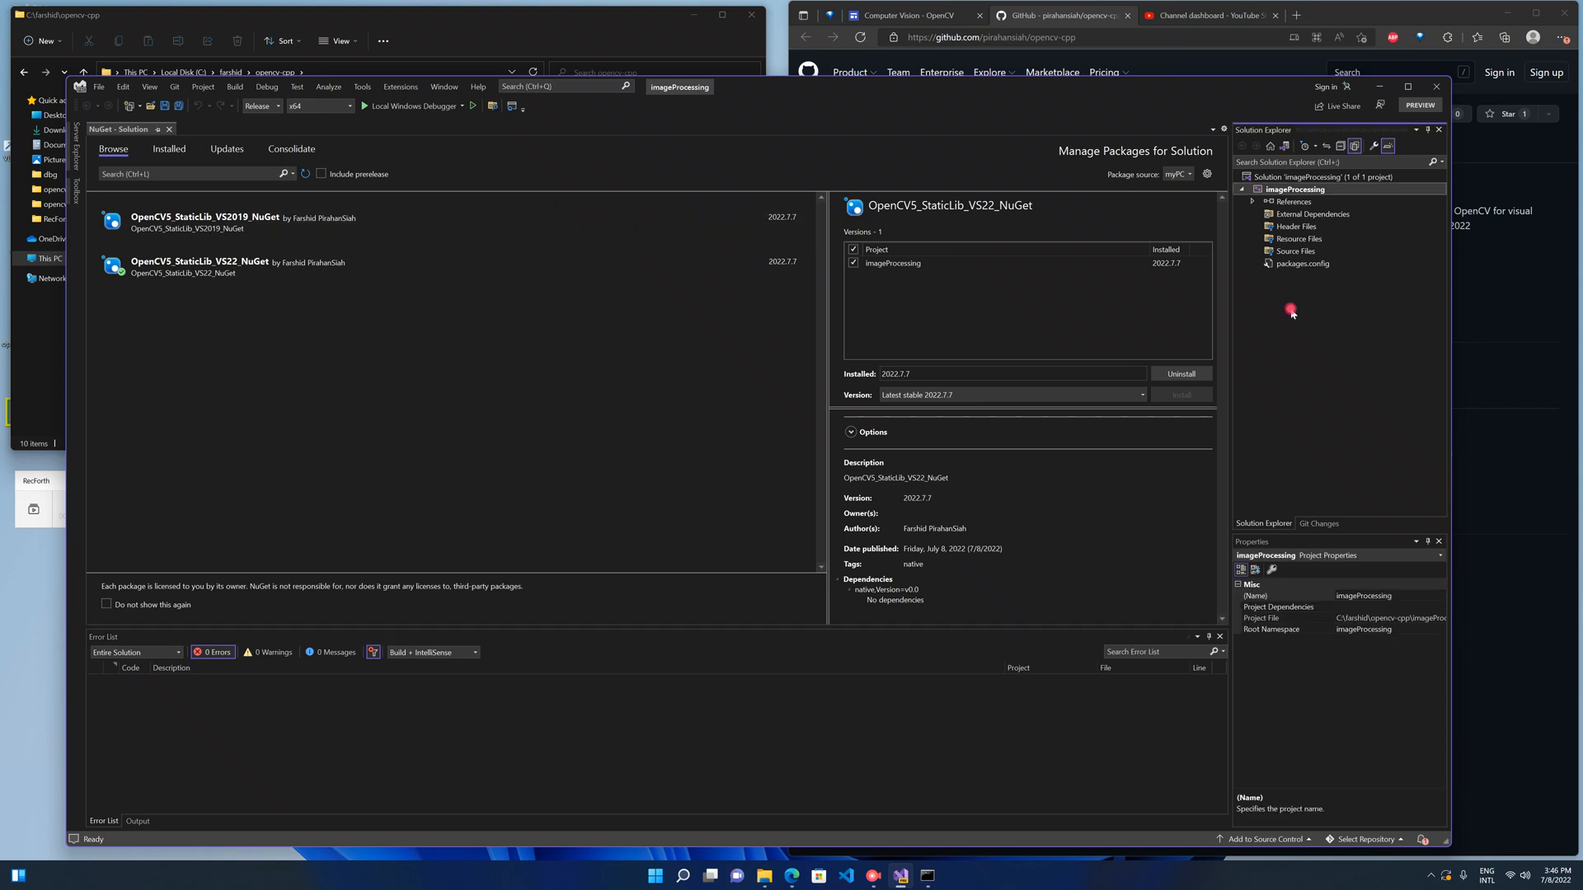
click(404, 15)
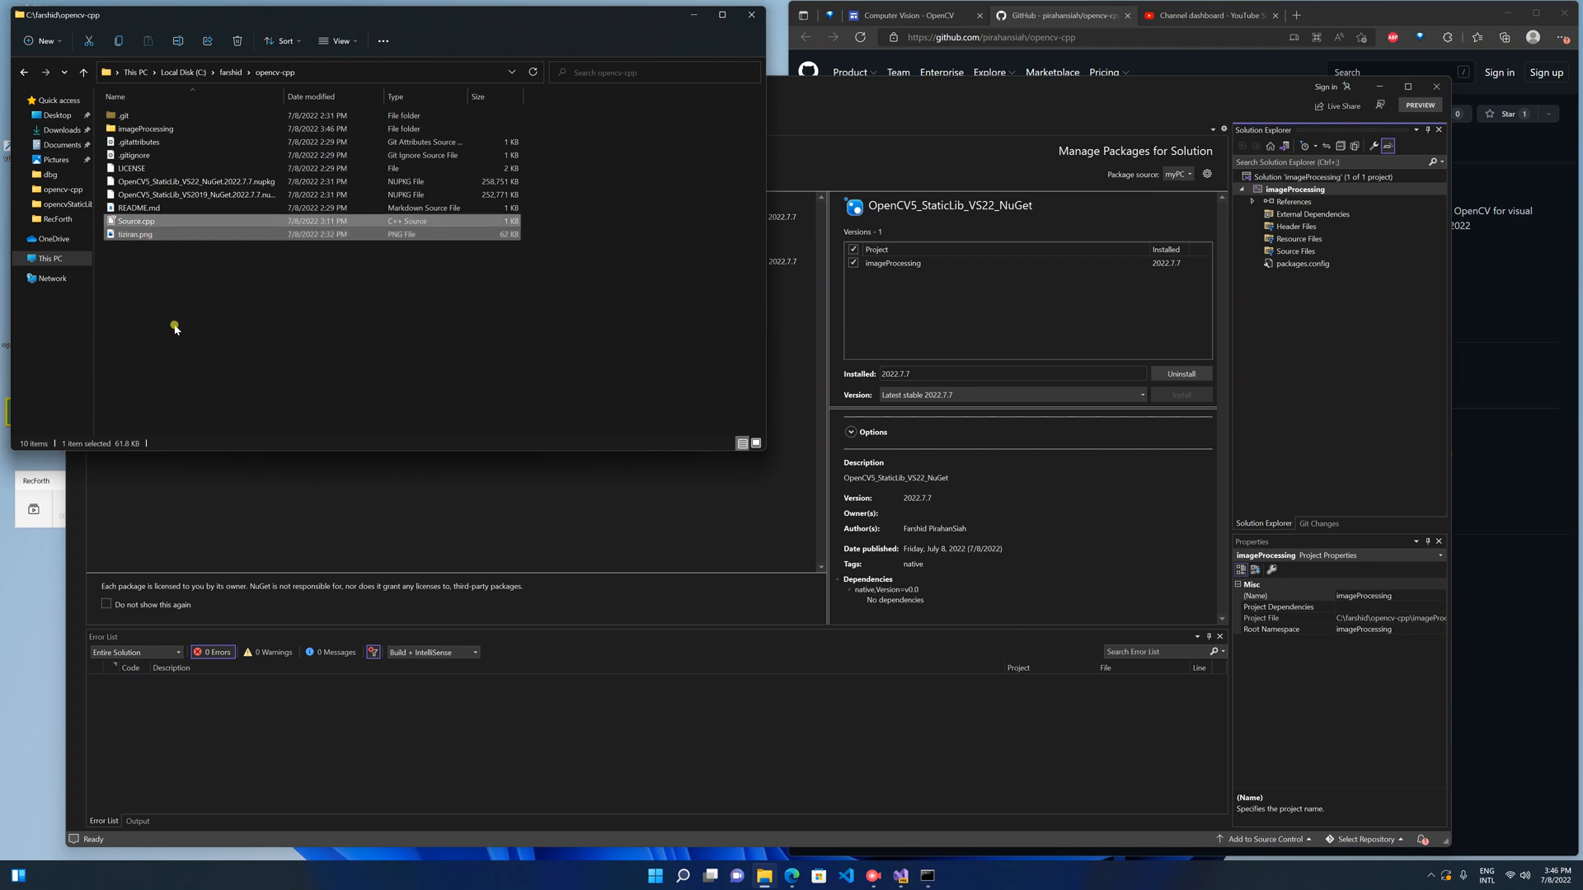
Select Source.cpp with tiziran.png and enter the imageProcessing project folder.
click(146, 128)
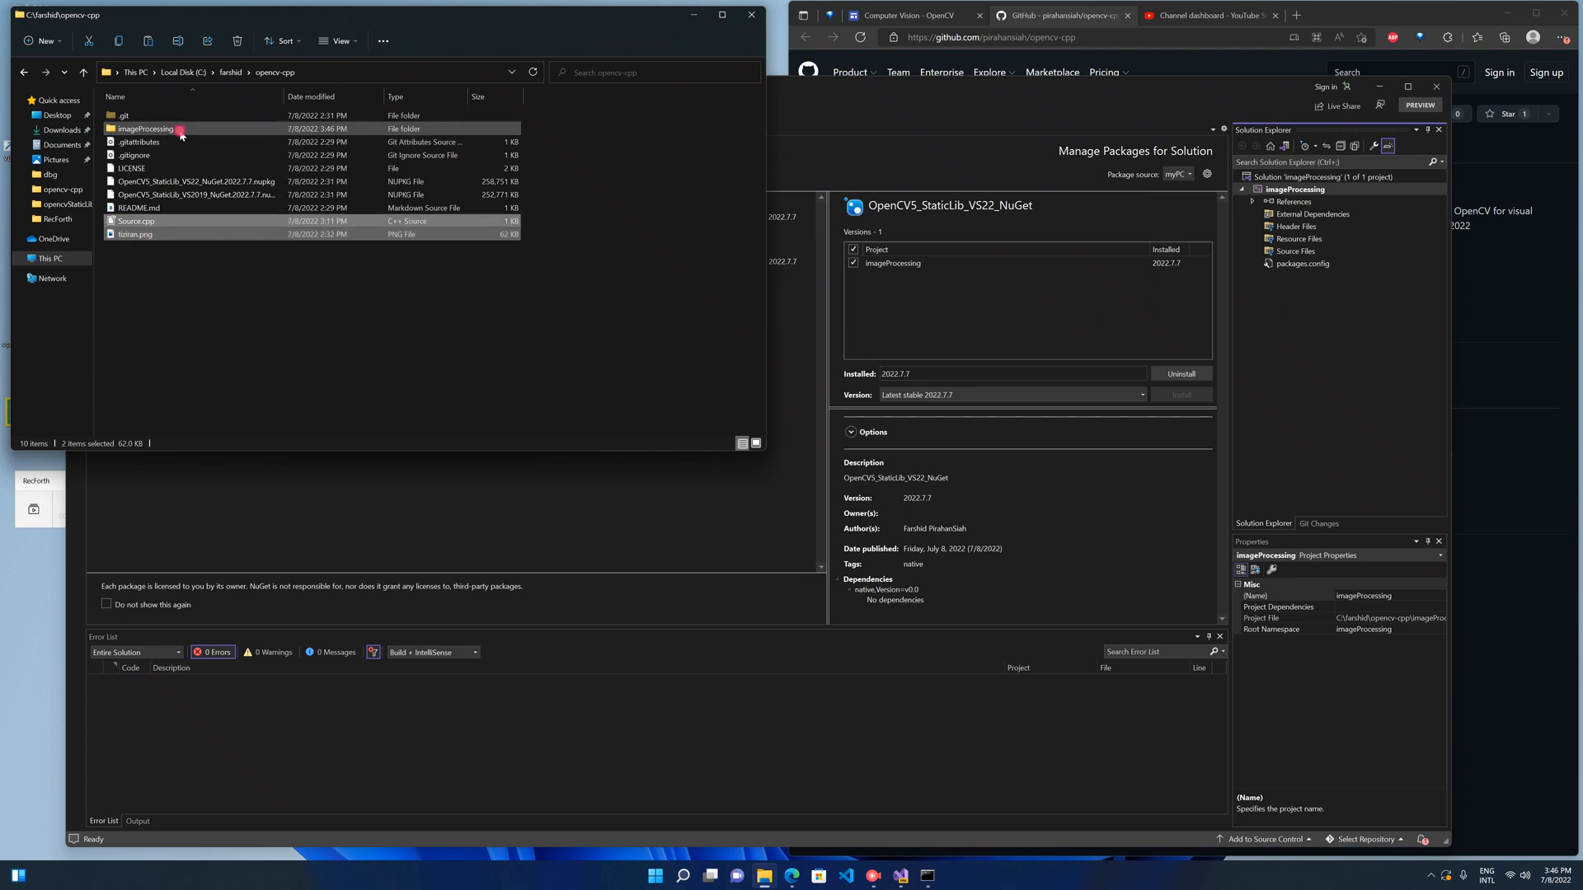
double_click(145, 128)
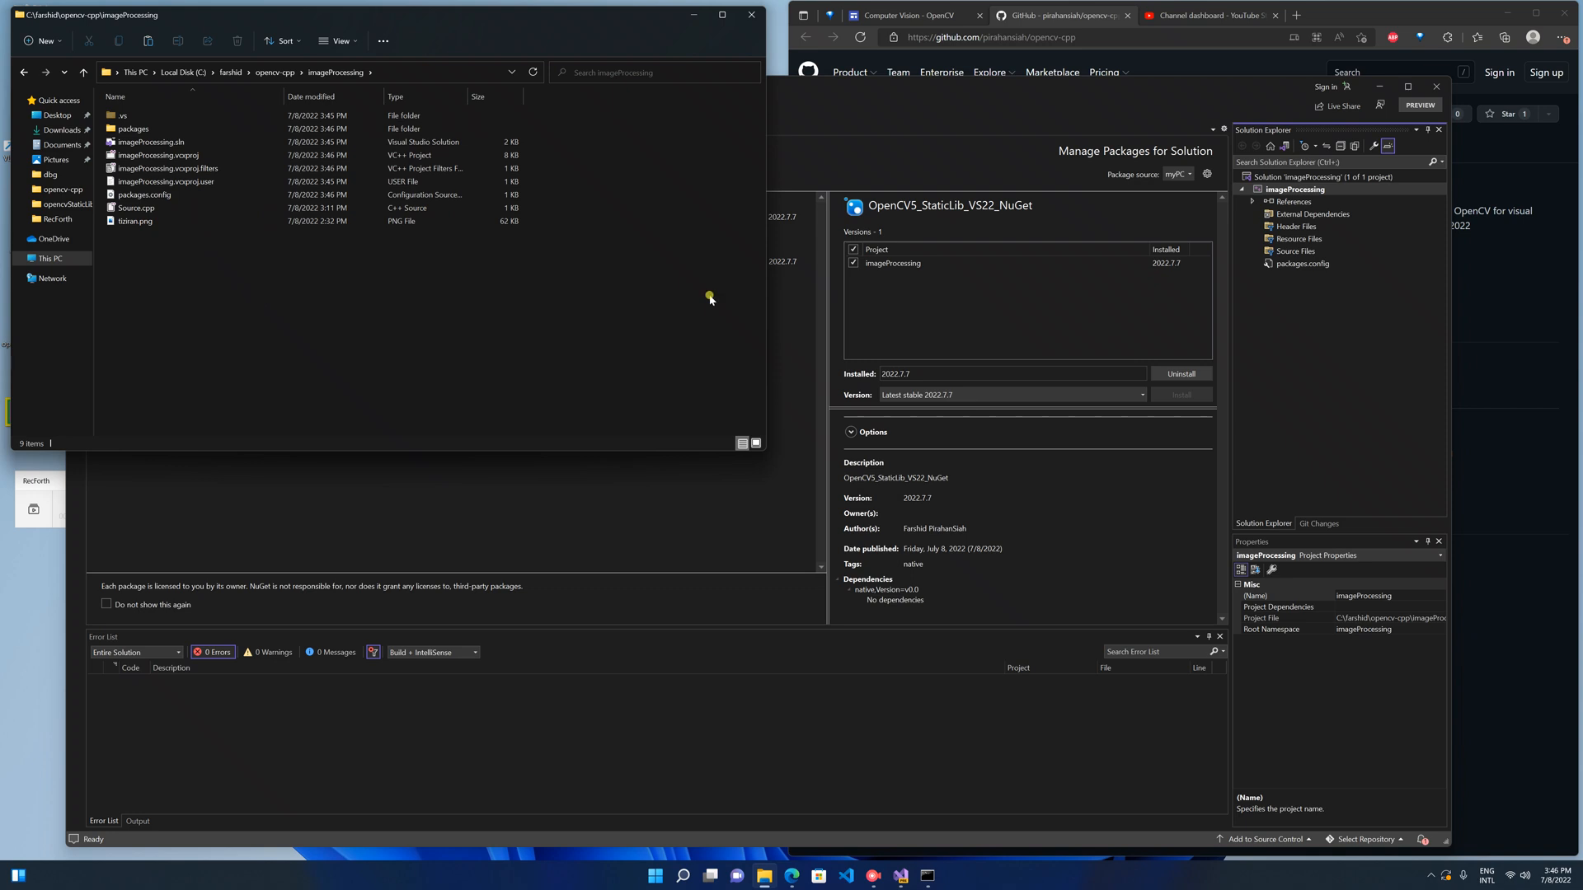
Add the existing Source.cpp to the project's Source Files via Add > Existing Item.
right_click(1296, 251)
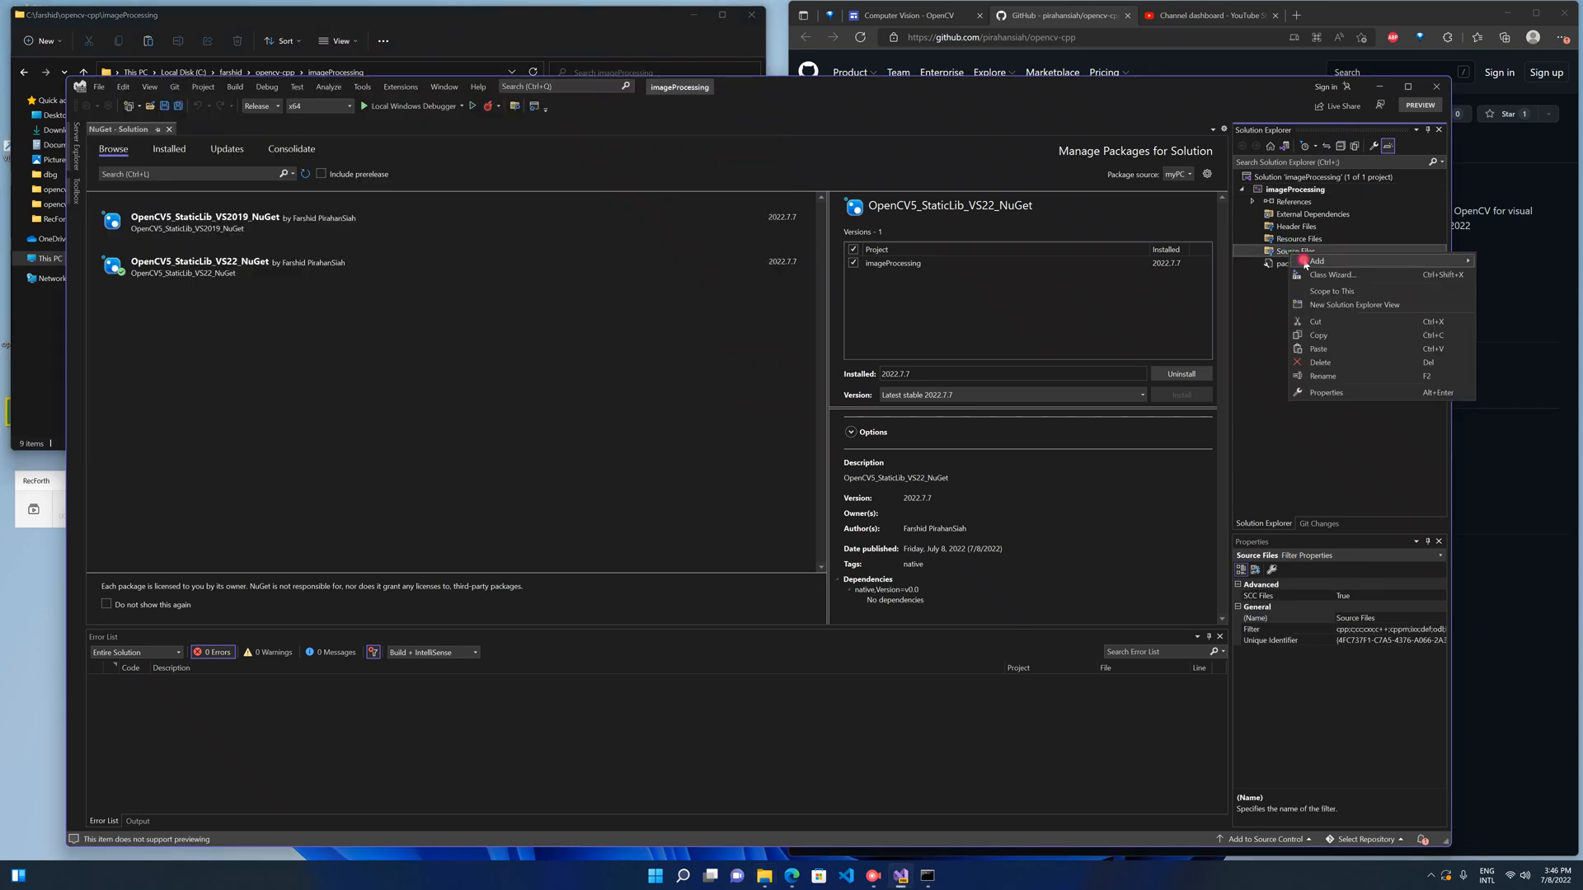
mouse_move(1316, 261)
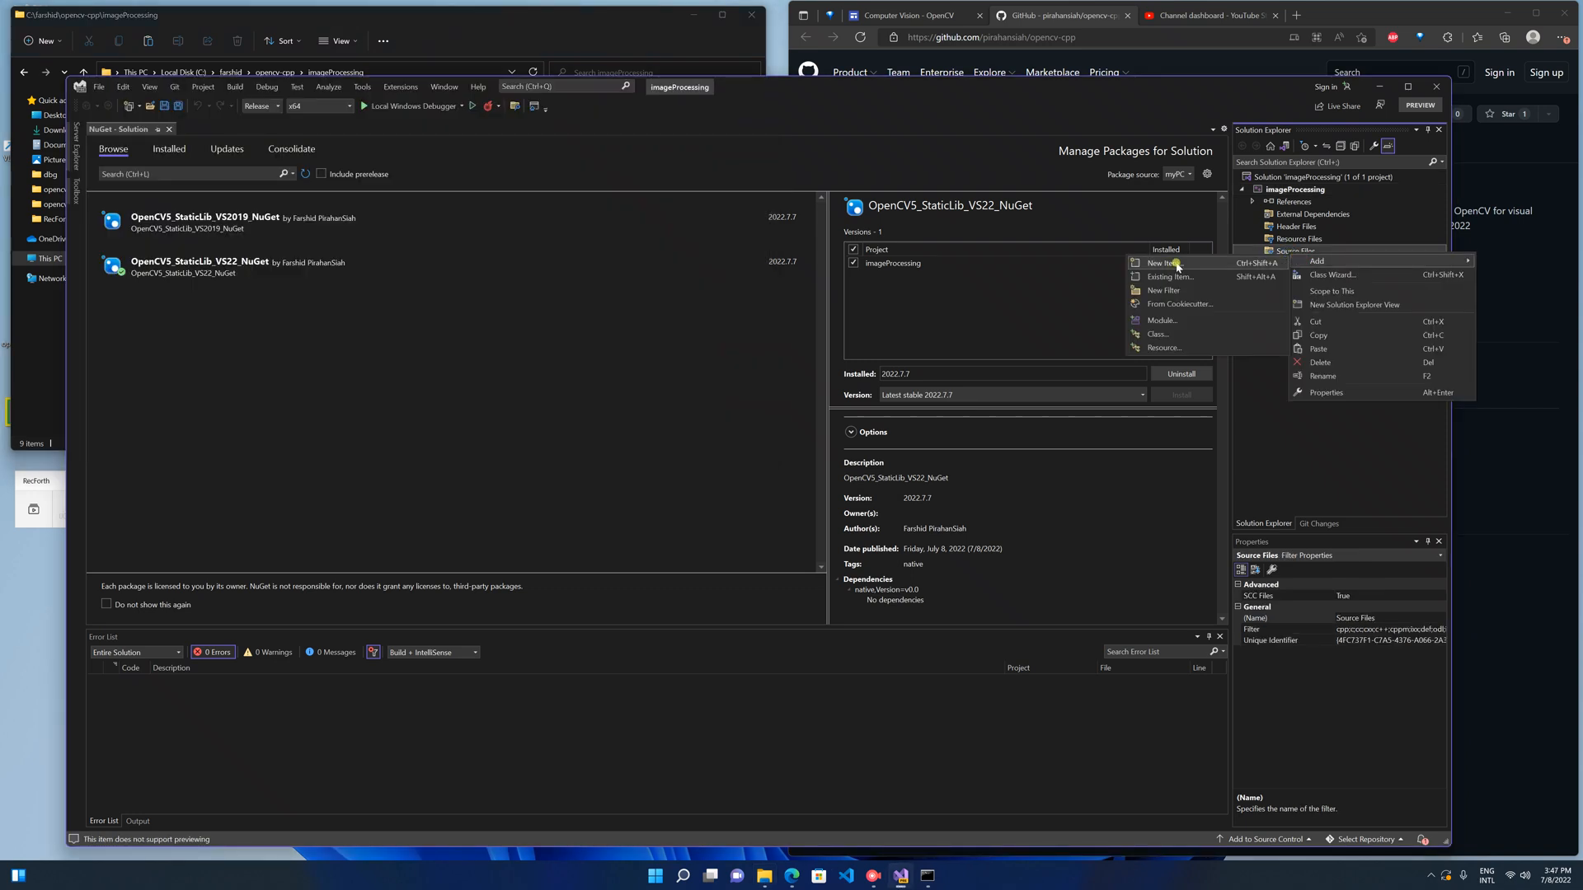
click(1169, 277)
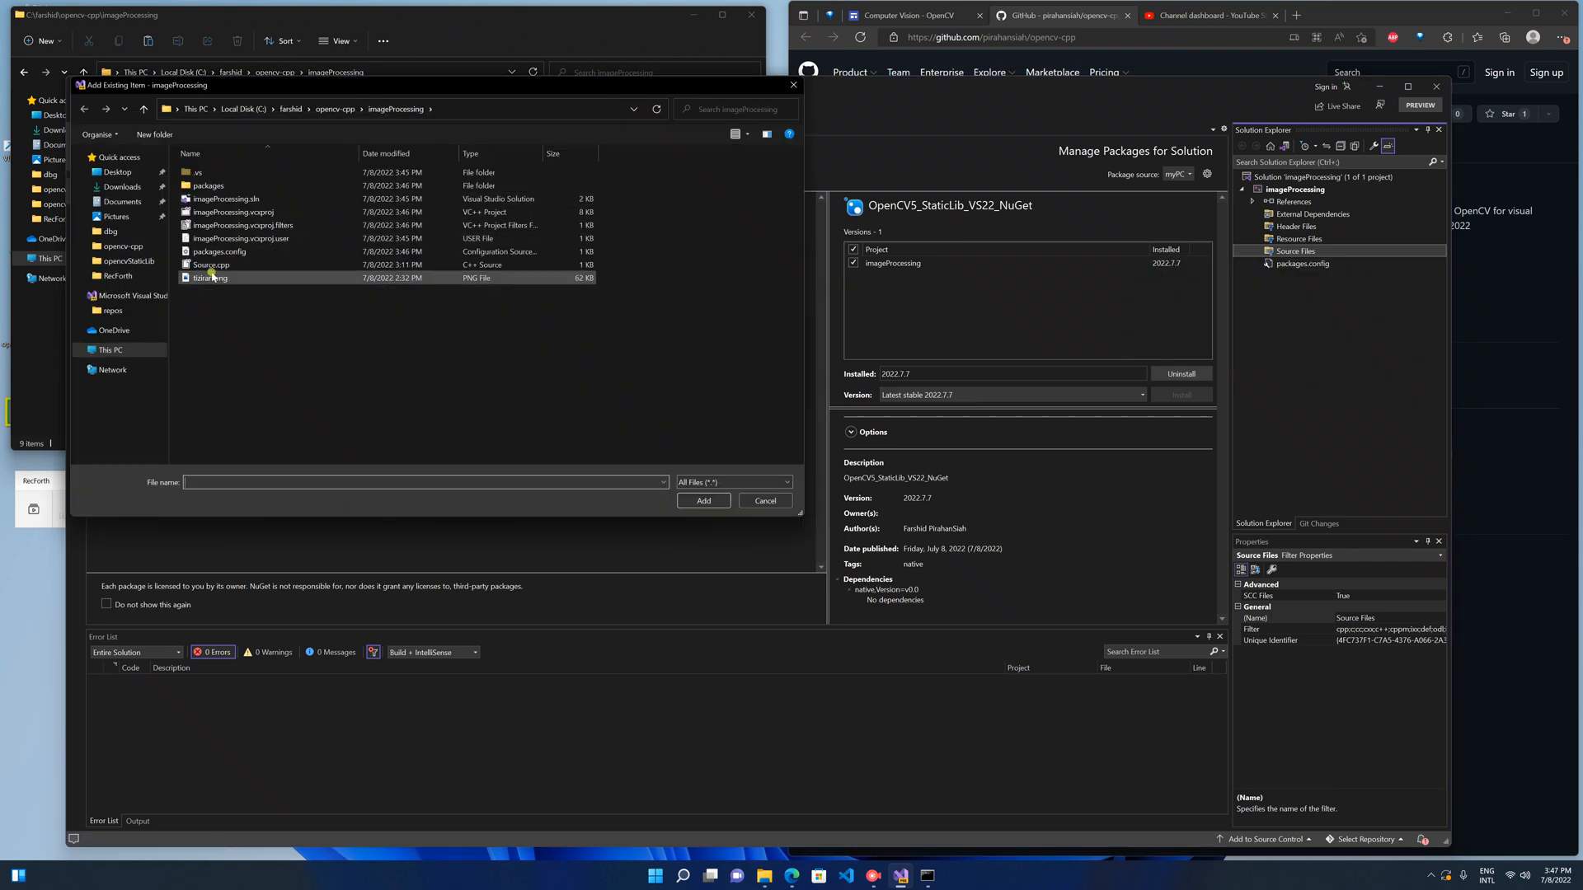
click(211, 263)
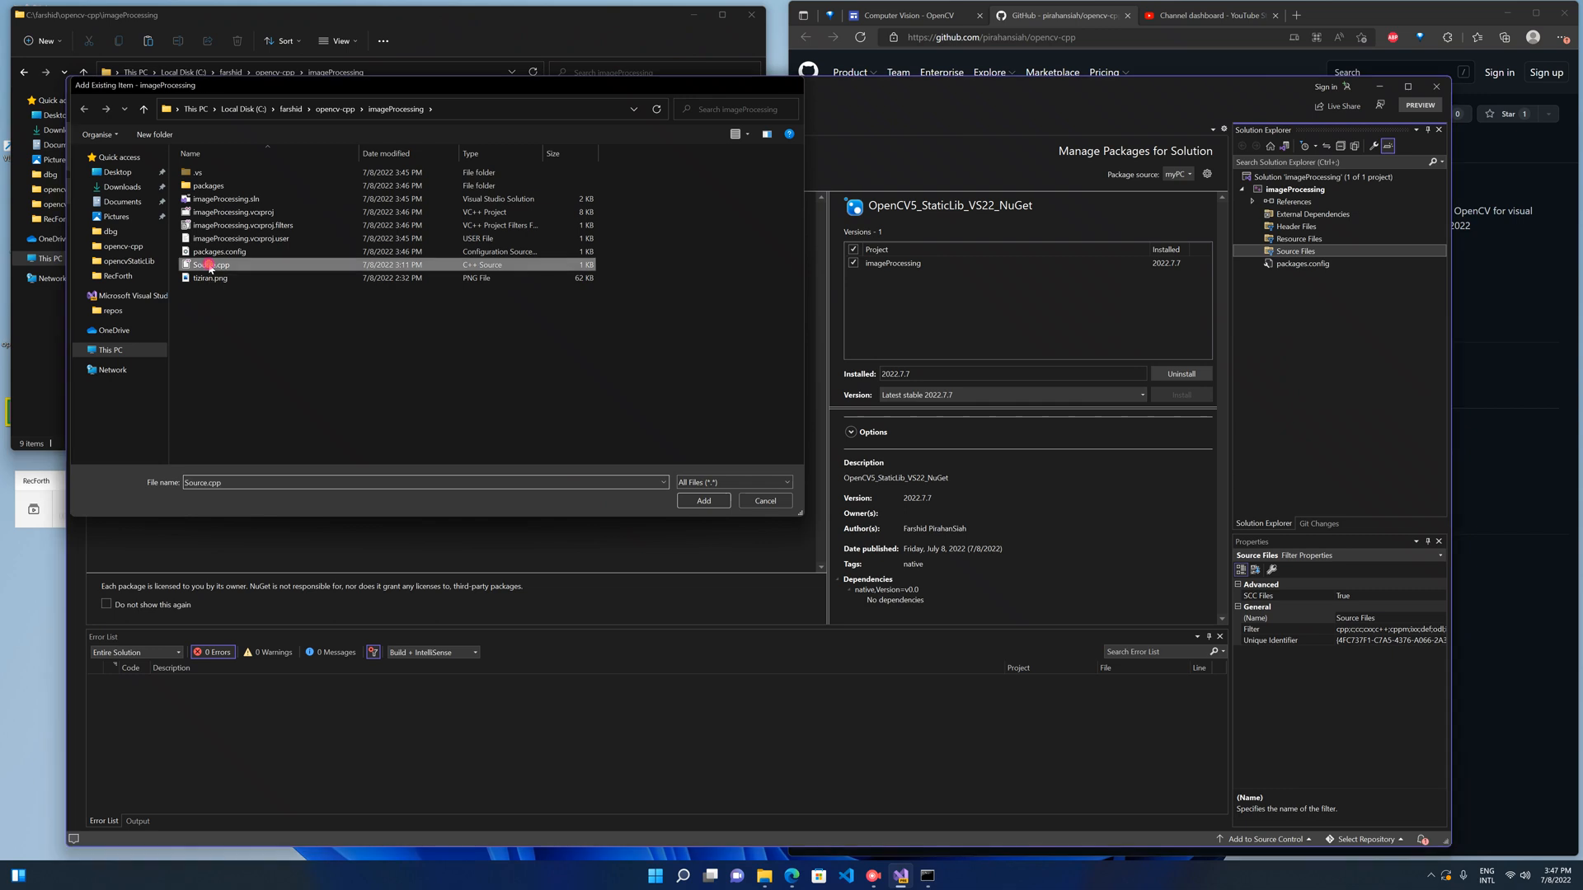
click(702, 502)
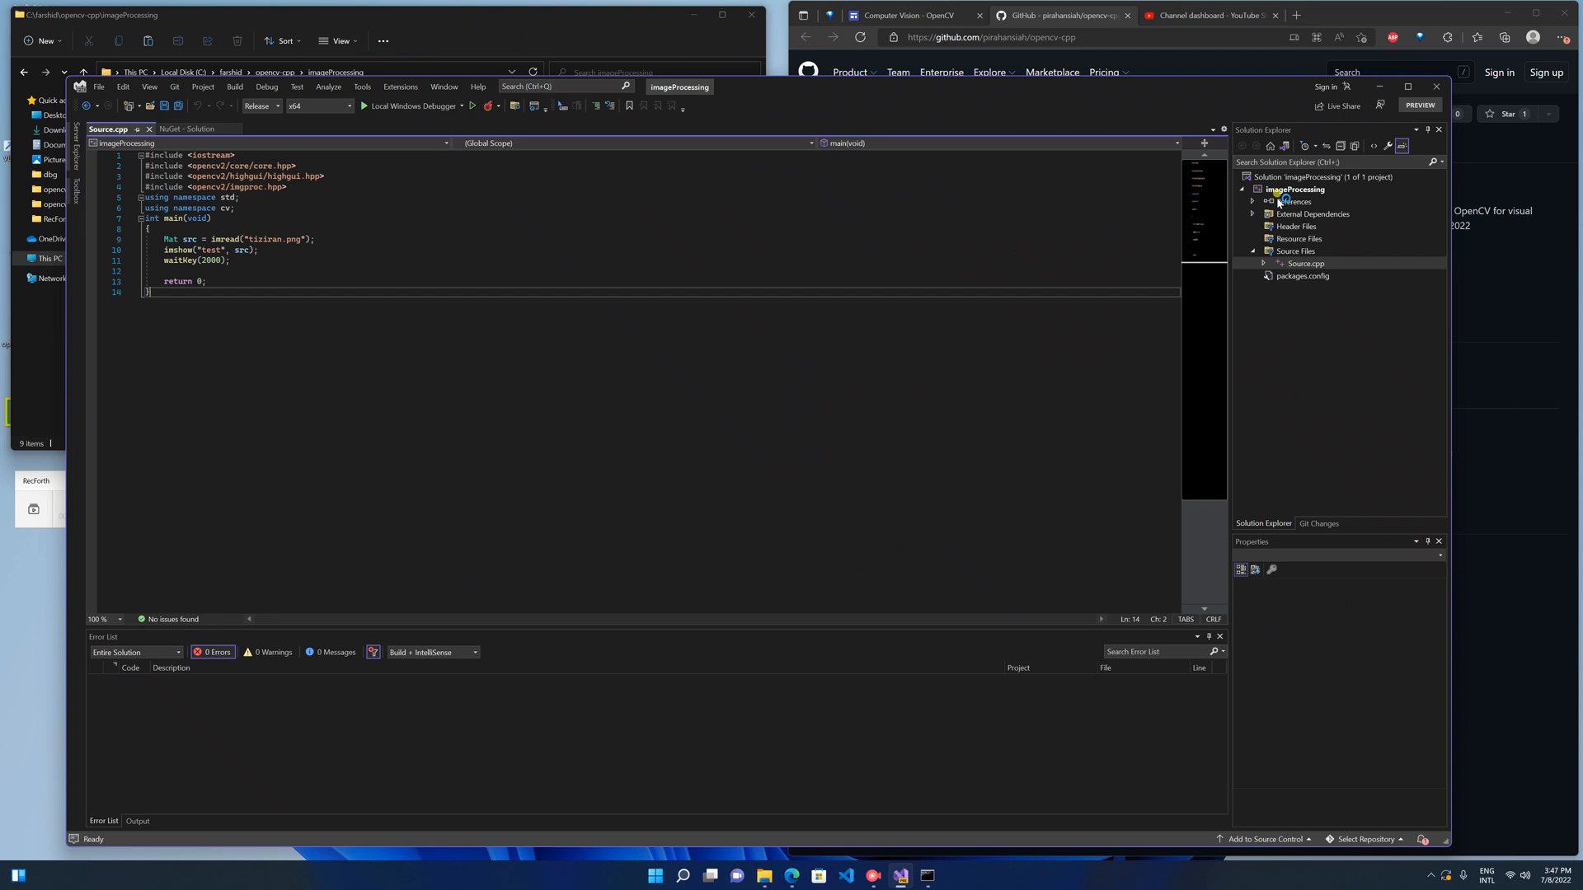
Bring up the project's property pages at C/C++ > Code Generation.
right_click(1296, 189)
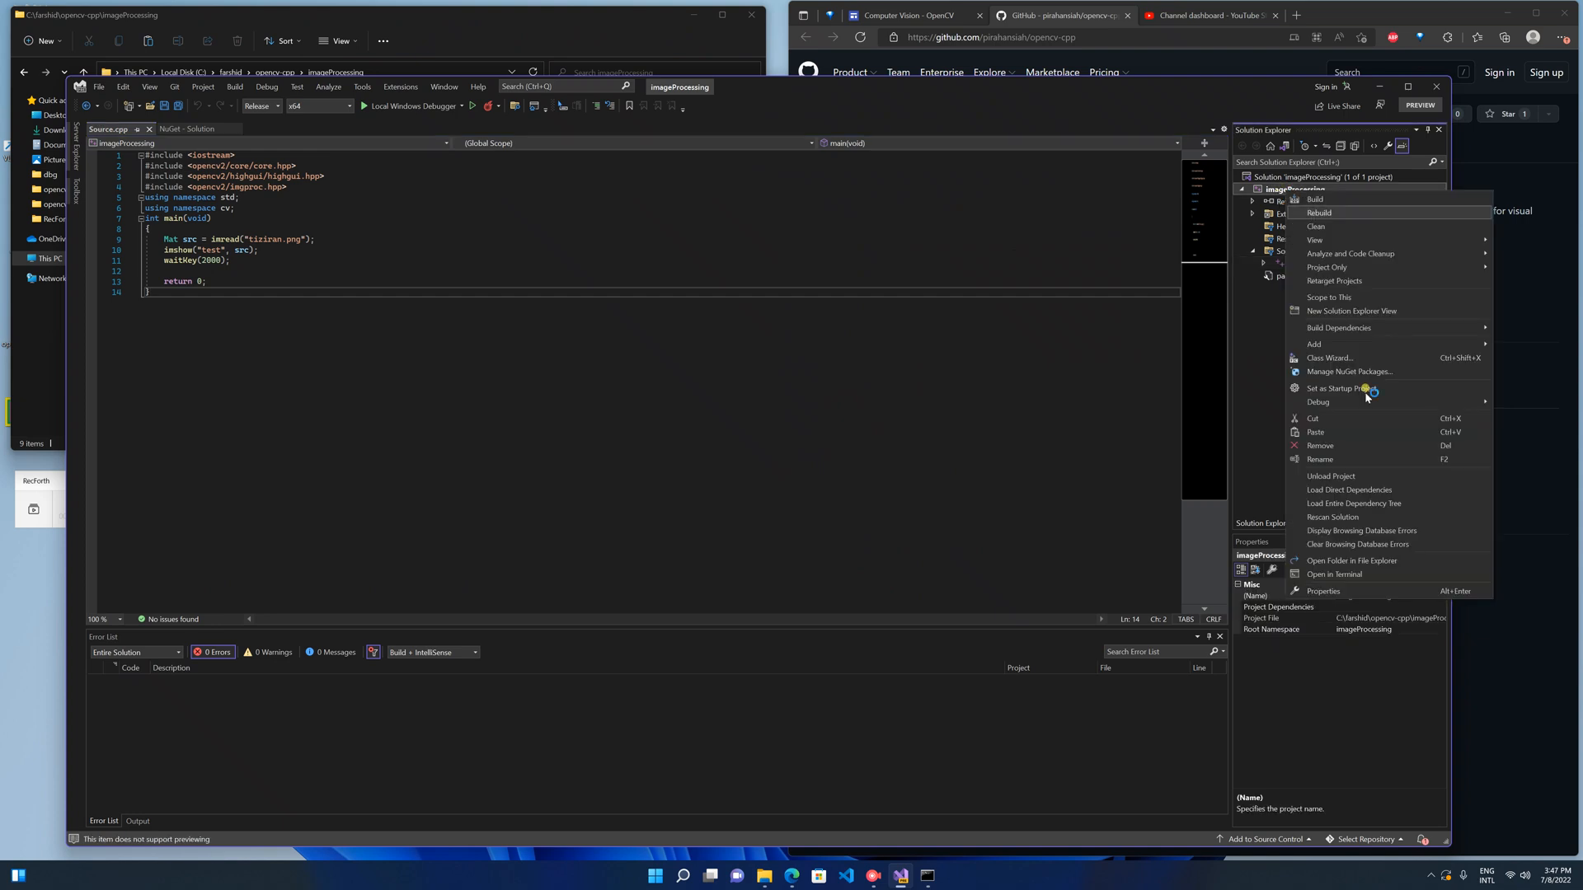
click(1324, 590)
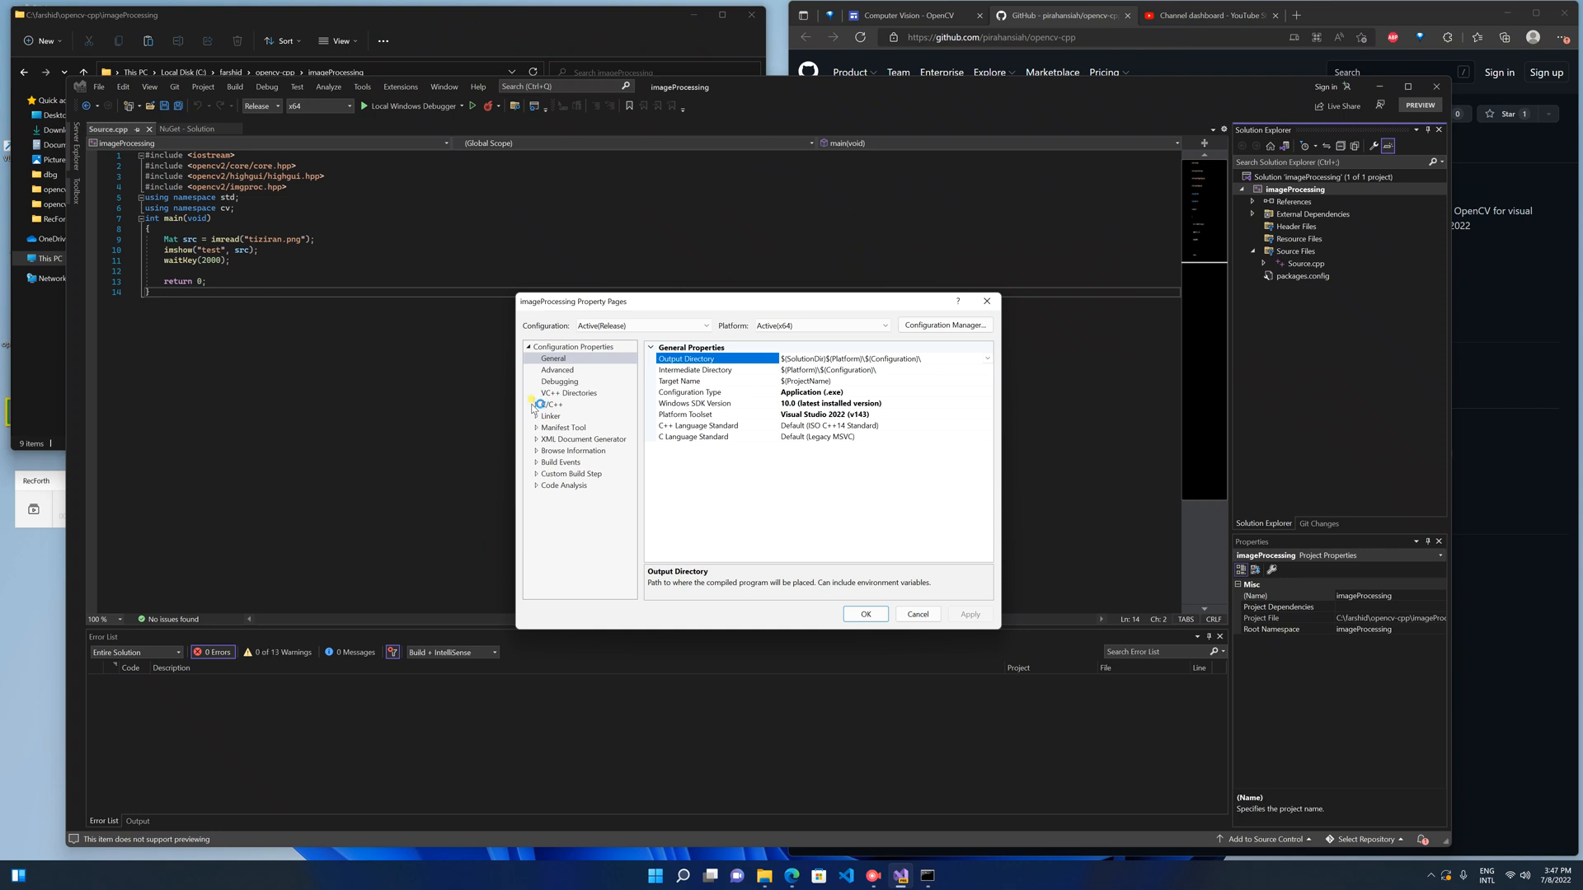
click(536, 404)
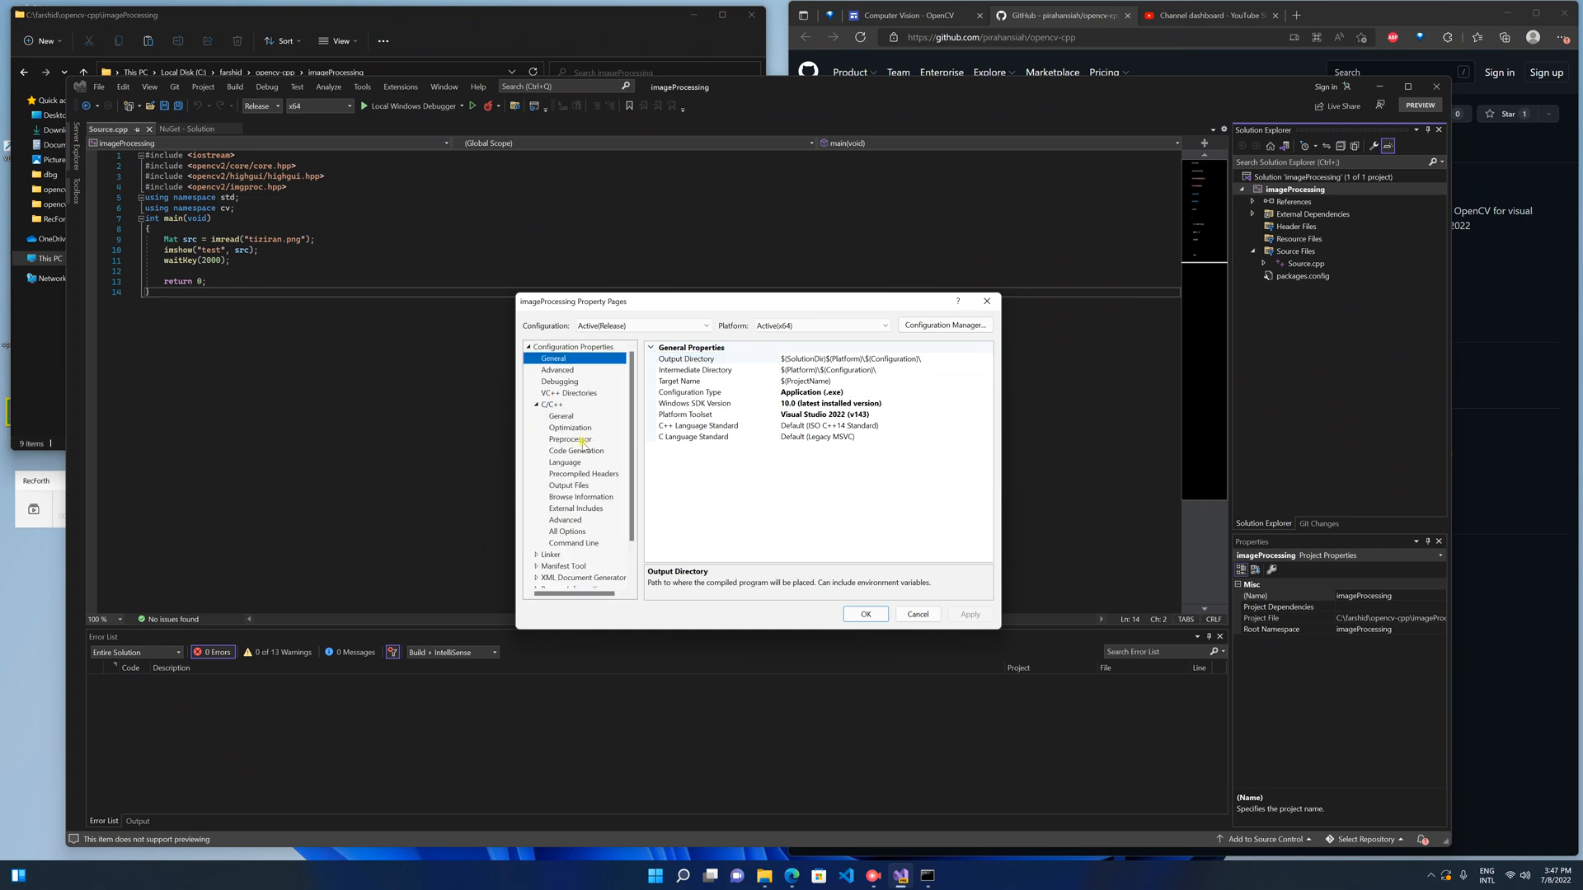
click(577, 450)
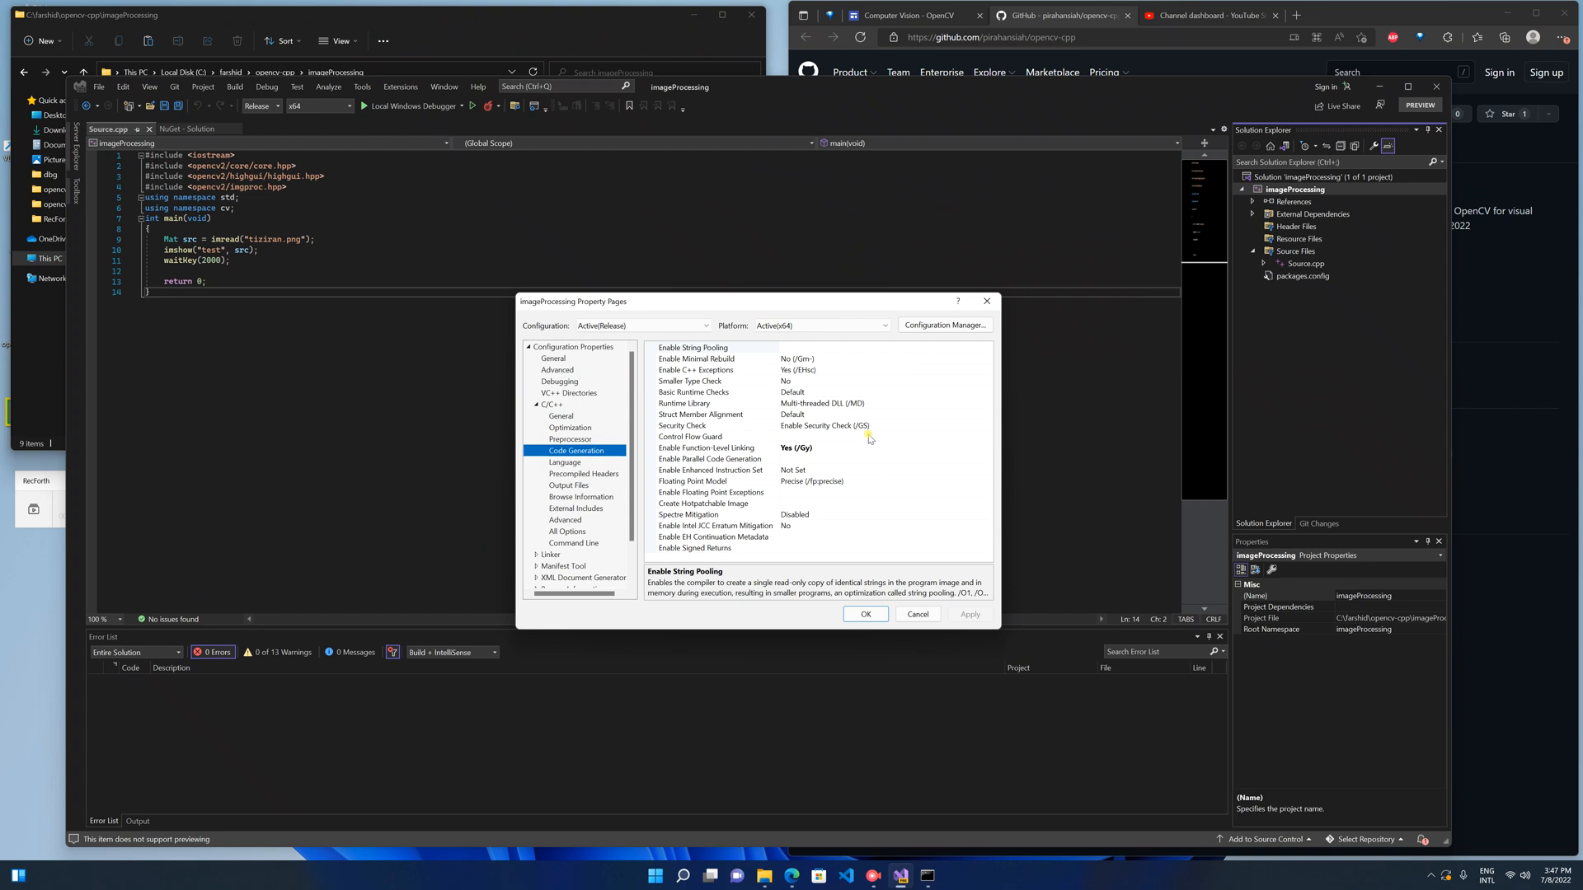
Set Runtime Library to Multi-threaded (/MT) and confirm with OK.
click(685, 403)
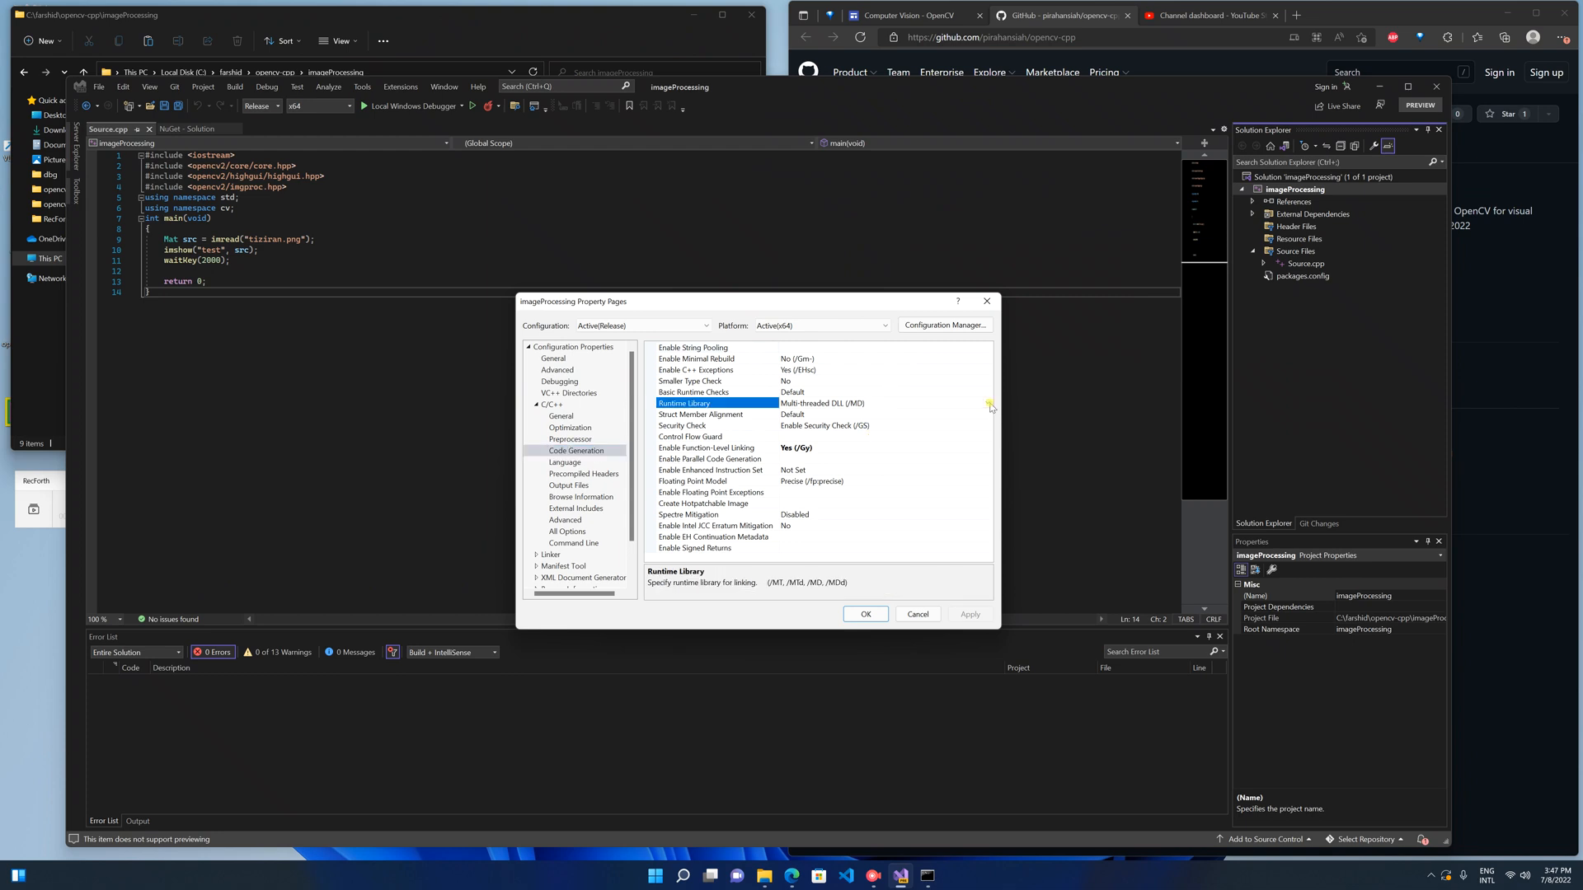
click(988, 402)
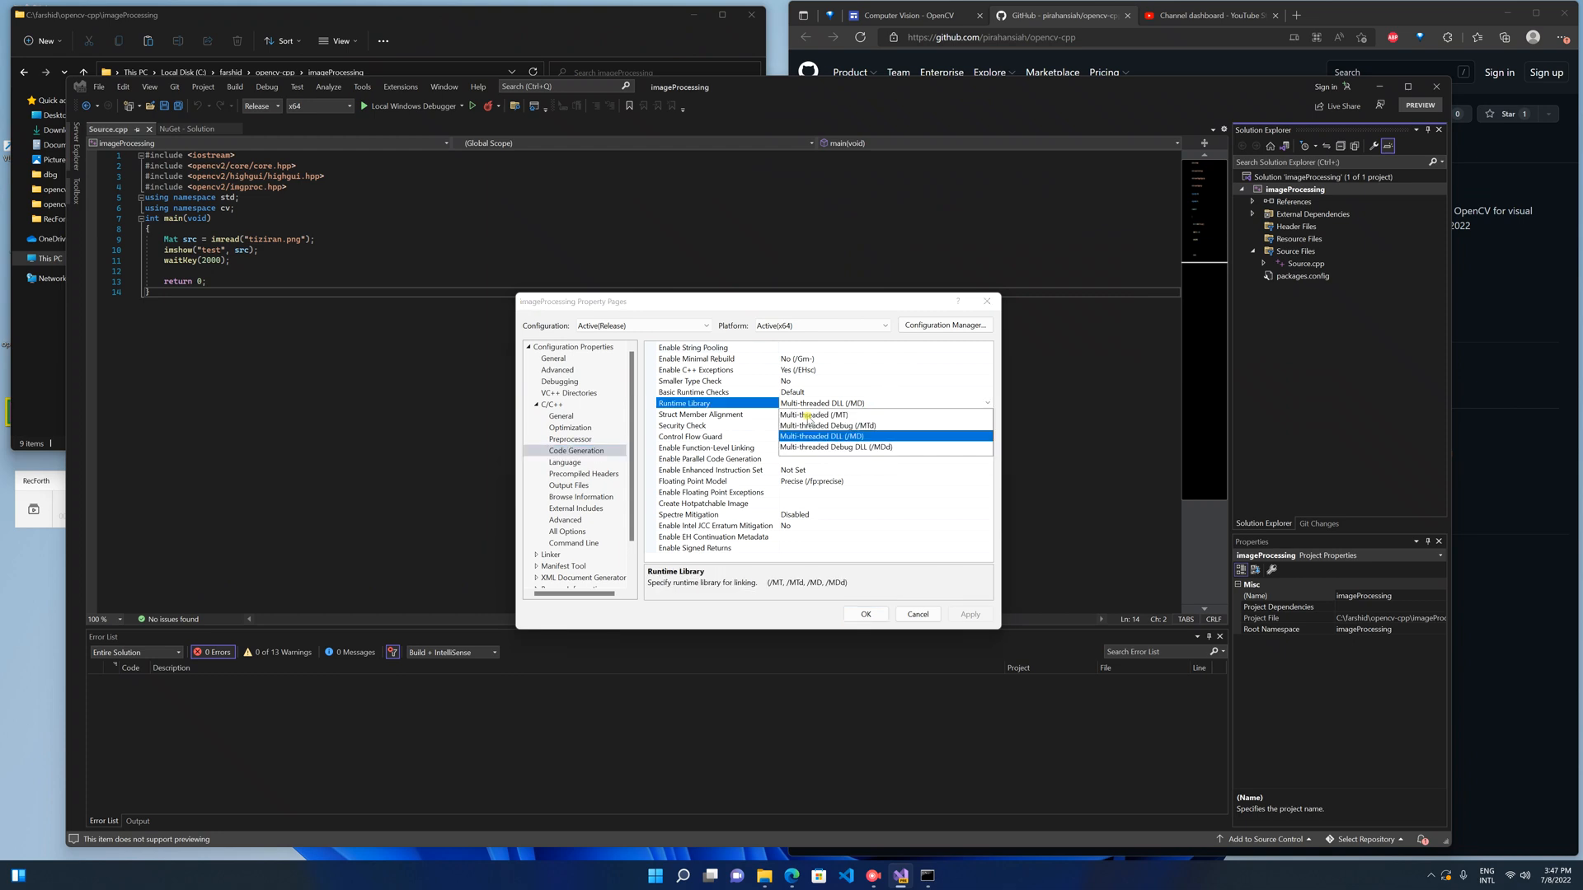
click(818, 414)
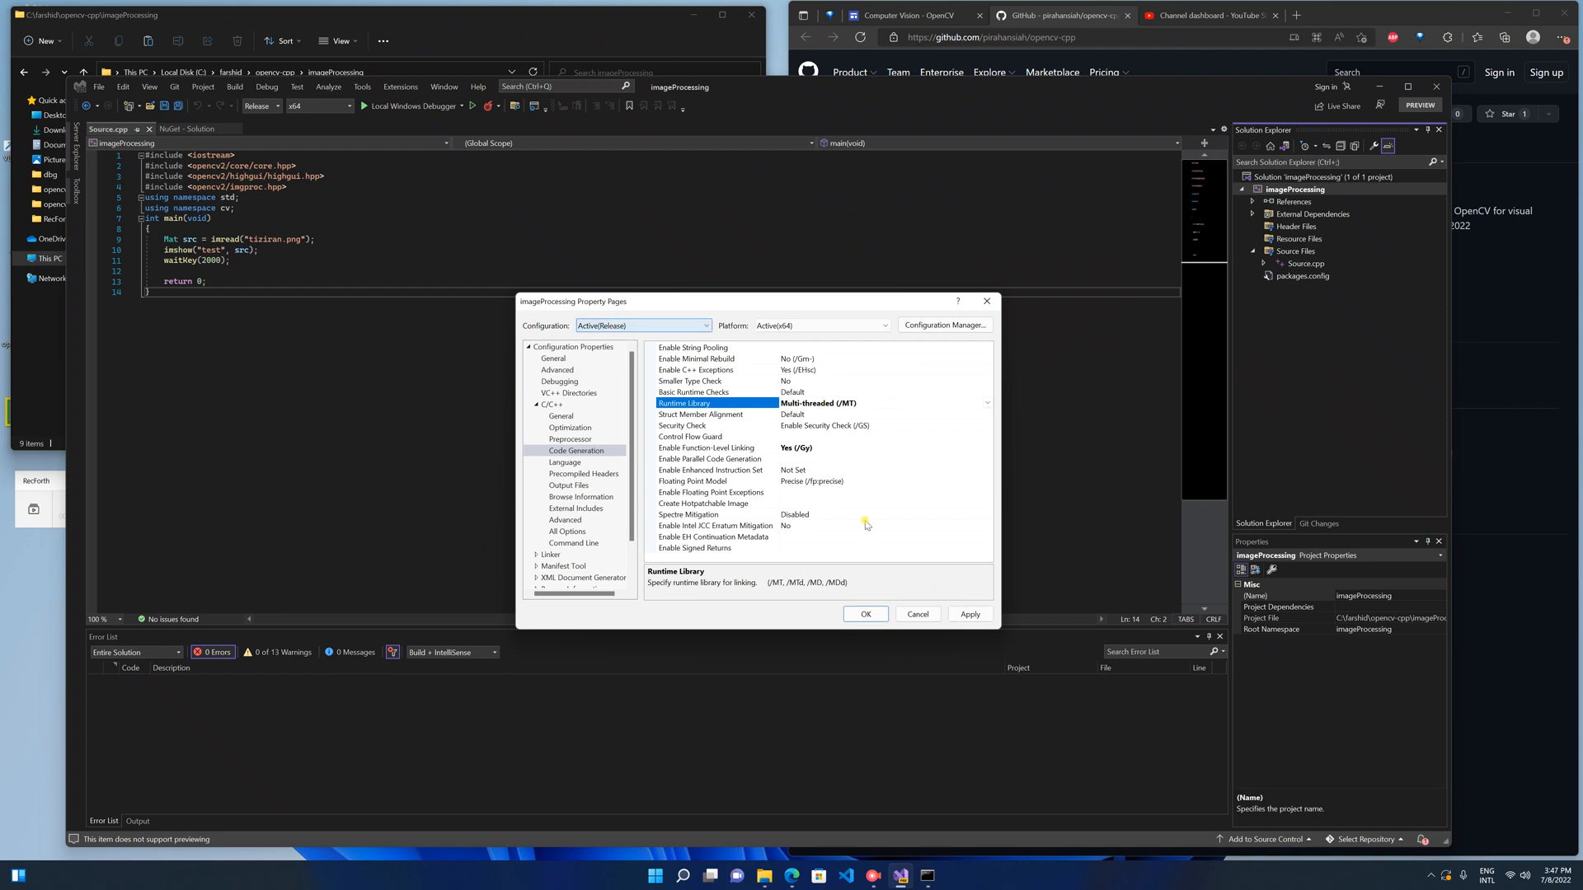
click(915, 614)
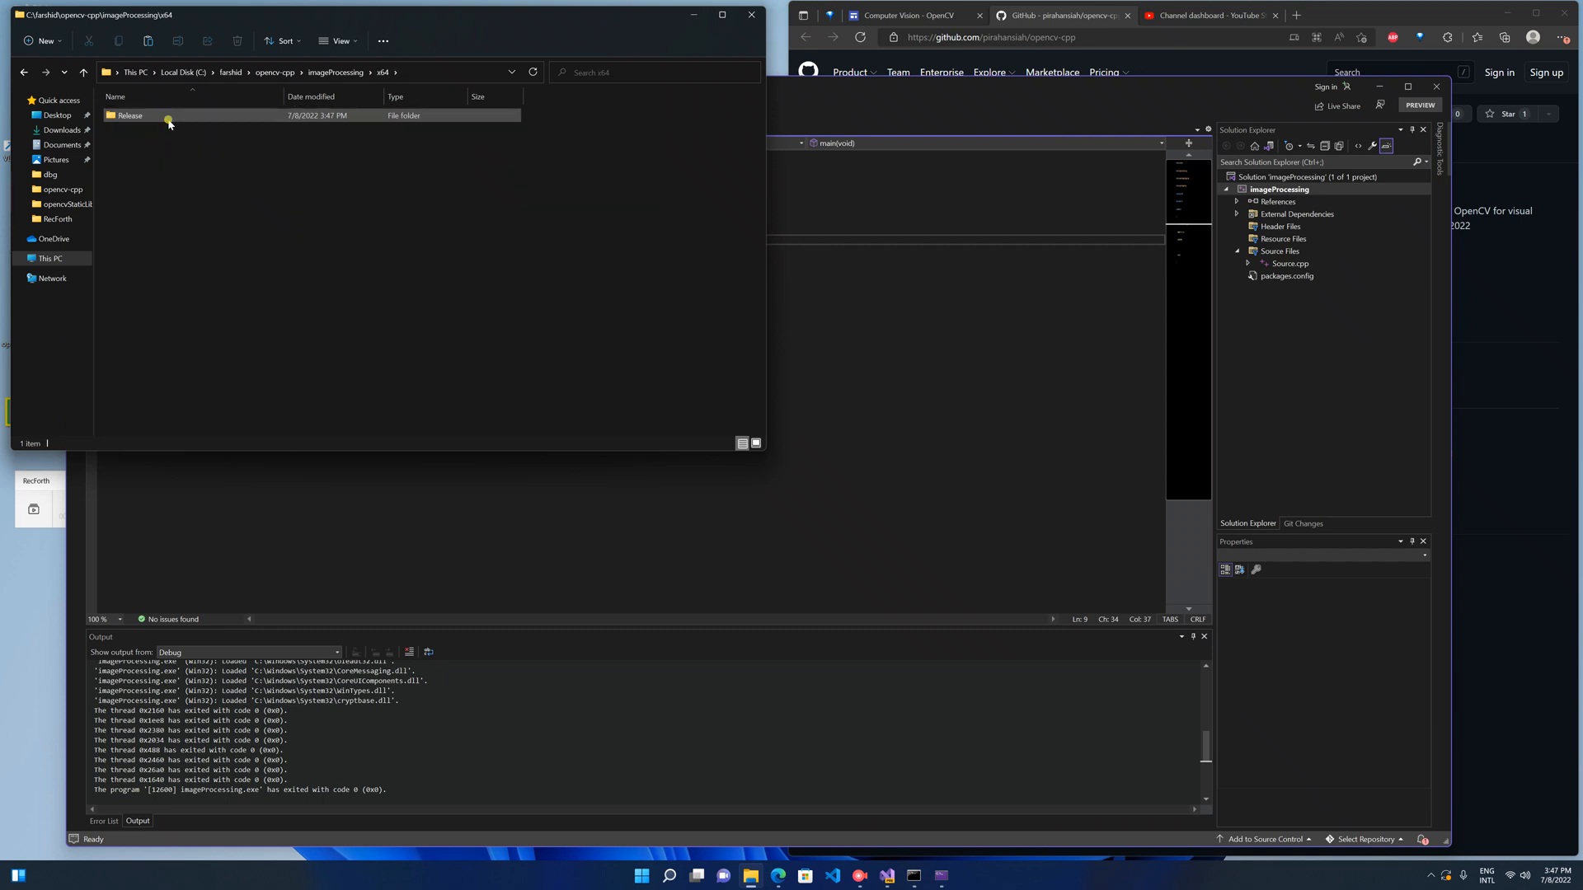
Enter the x64 Release folder and select imageProcessing.exe to see its 18.1 MB size.
double_click(127, 115)
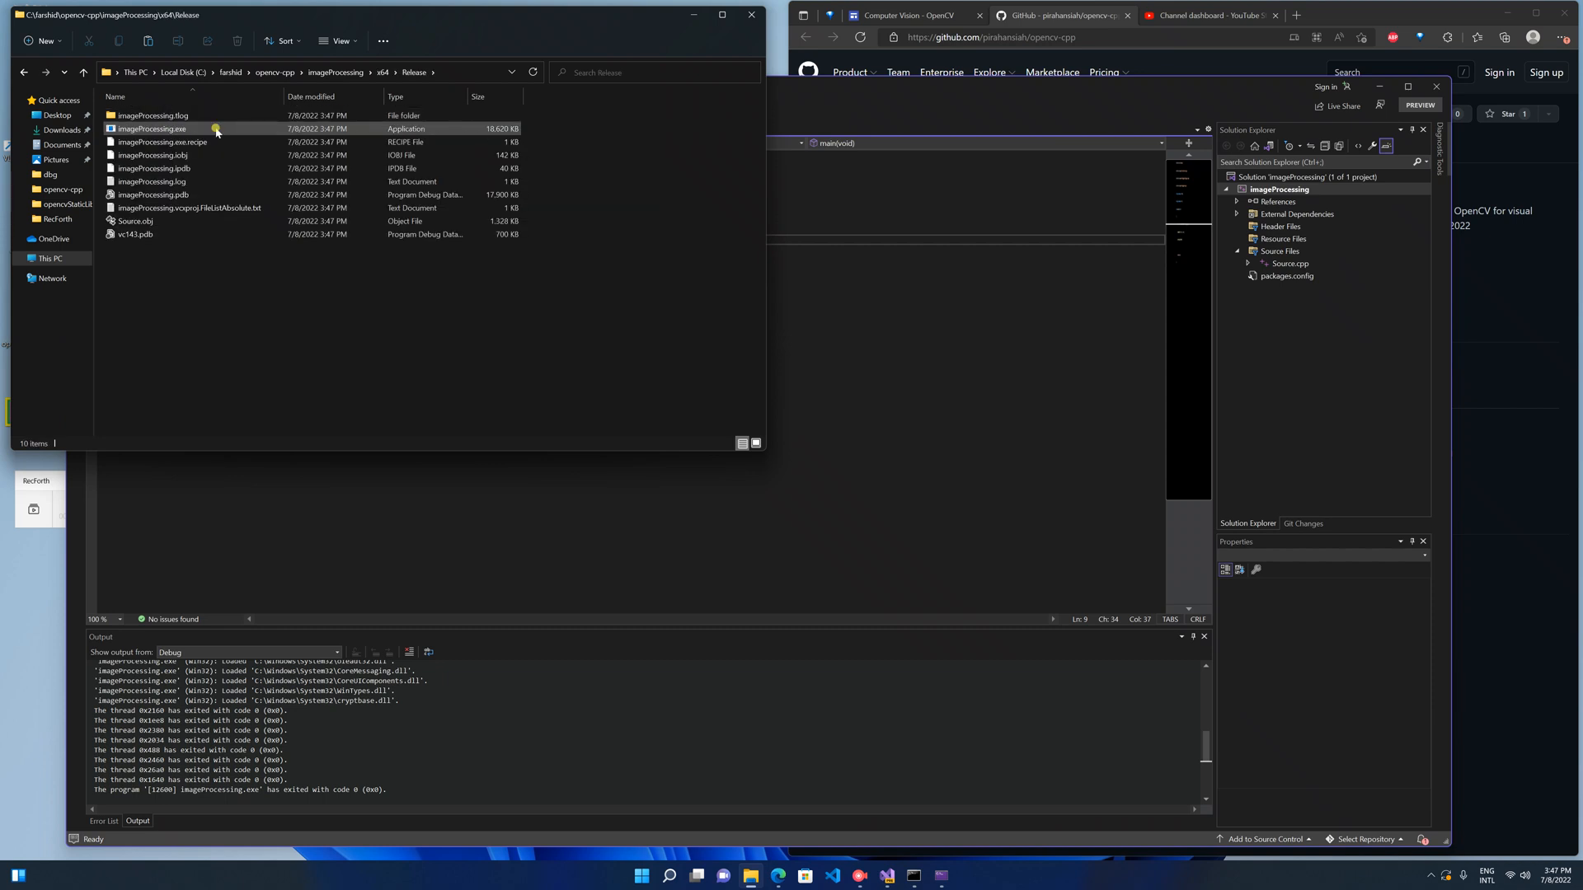
mouse_move(151, 128)
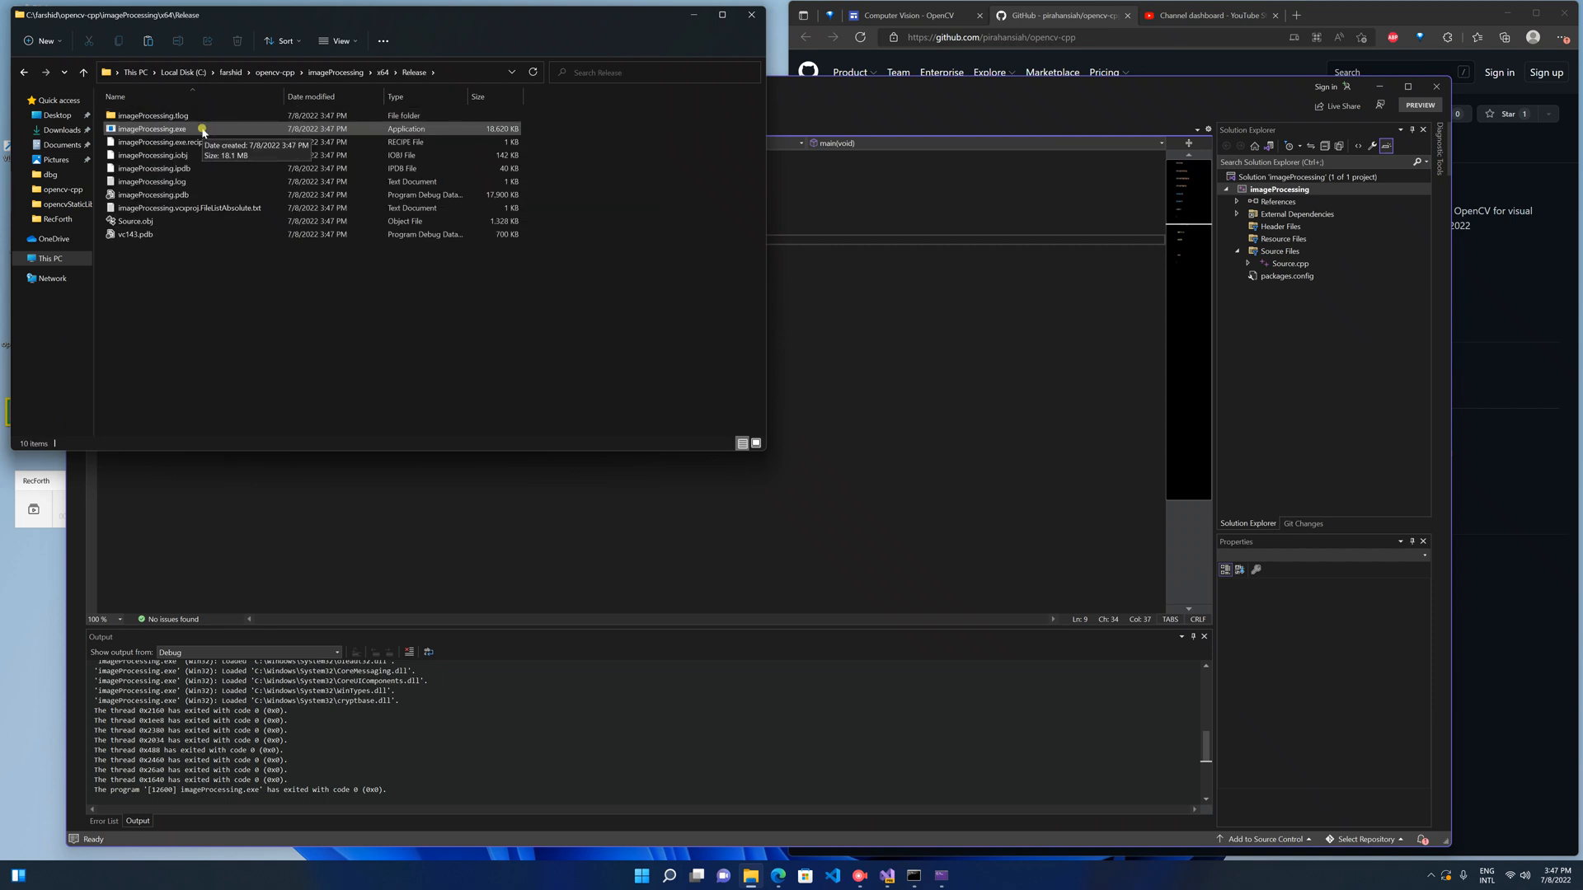
click(153, 129)
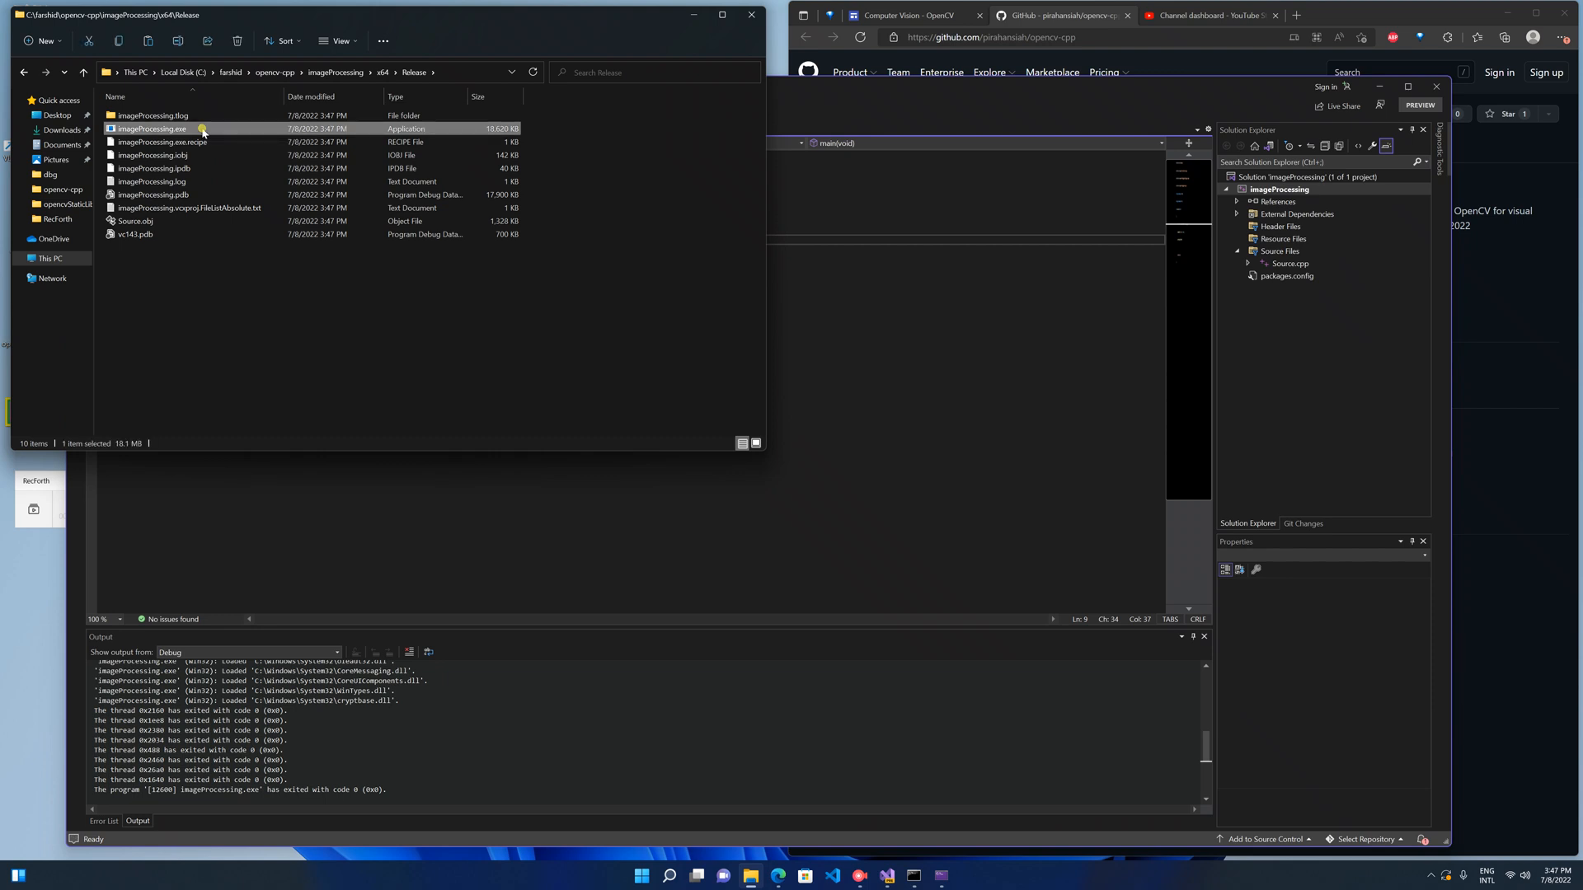
mouse_move(208, 343)
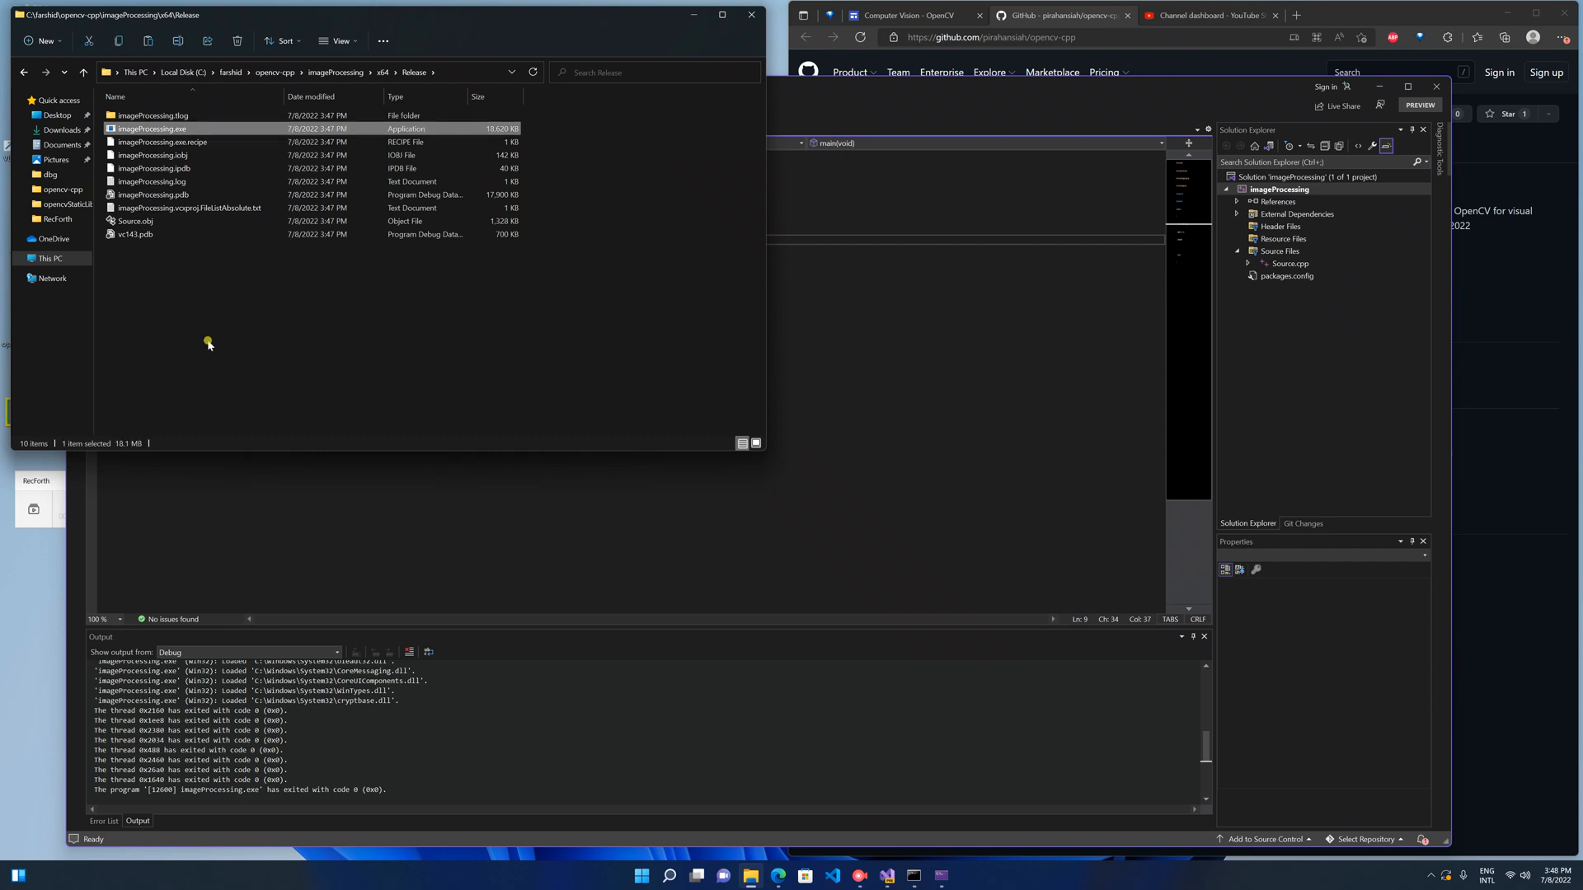